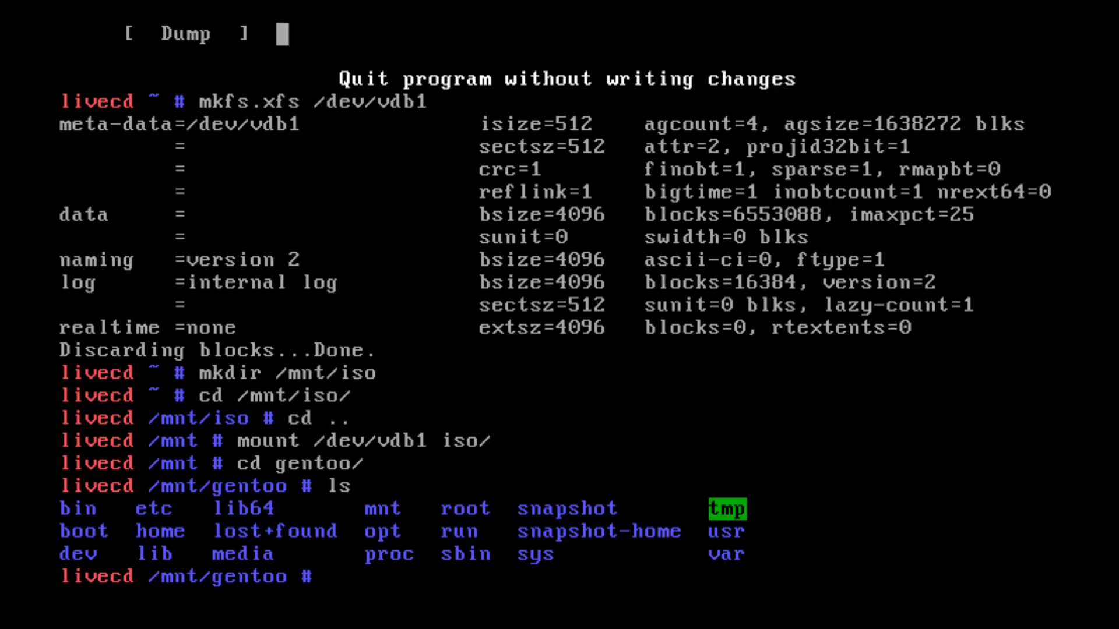
- Try a read-only bcachefs subvolume snapshot of /mnt/gentoo into ./snapshot; all attempts fail
text(bcache)
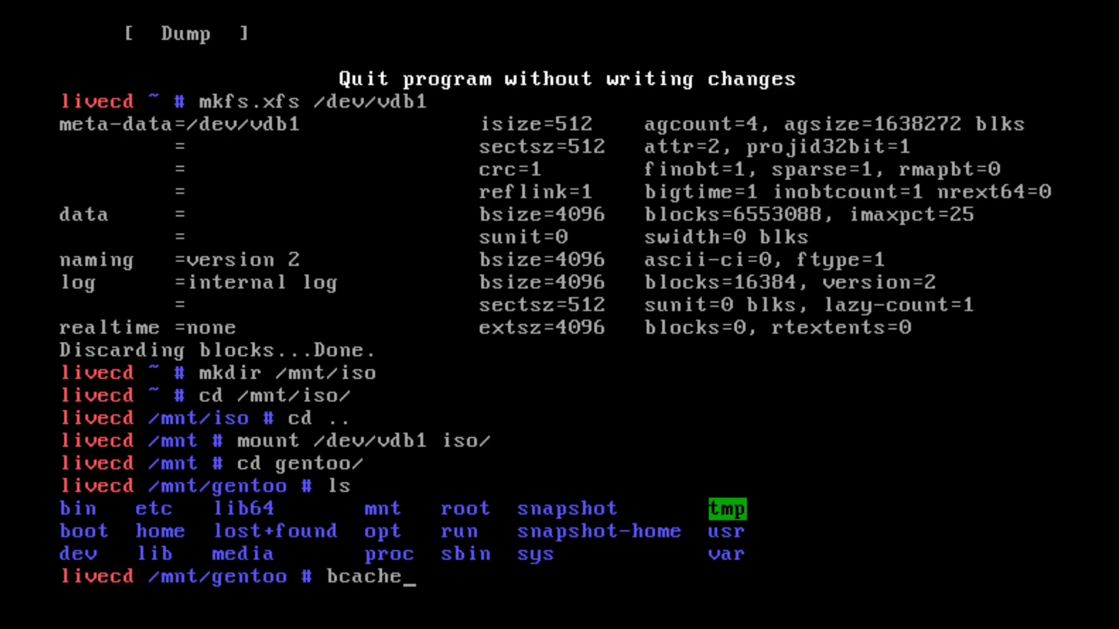
text(fs)
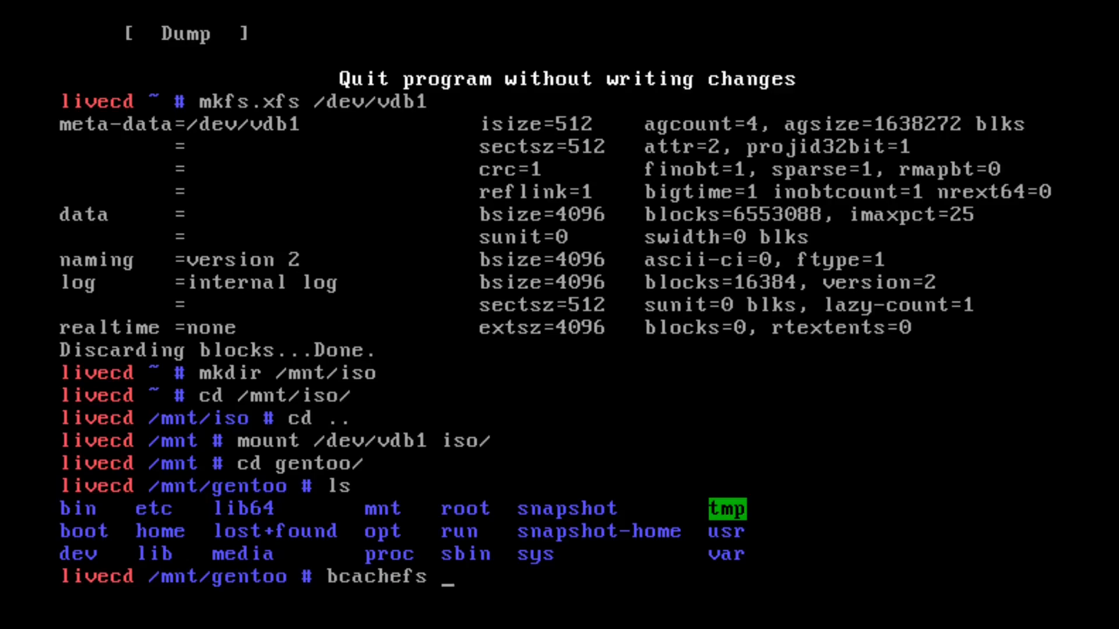
text(sub)
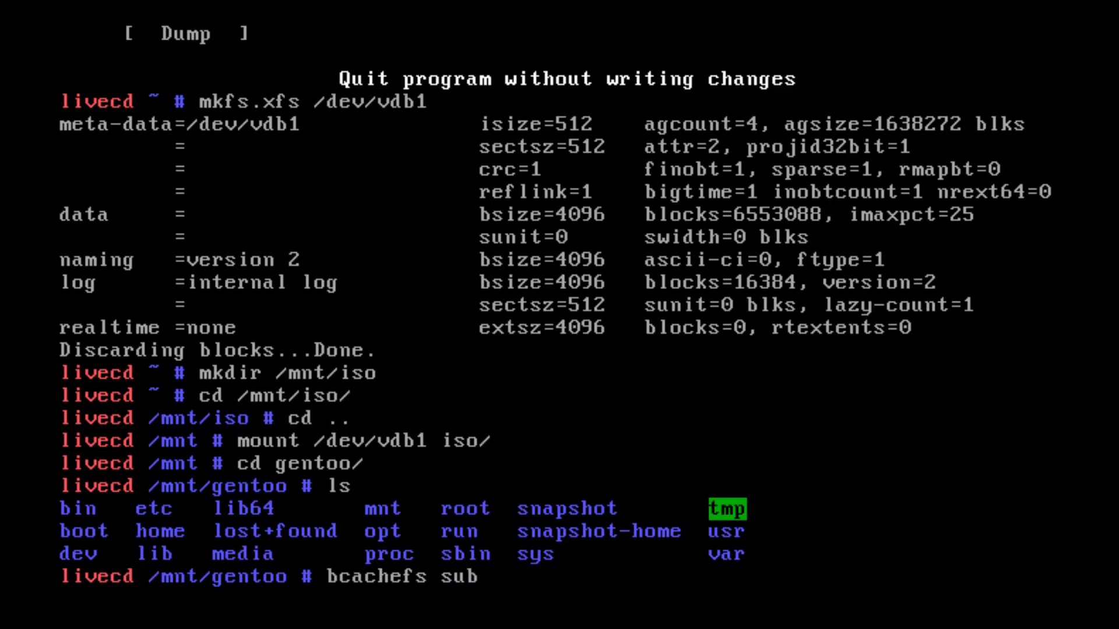
text(volume)
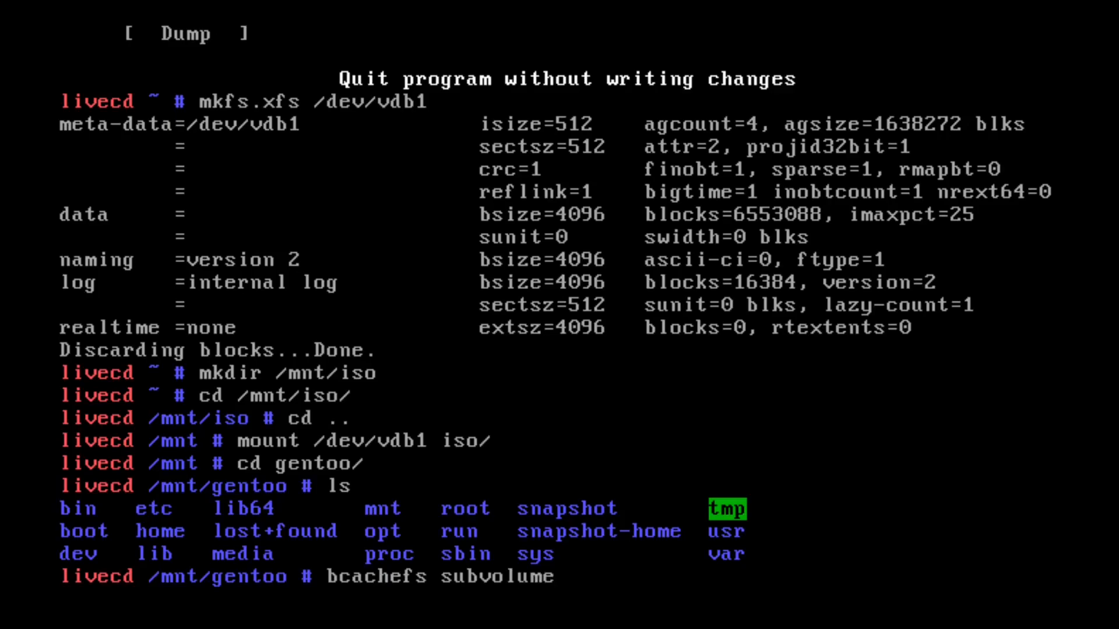
text(s)
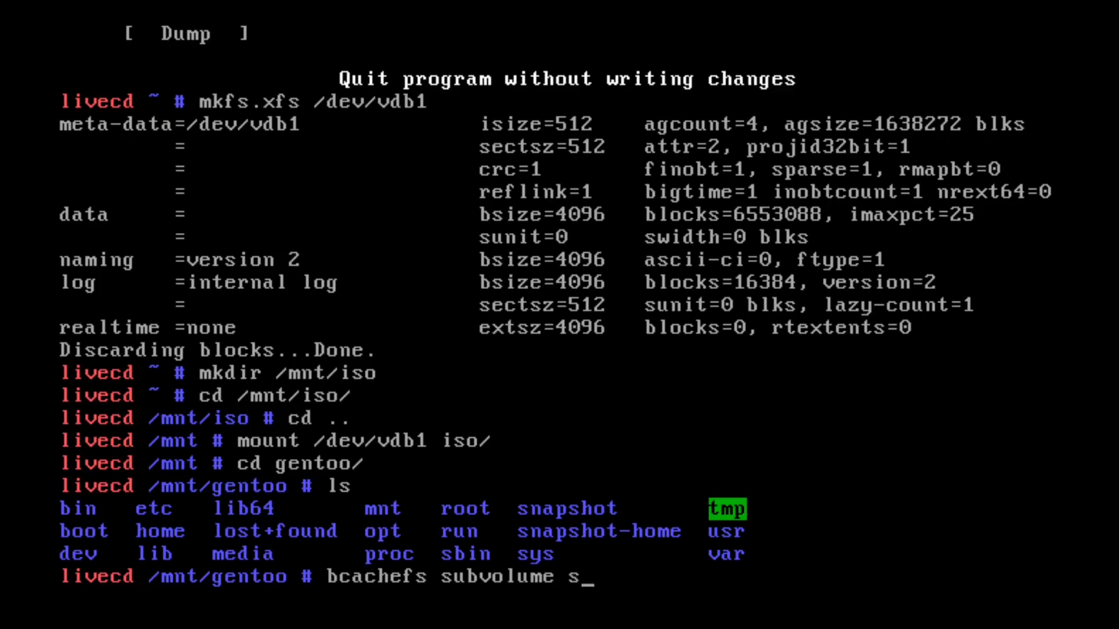
text(napshot -r / /)
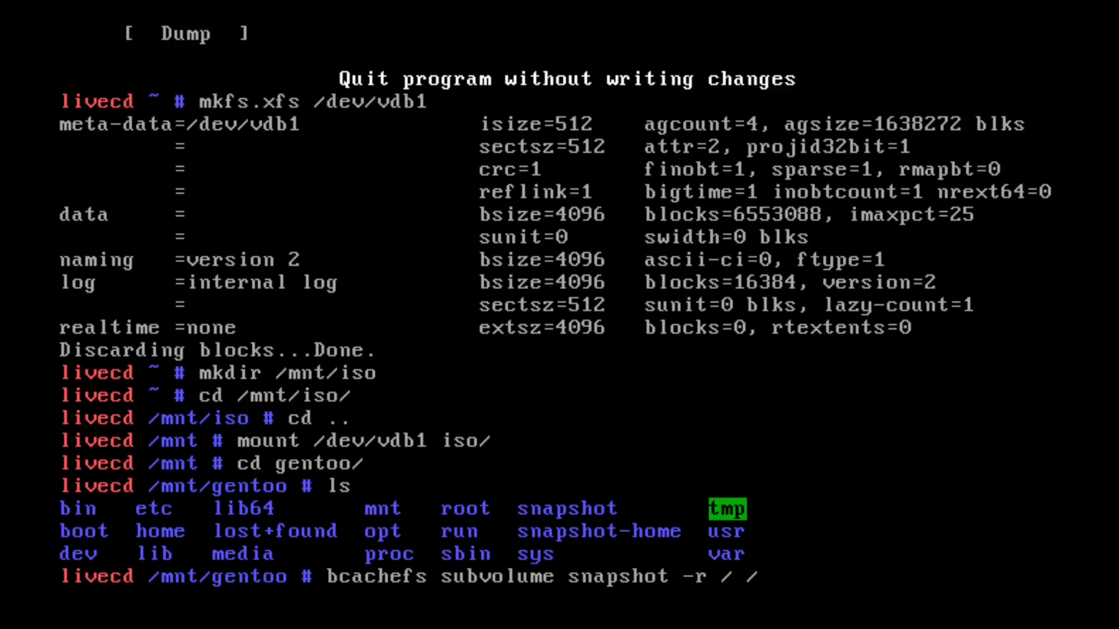
text(sn)
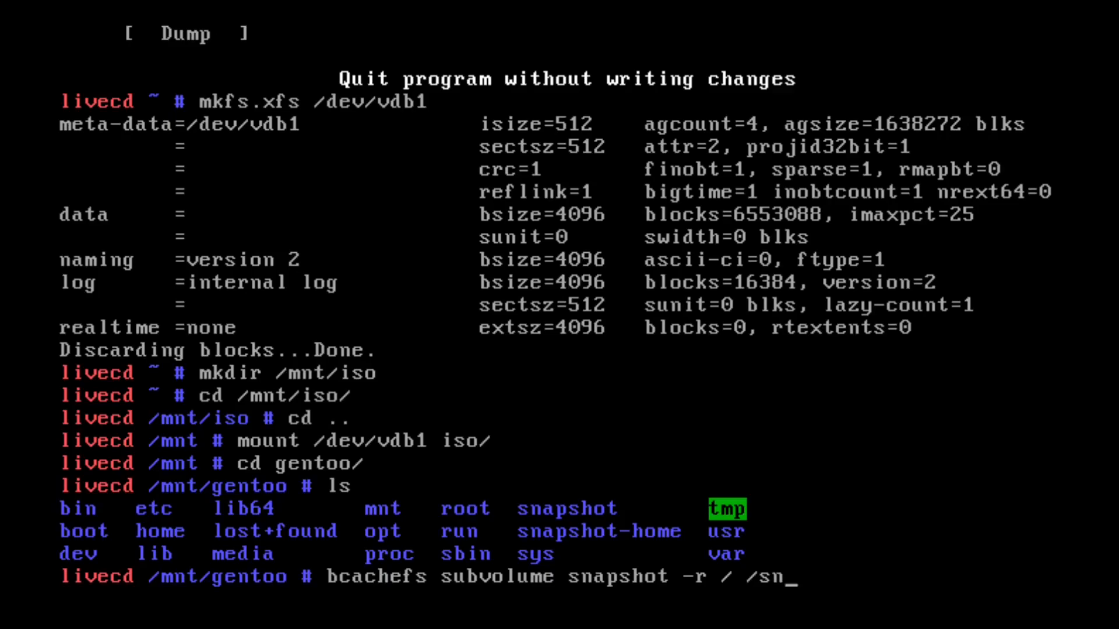
text(apshot)
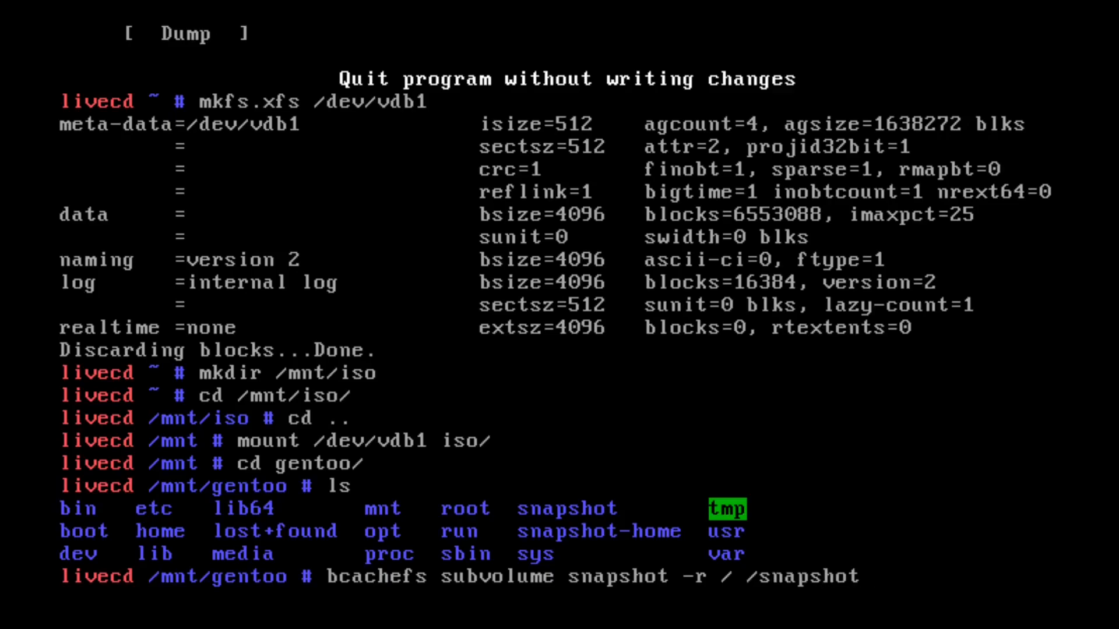
key(Return)
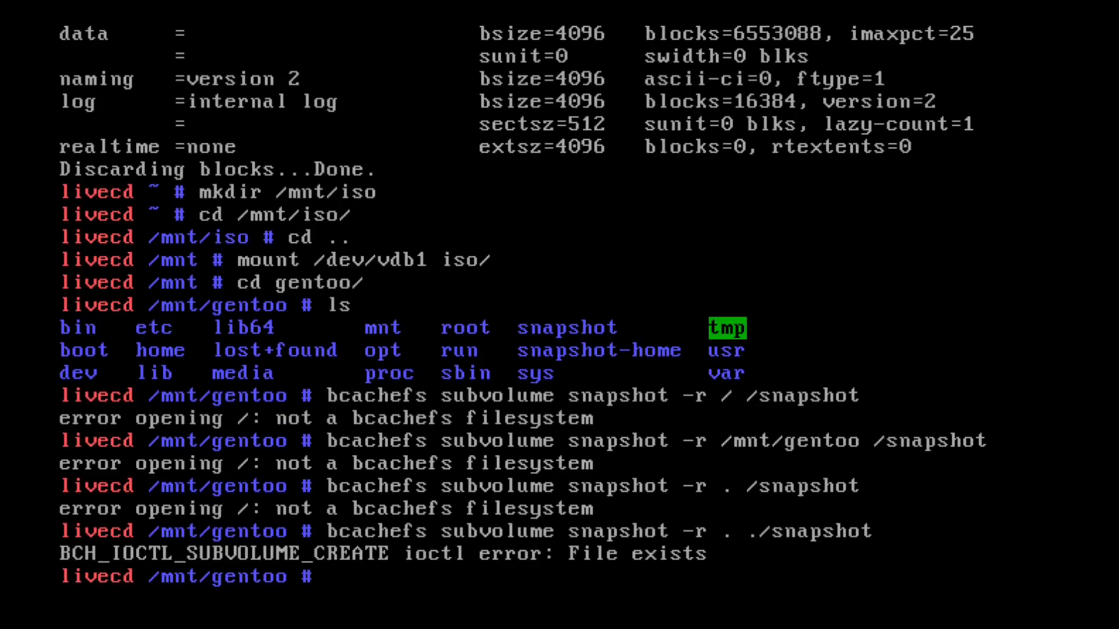
- Force-remove the snapshot directory and list what remains inside it
text(rm)
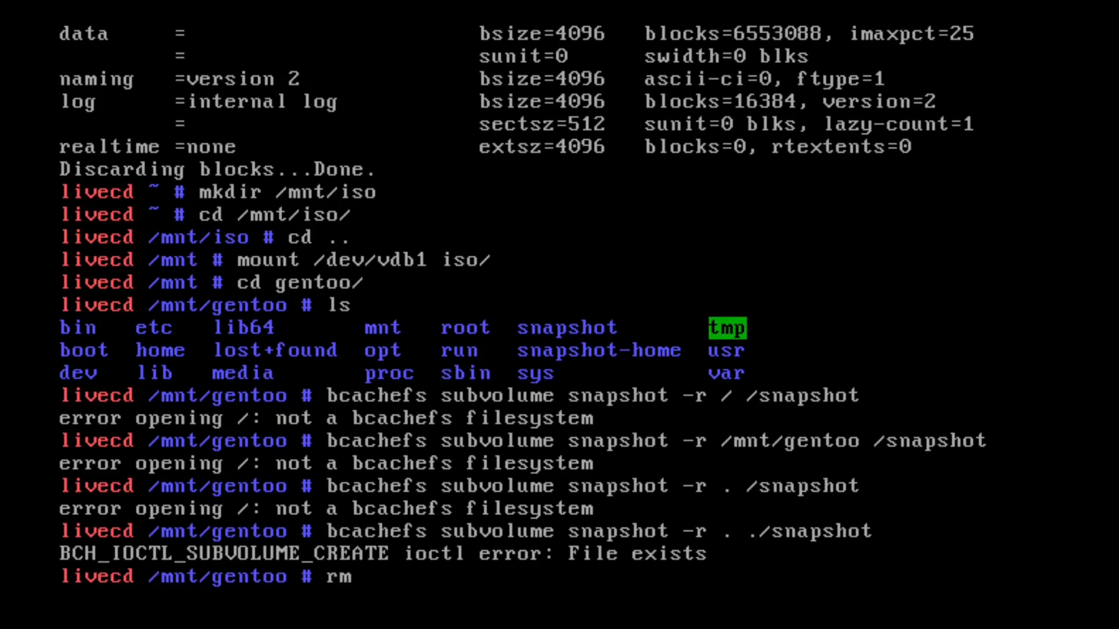
text(-rd)
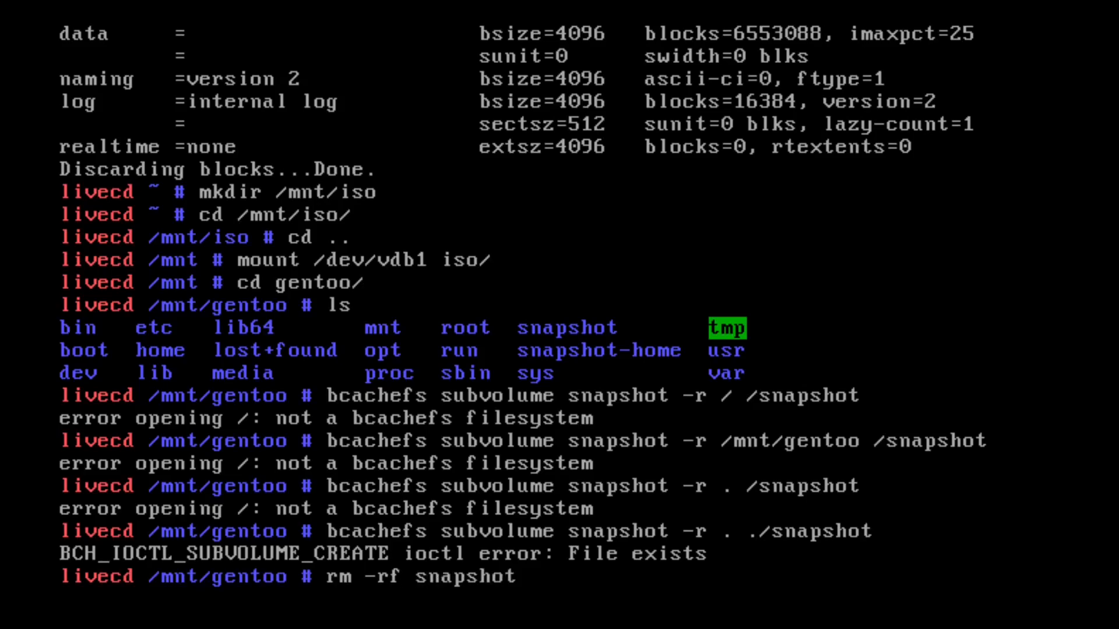
key(Return)
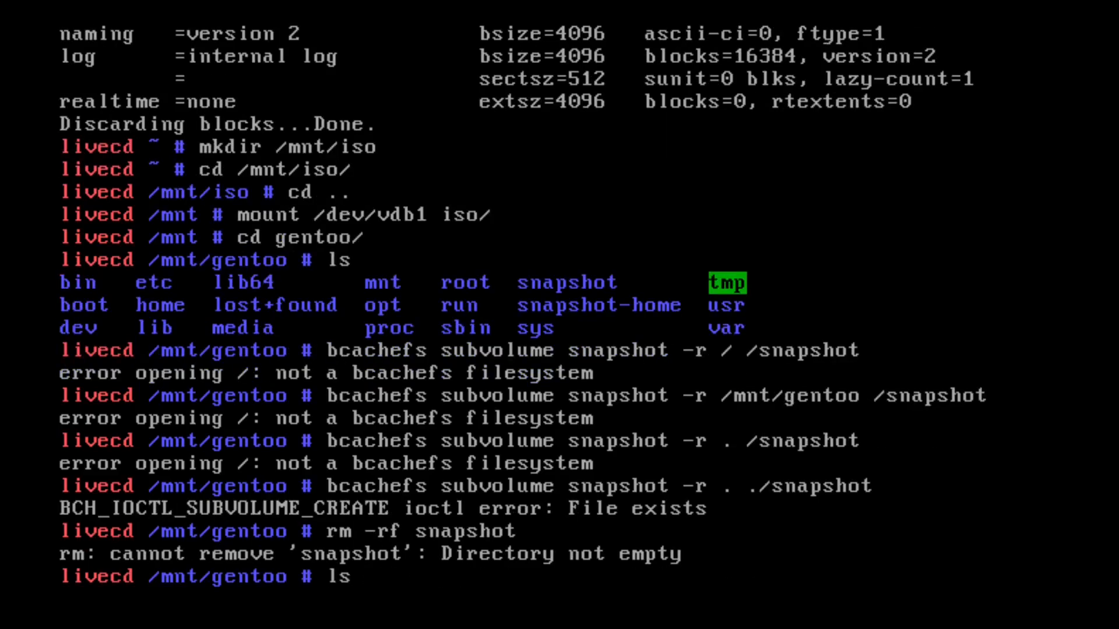
text(ls snapshot/)
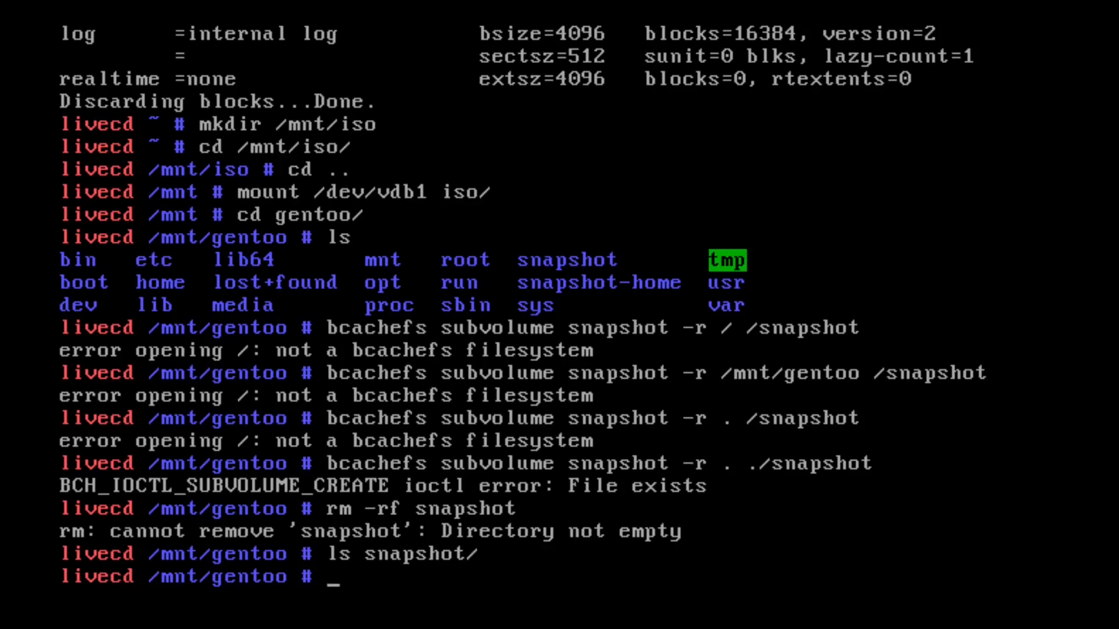
- Rerun the snapshot, try subvolume destroy on ./snapshot, remove it again, and relist it
text(bcachefs subvolume snapshot -r . ./snapshot)
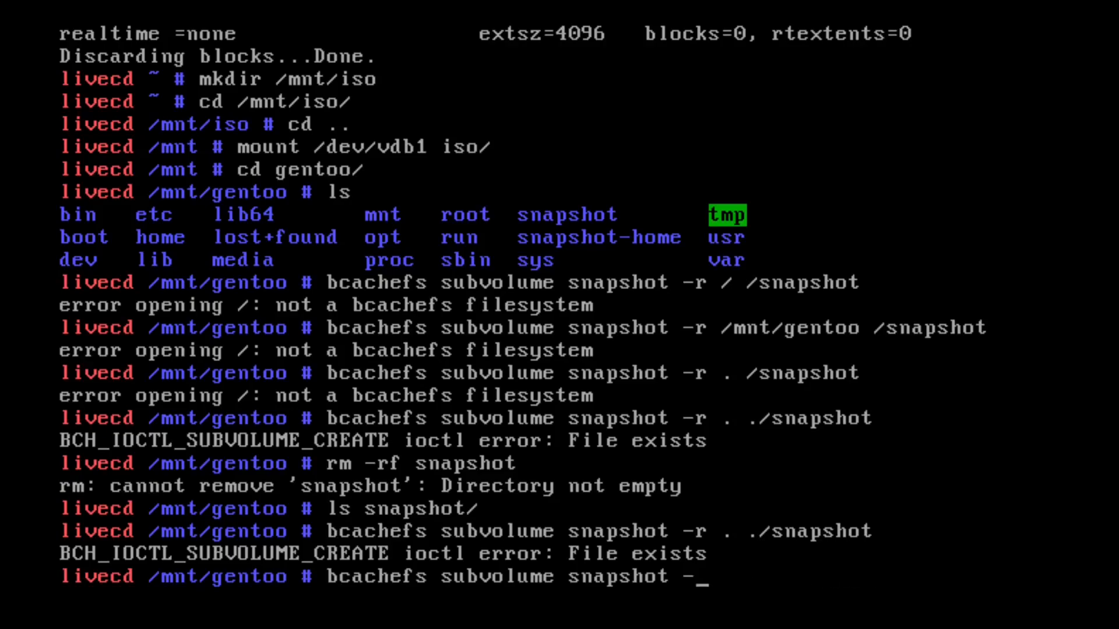
text(destory ./)
text(rm)
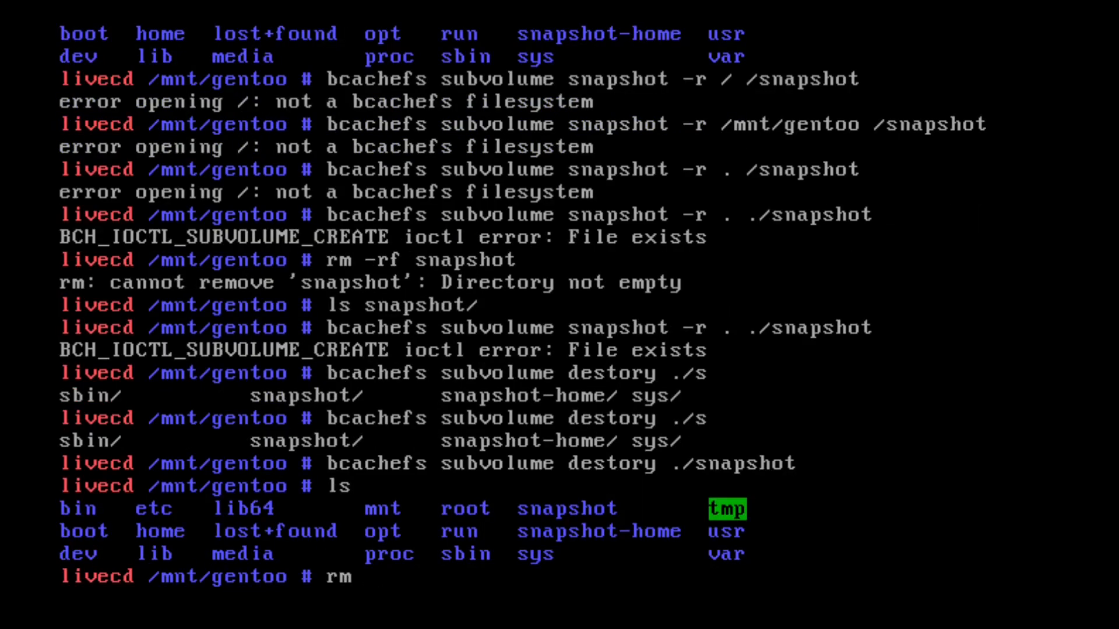
text(snapshot)
text(y)
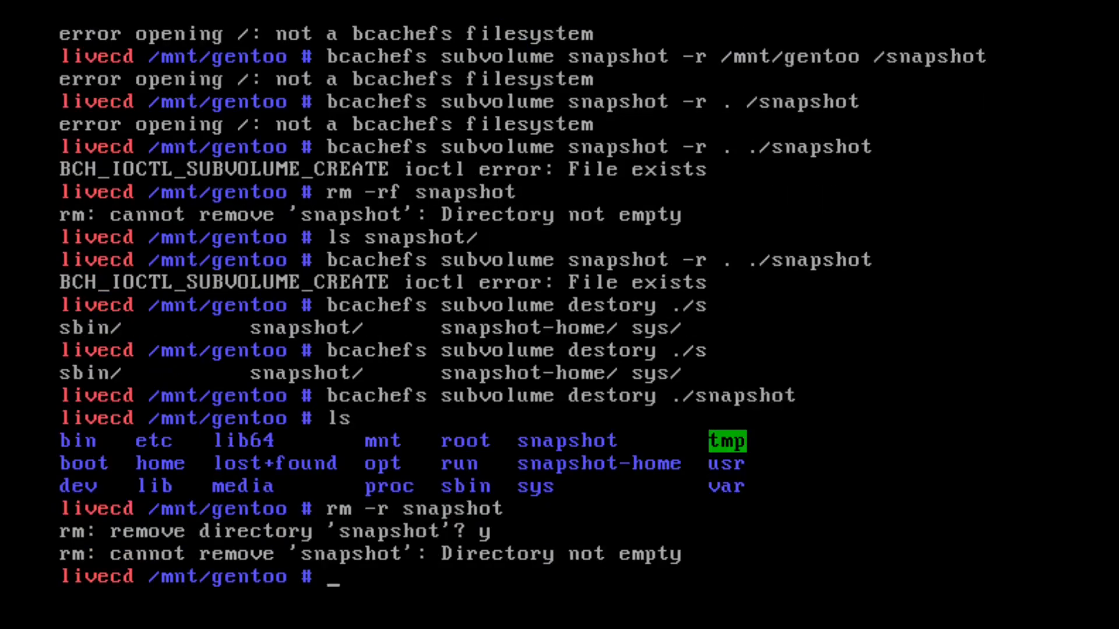
text(rm -rf snapshot)
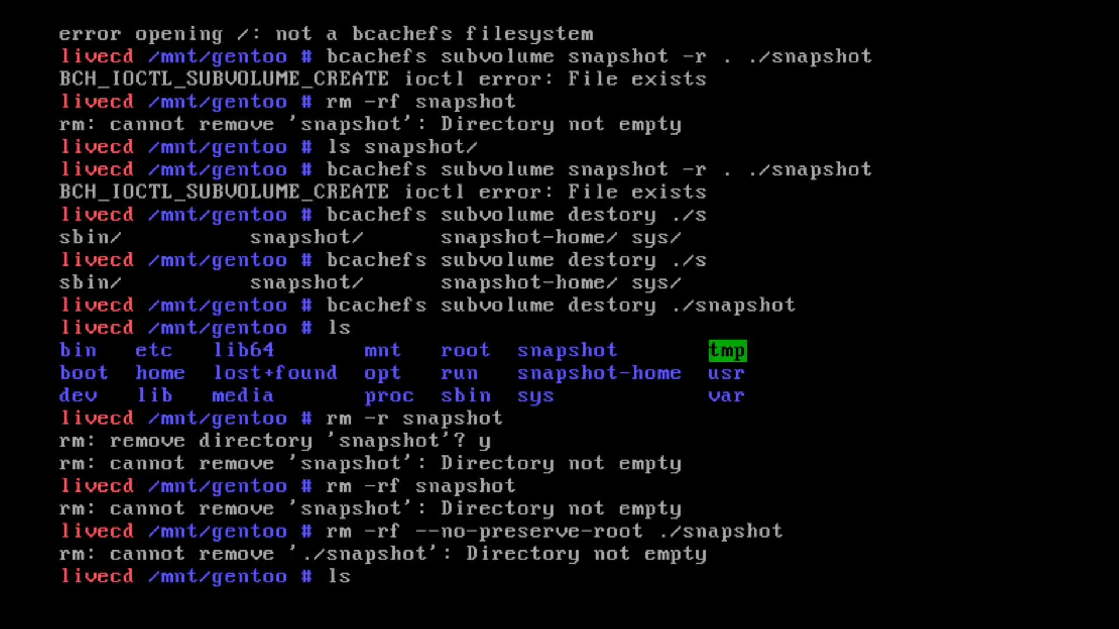
text(ls -l ./snapshot/)
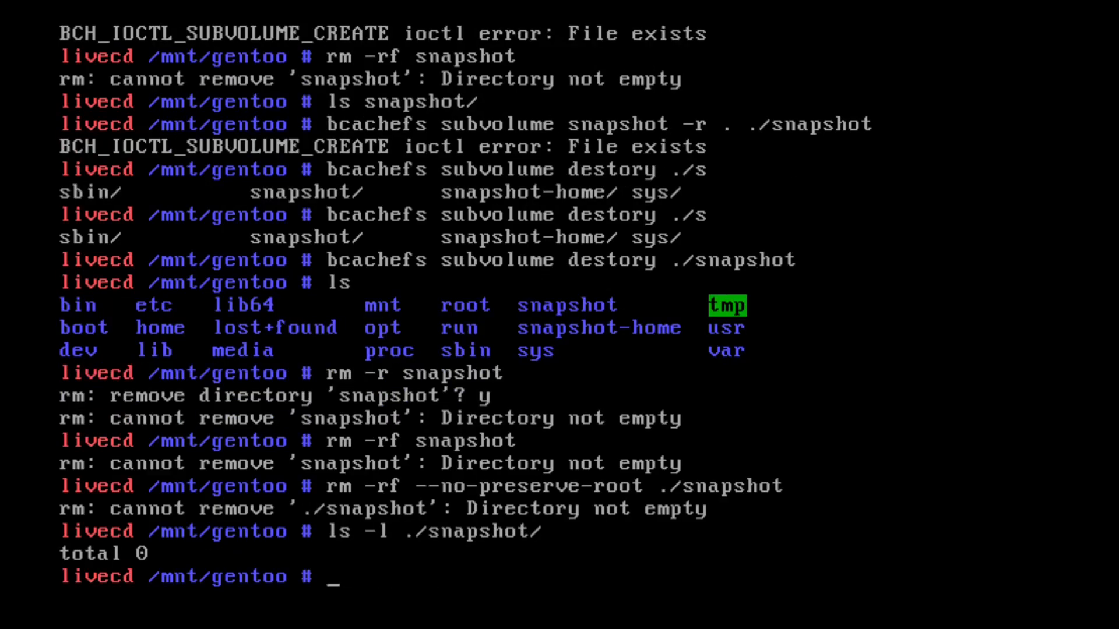
text(ls -l ./snapshot/)
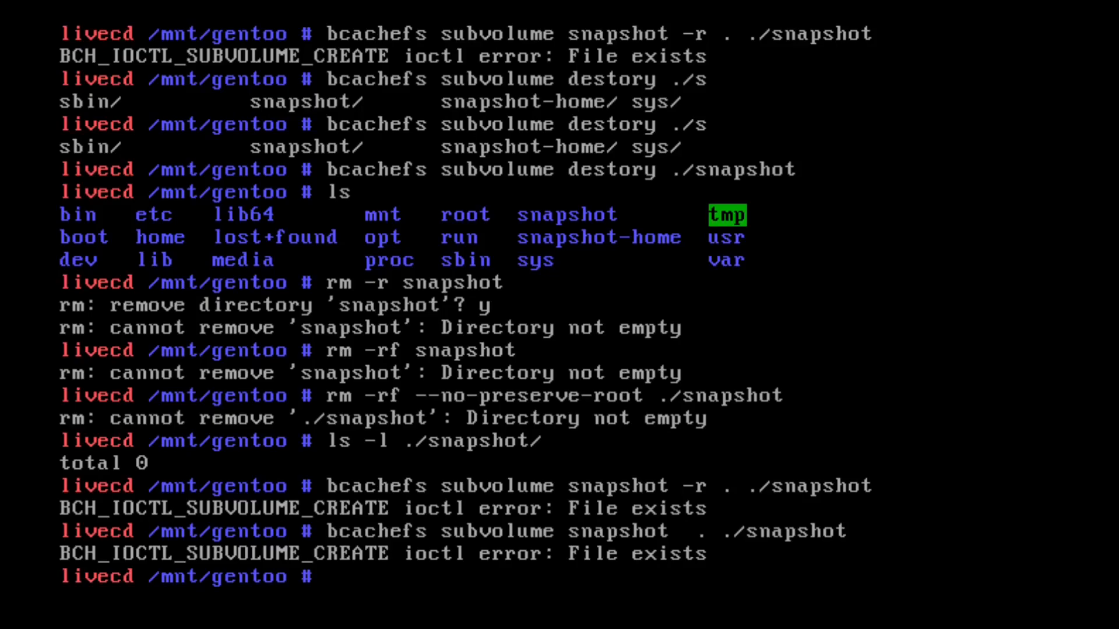
- Empty snapshot-home, retry the snapshot, destroy it as a subvolume, and show bcachefs help
text(r)
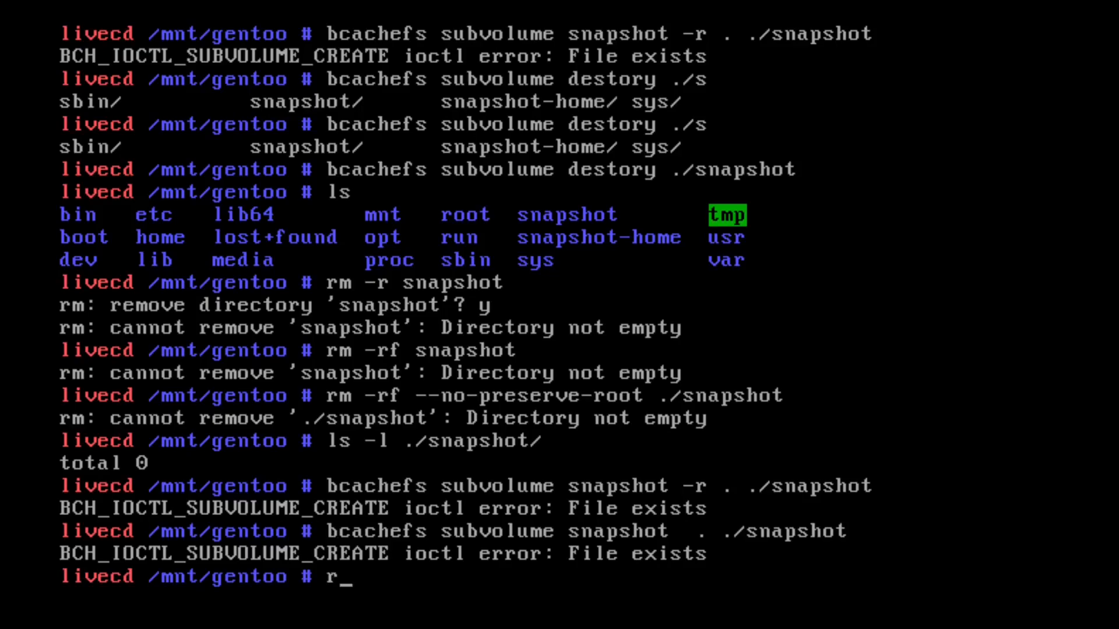
text(m)
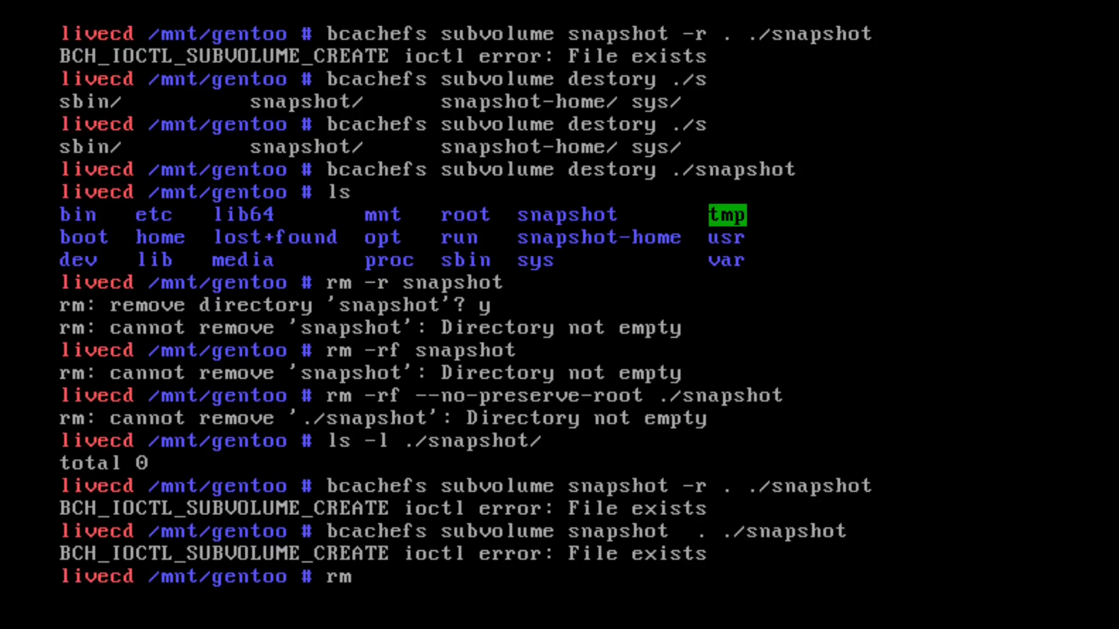
text(-rf snapshot-home/*)
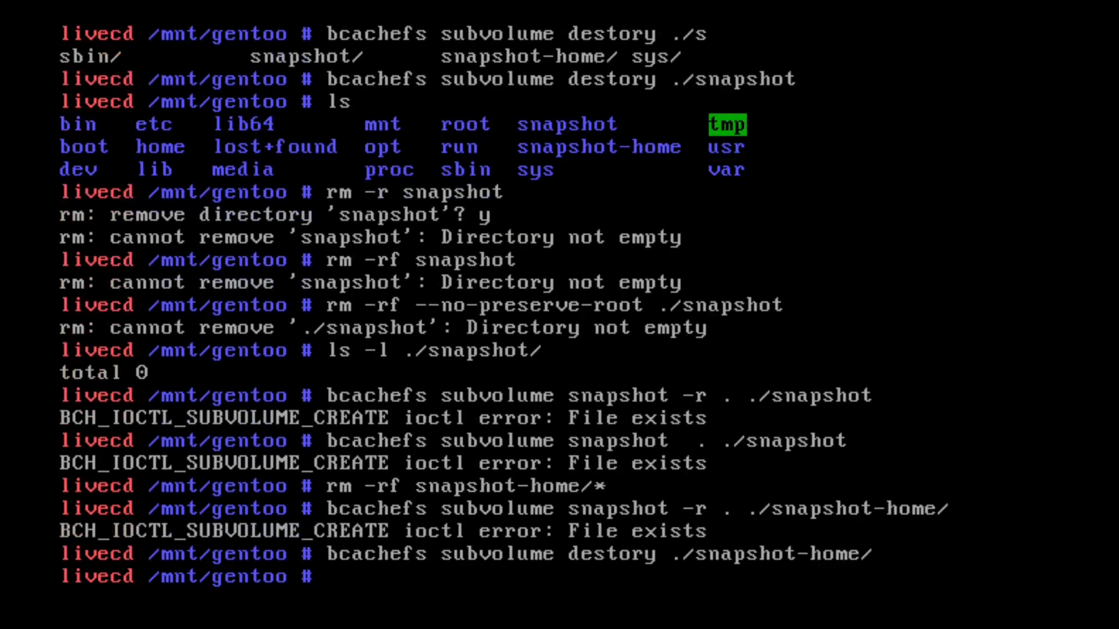
text(bcache)
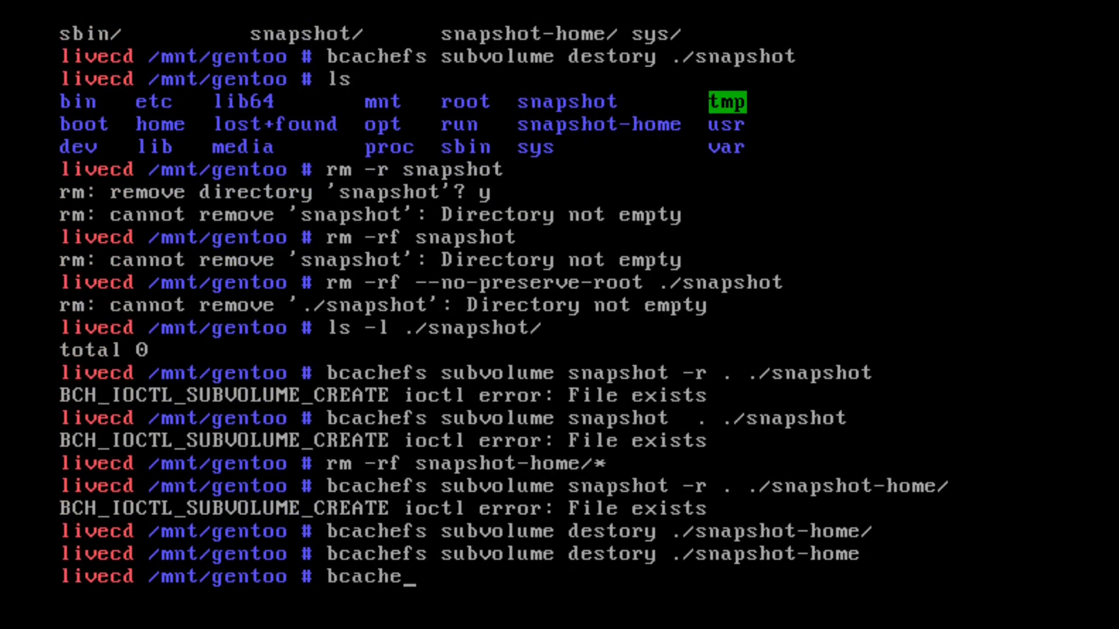
text(fs --h)
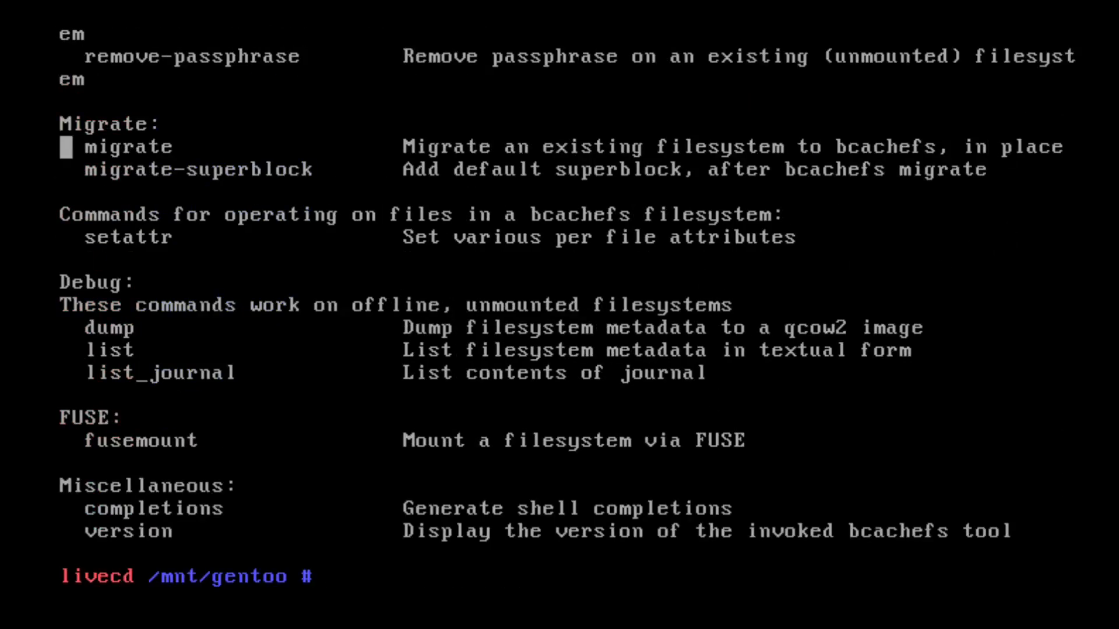
- List bcachefs commands with --help and display filesystem usage for vda3
text(bcachefs fs usage)
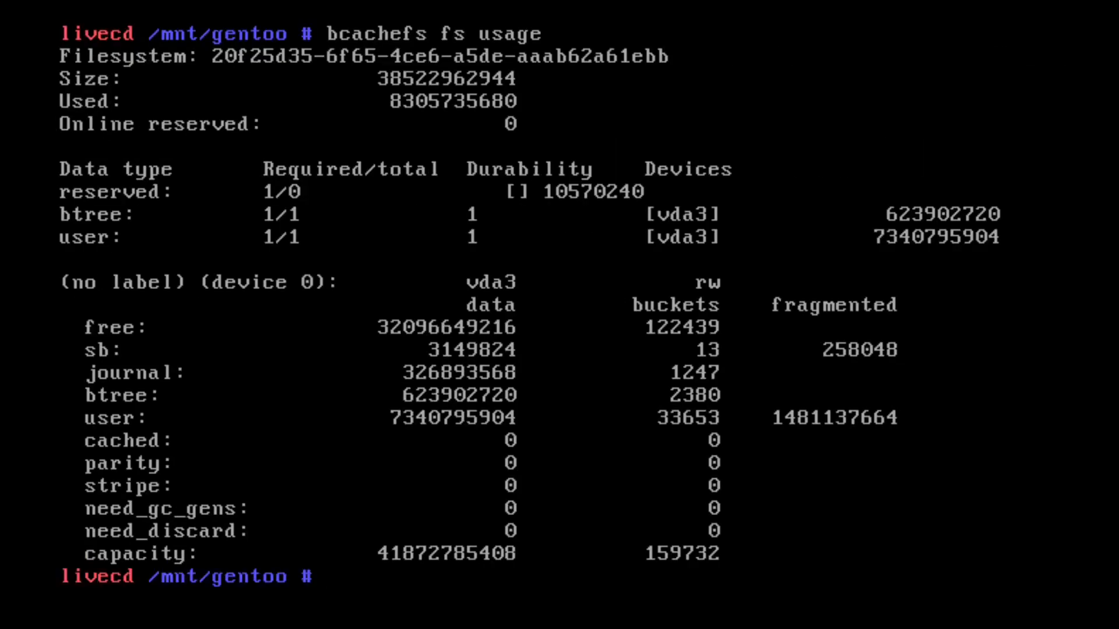
text(bcachefs subvolume)
text(tar c)
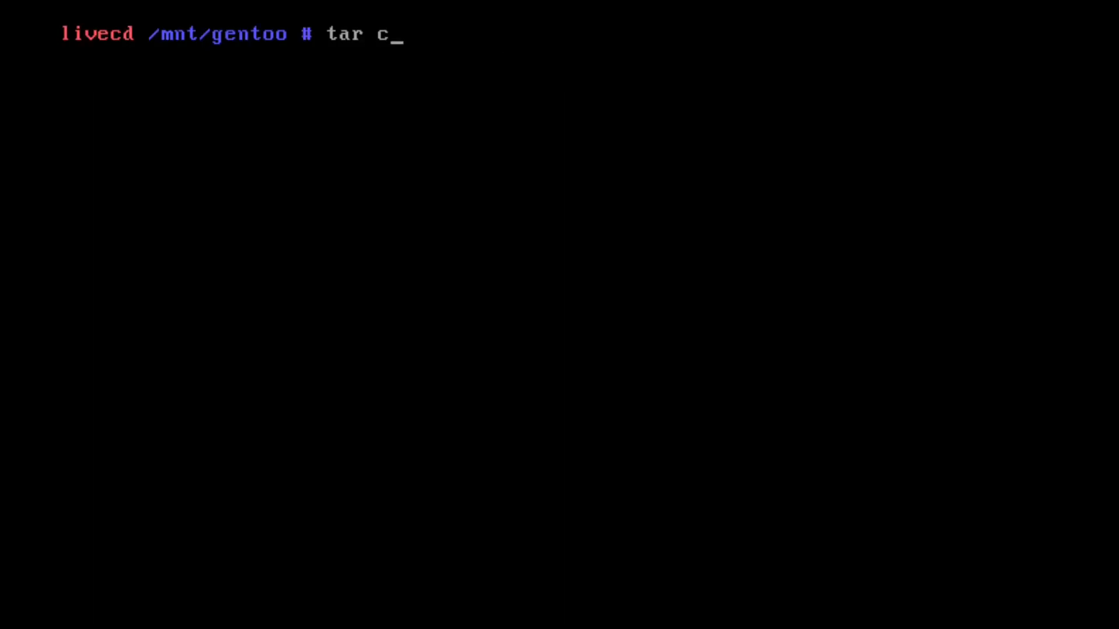
- Archive the Gentoo root into an xz-compressed tar under /mnt/iso with tar cvfJ
text(vfJ /mnt/iso/)
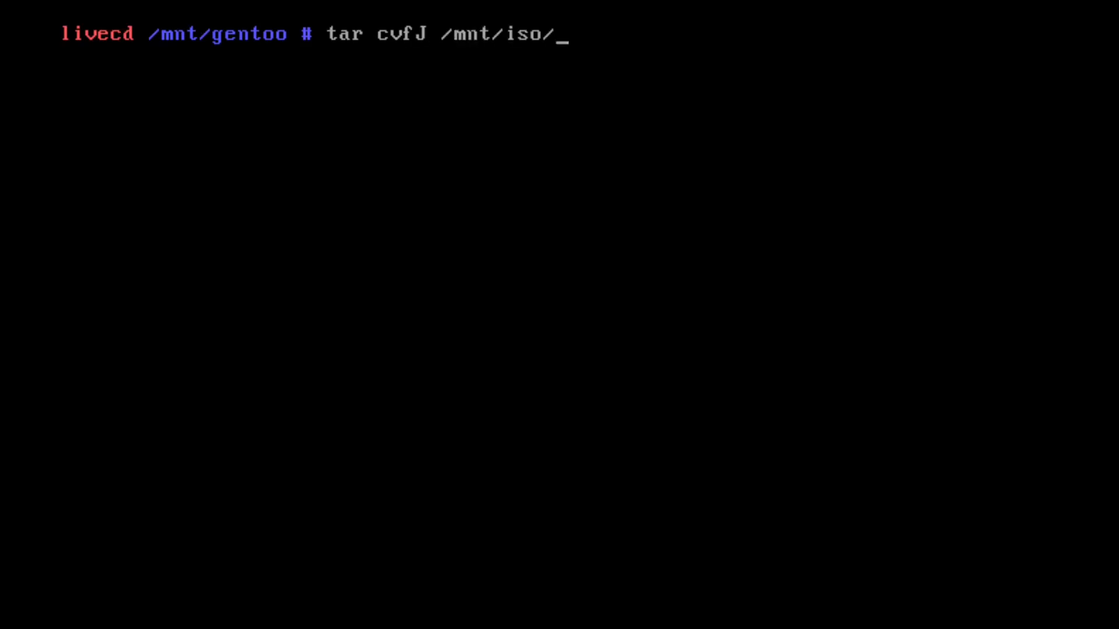
key(Return)
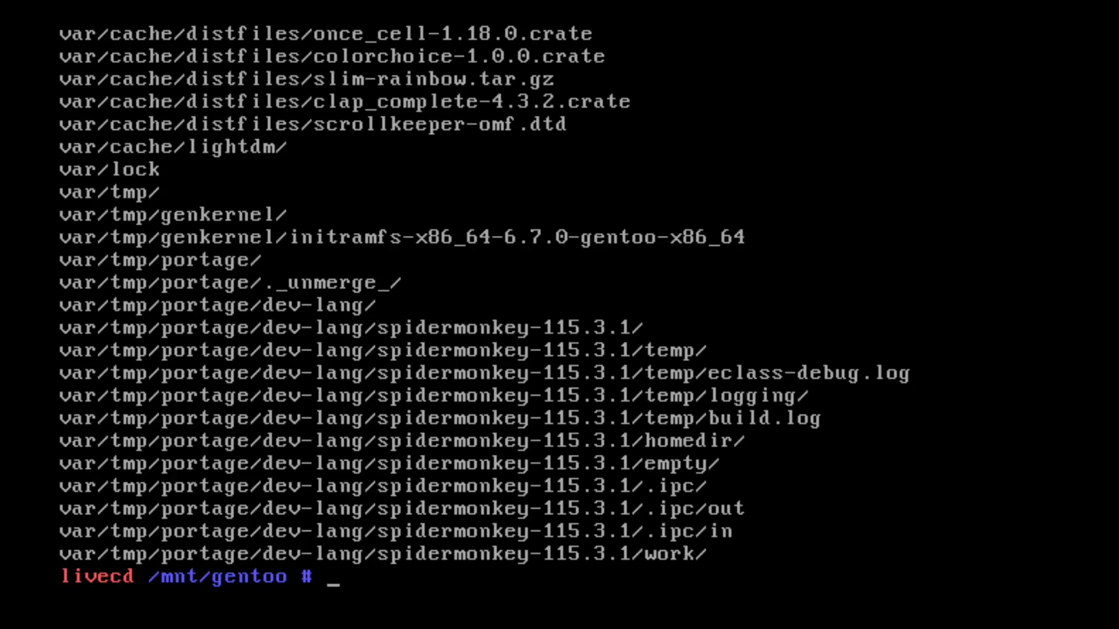
- Unmount gentoo and format the 39 GiB partition as encrypted bcachefs with a passphrase
text(cd ..)
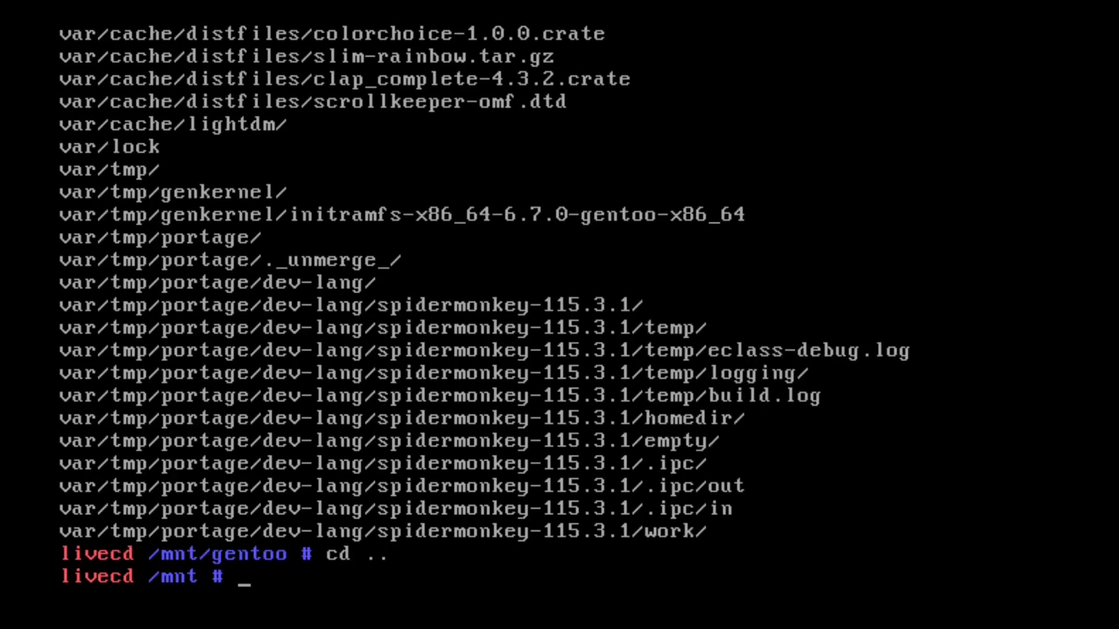
text(umount gentoo)
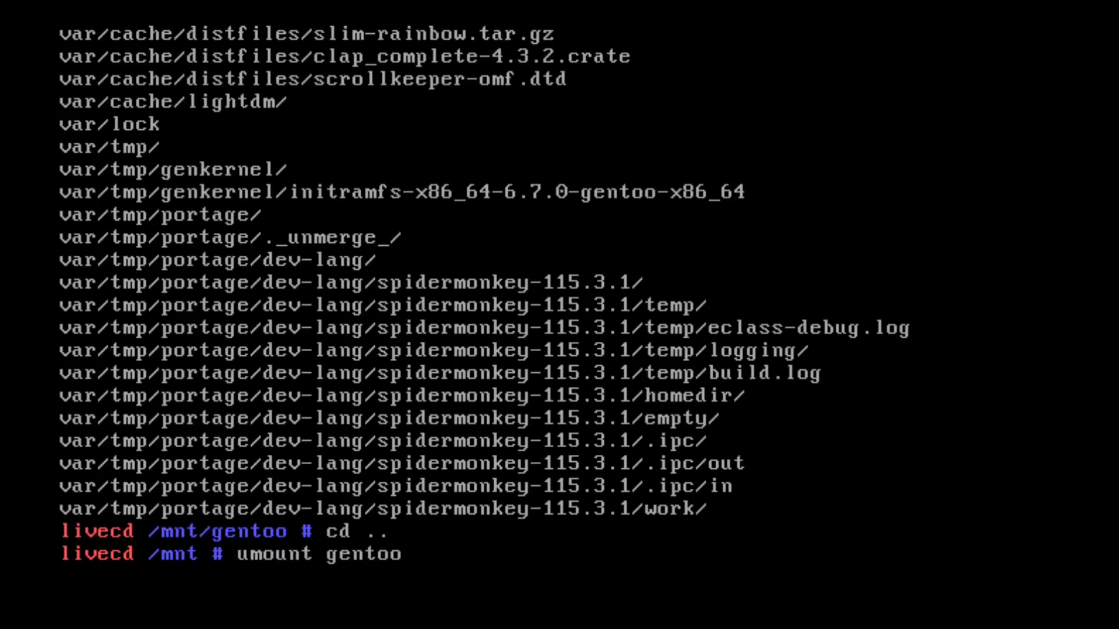
text(bcac)
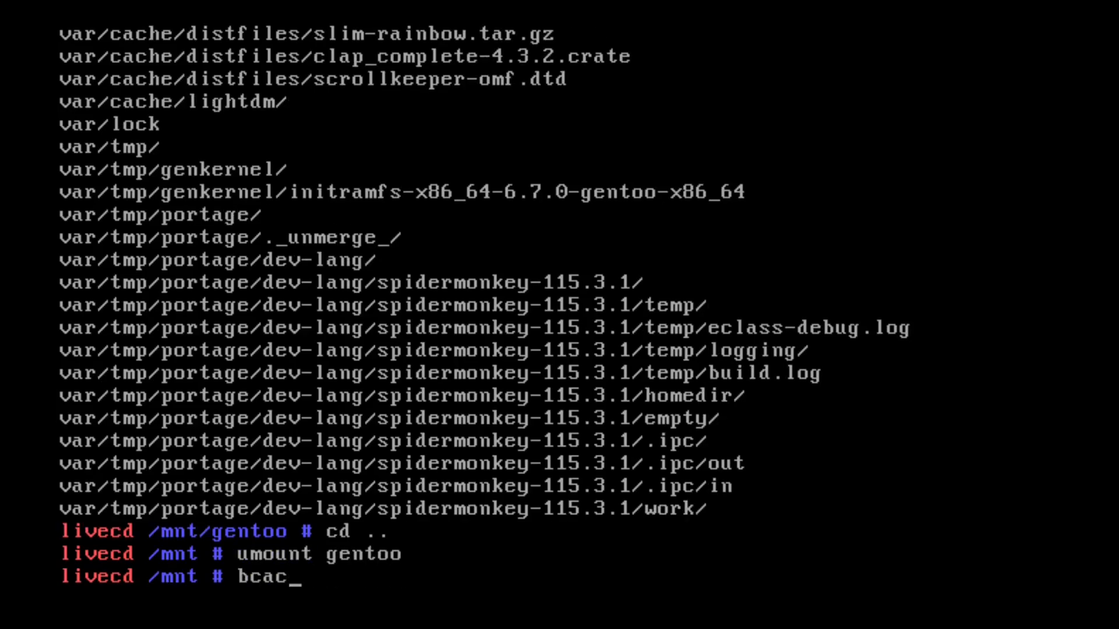
text(he)
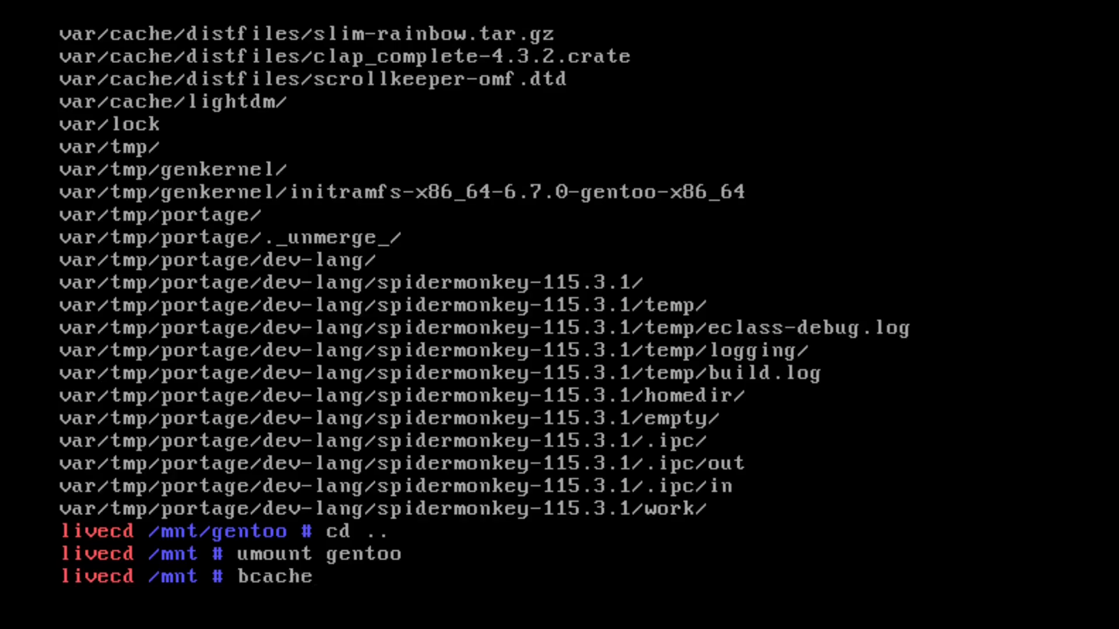
text(fs)
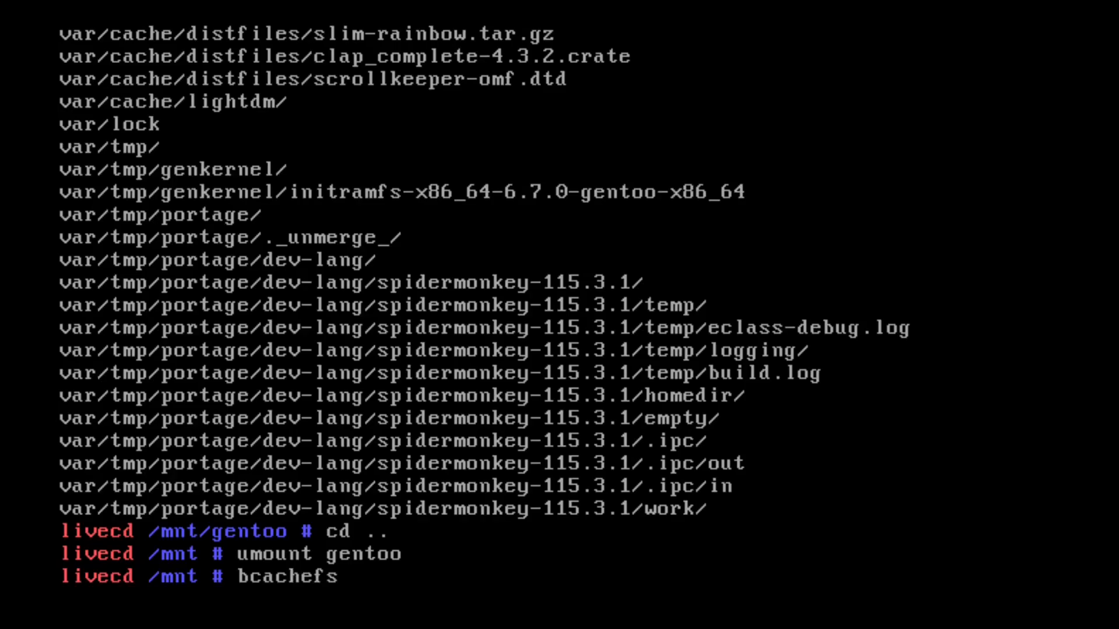
text(format --en)
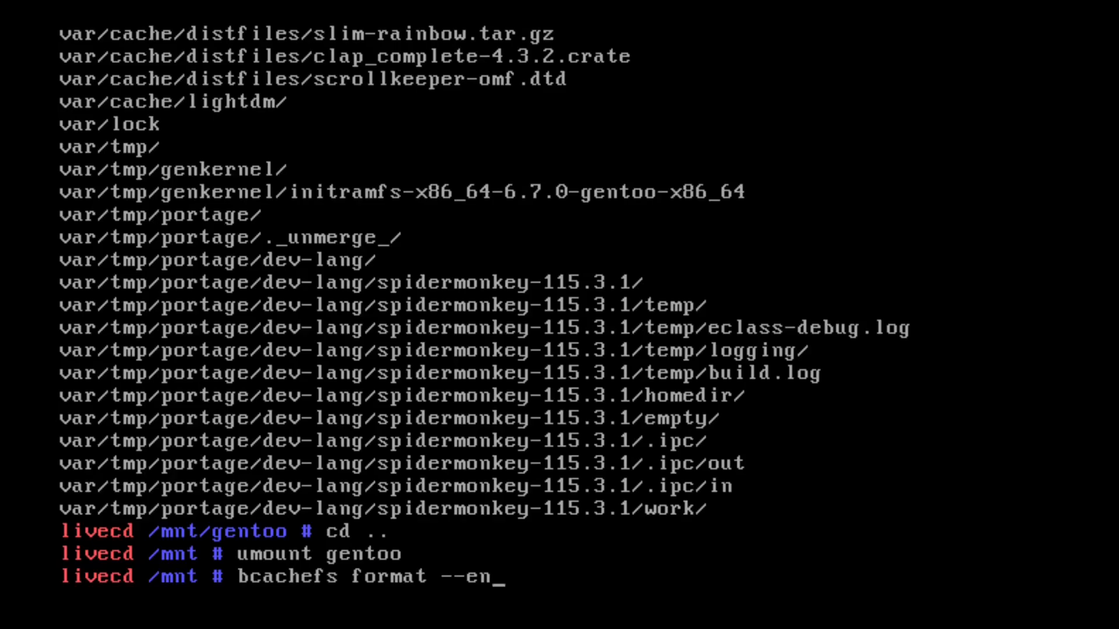
text(cryp)
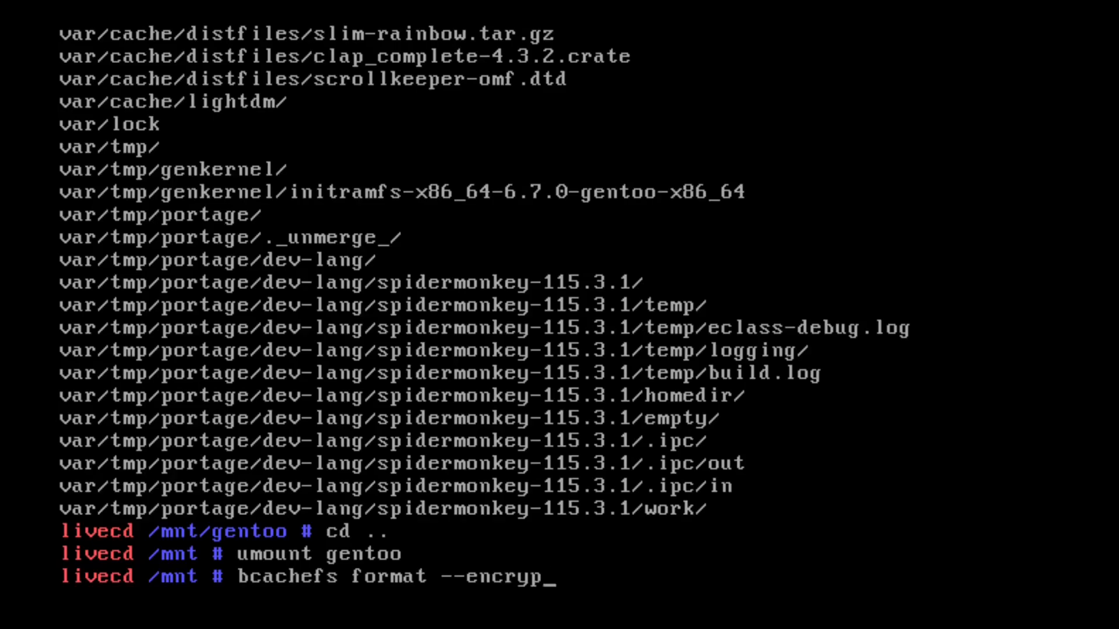
text(ted /dev/)
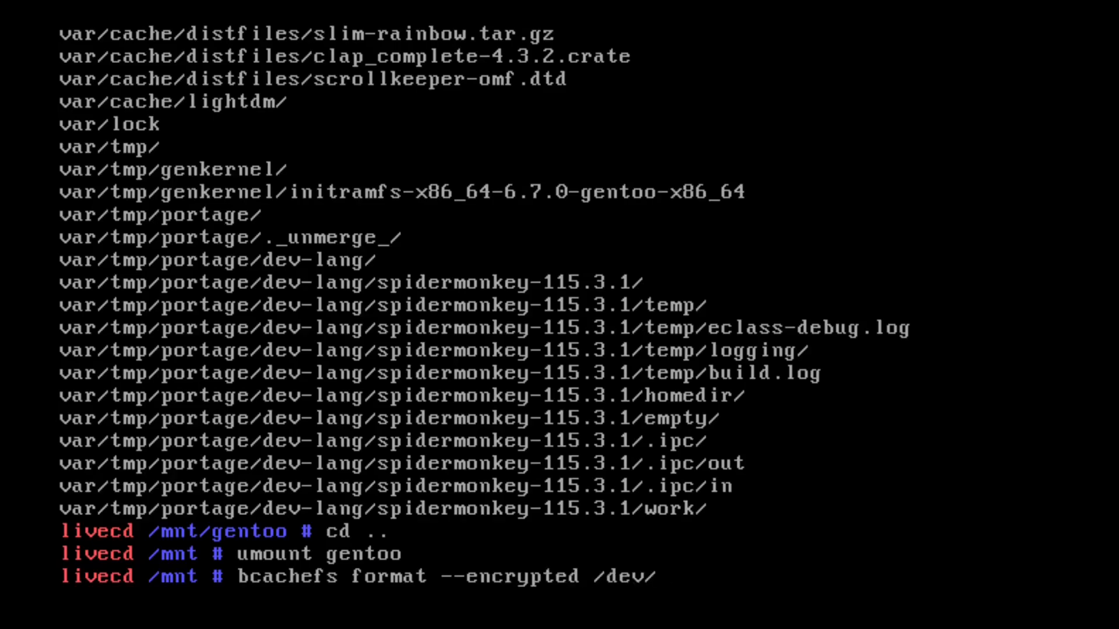
text(vda2)
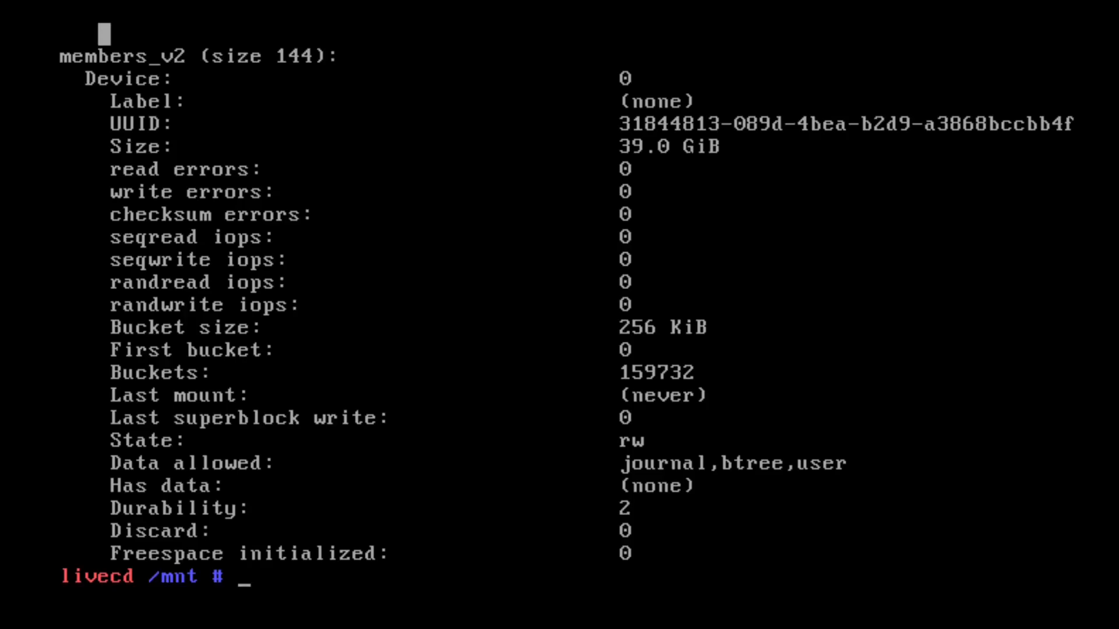
- Set lz4 compression on /dev/vda3 with bcachefs set-option
text(bcache)
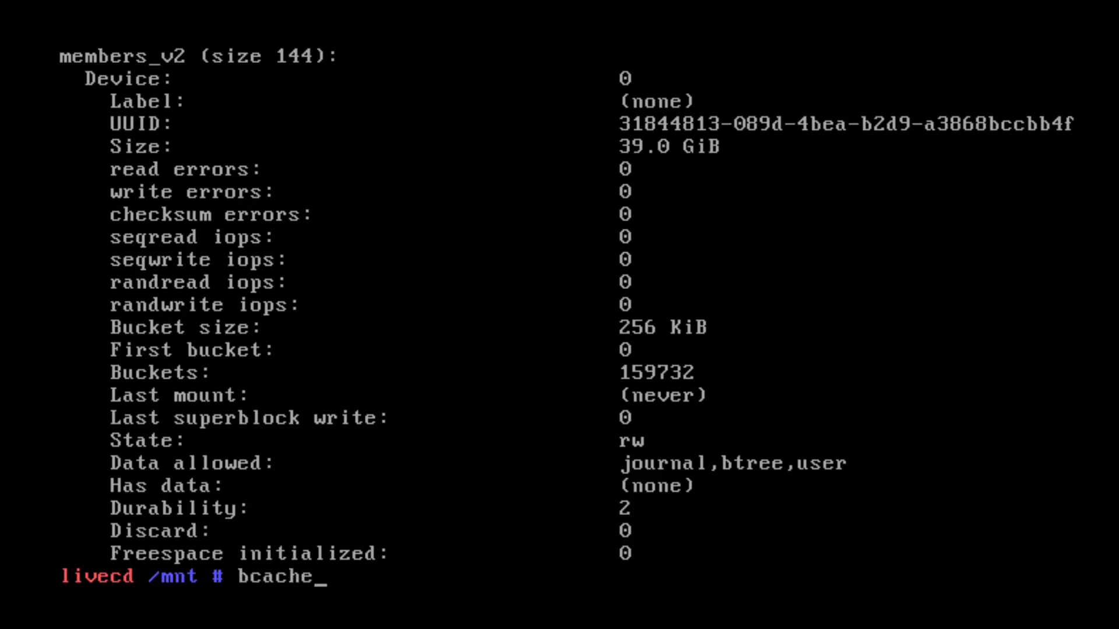
text(fs)
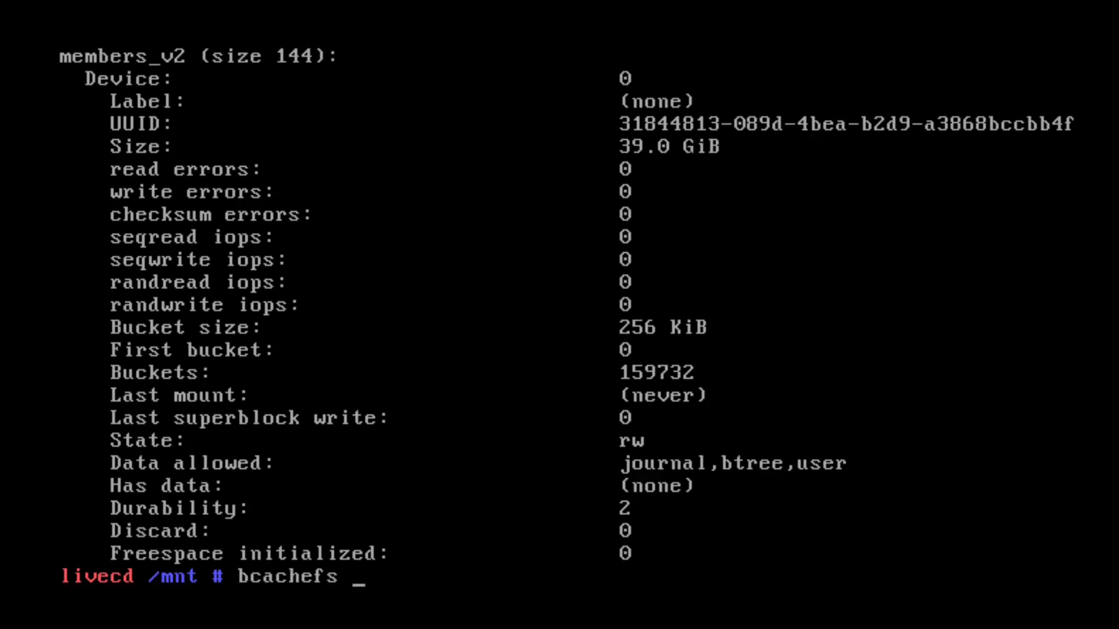
text(set)
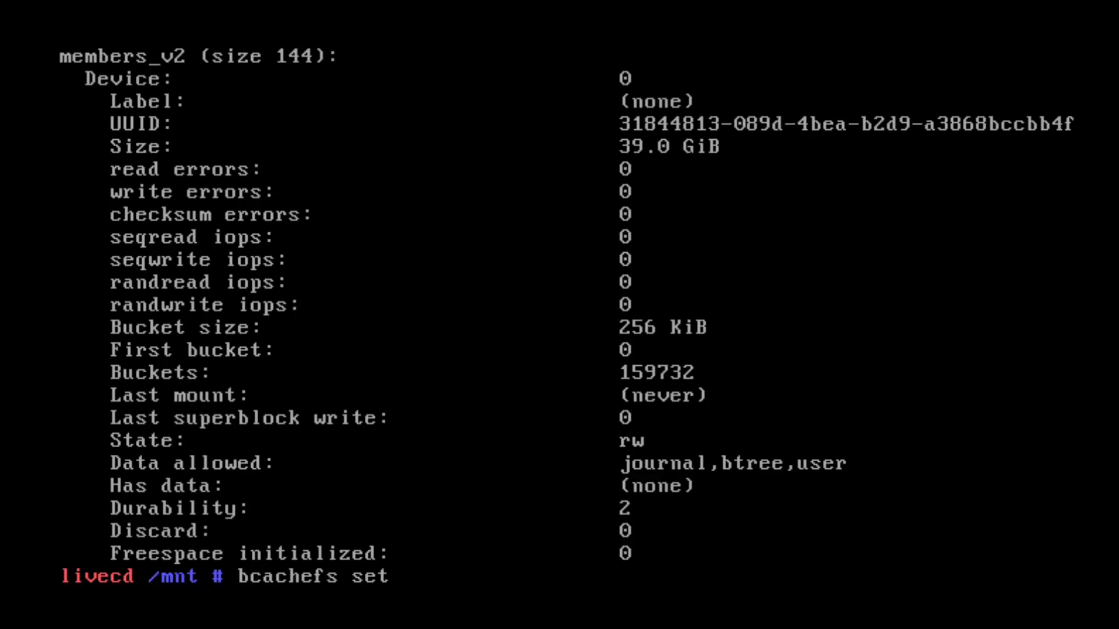
text(-option --compr)
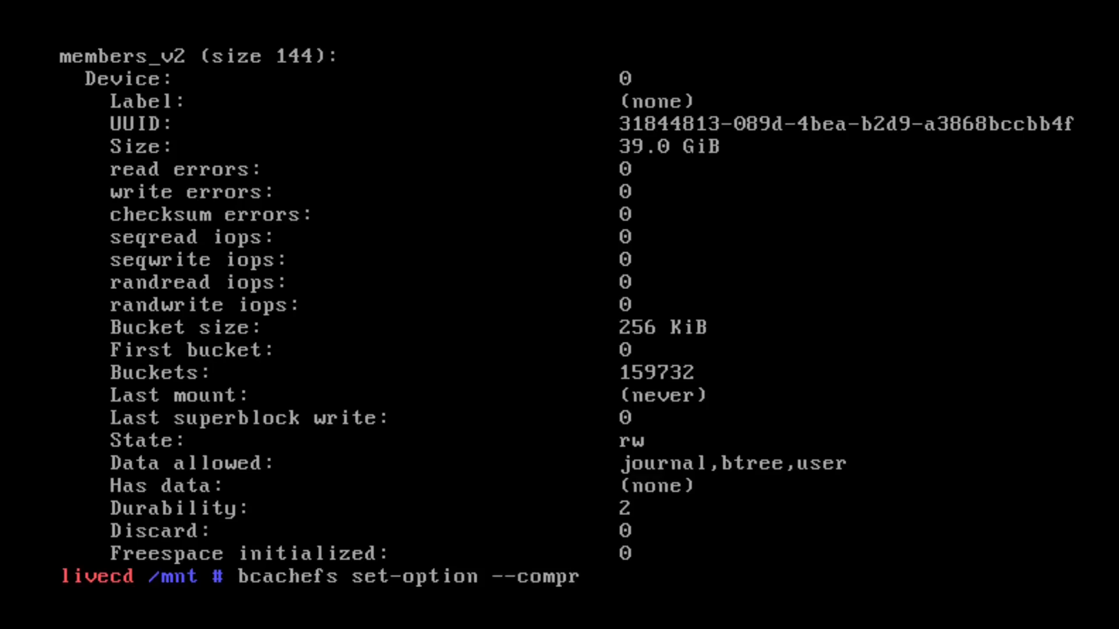
text(ession)
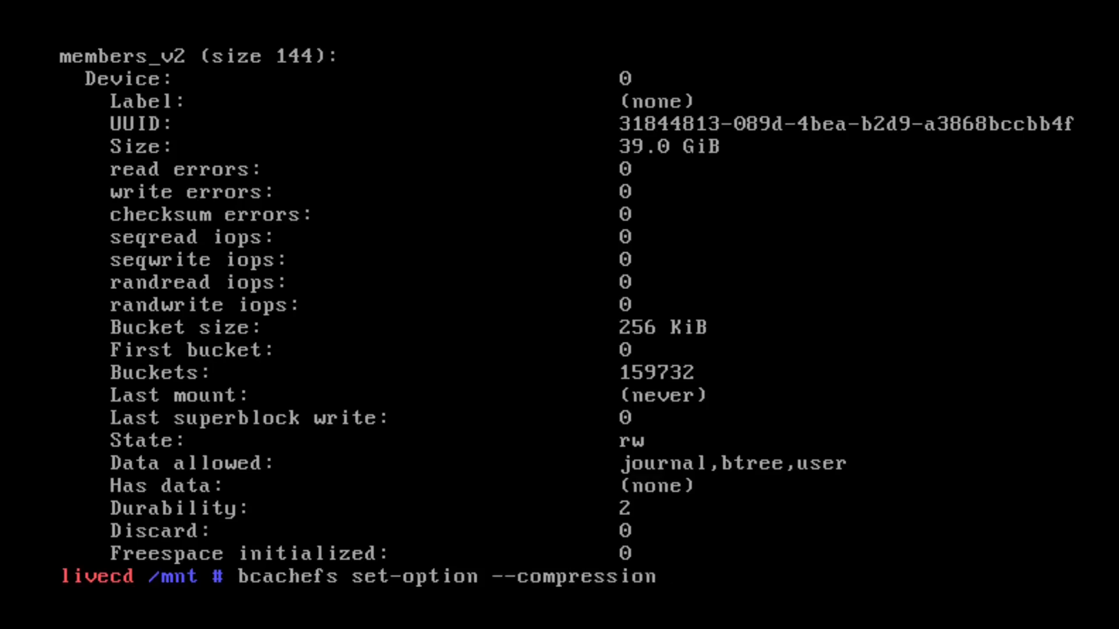
text(=lz4)
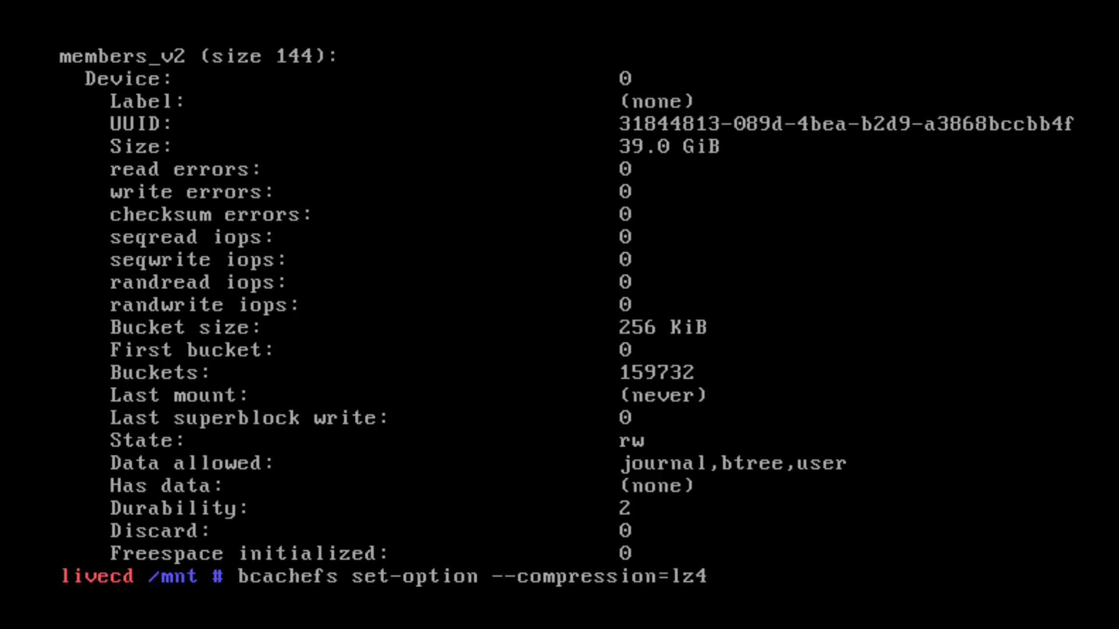
text(/de)
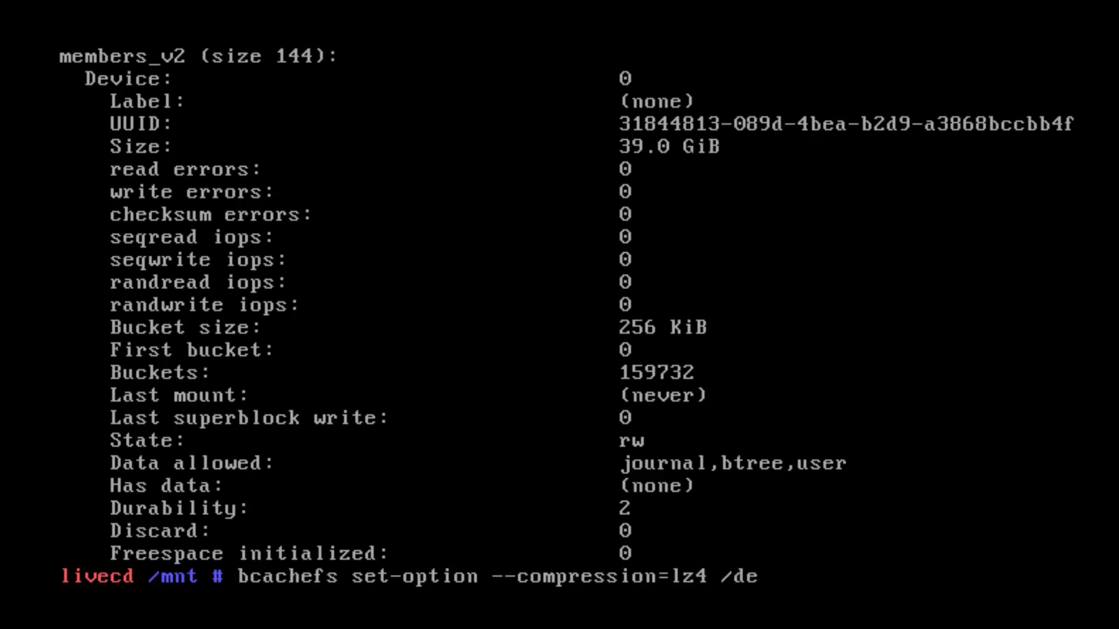
text(v/vda3)
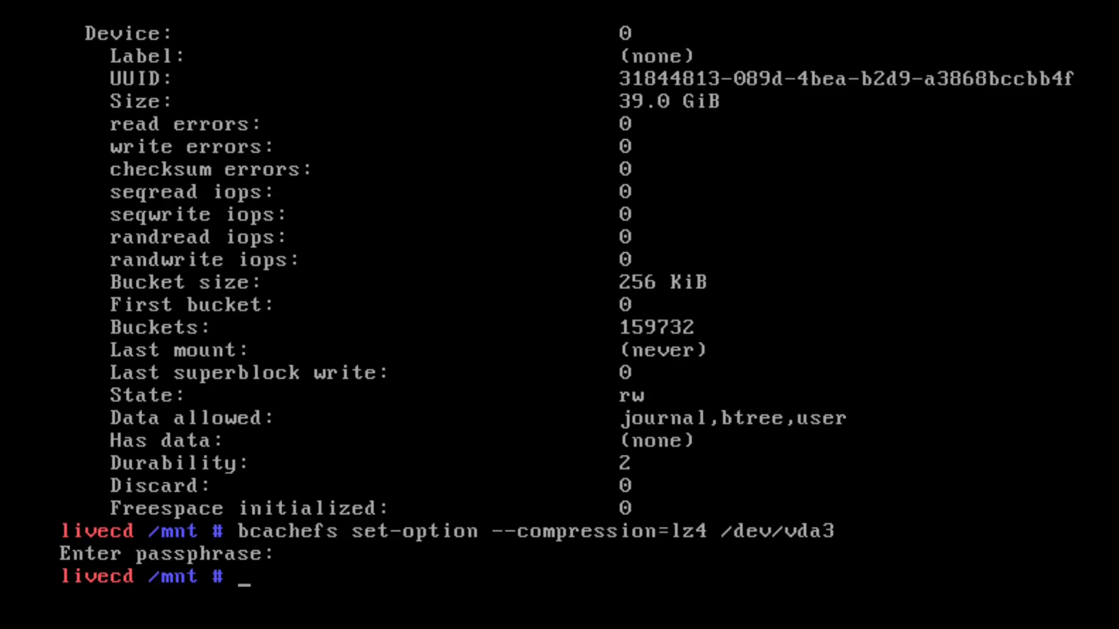
- Mount /dev/vda3 at /mnt/gentoo, retrying after the rejected passphrase
text(mount /dev/)
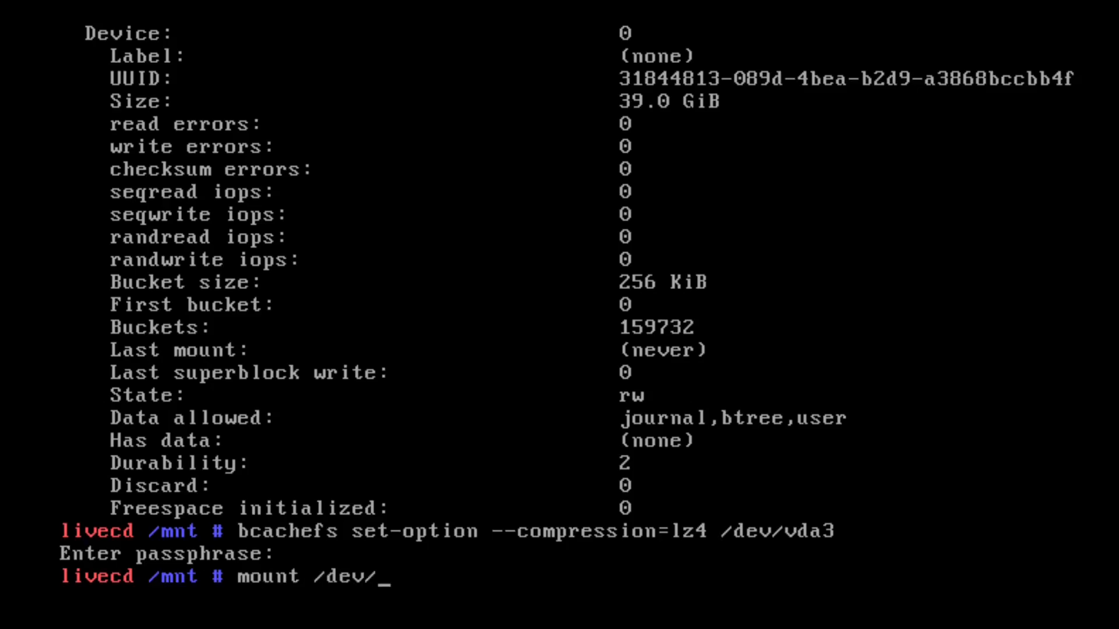
text(d)
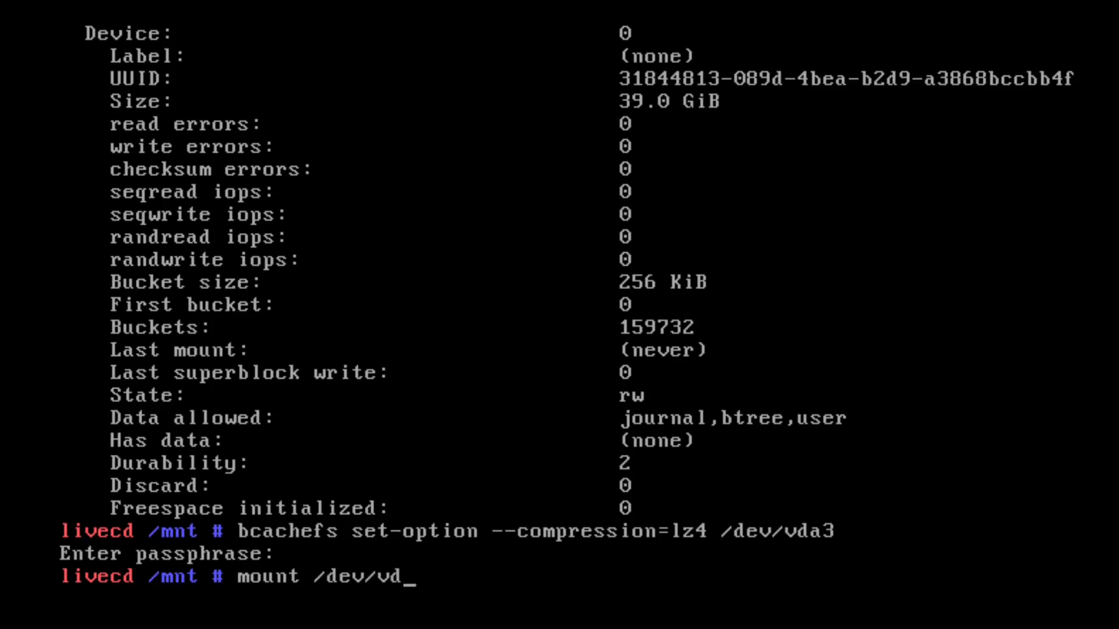
text(a3 /mnt/gentoo/)
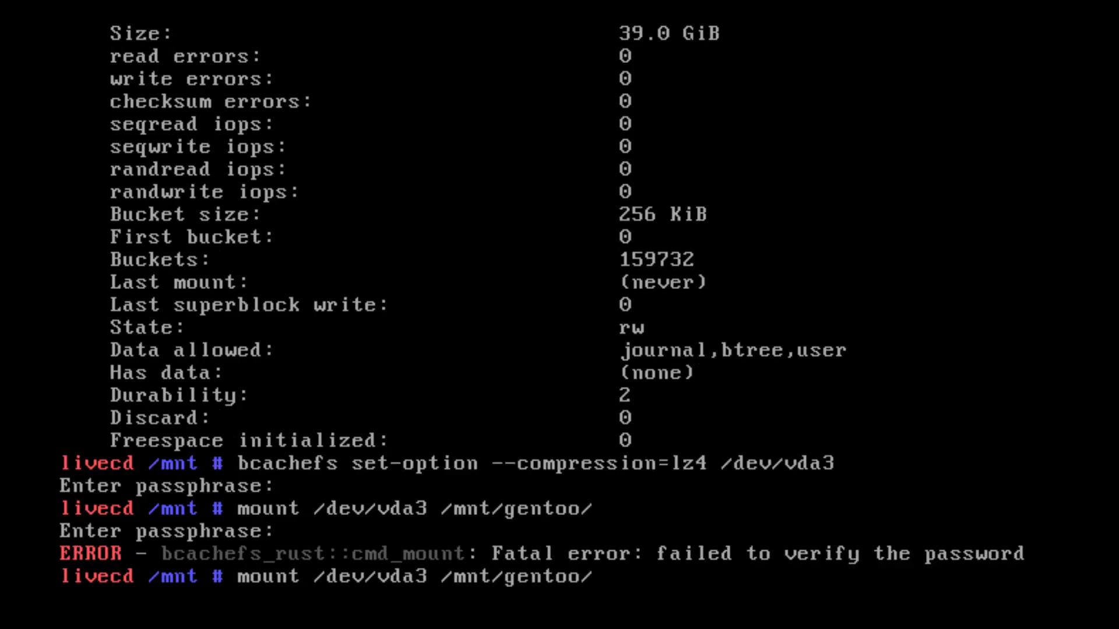
key(Enter)
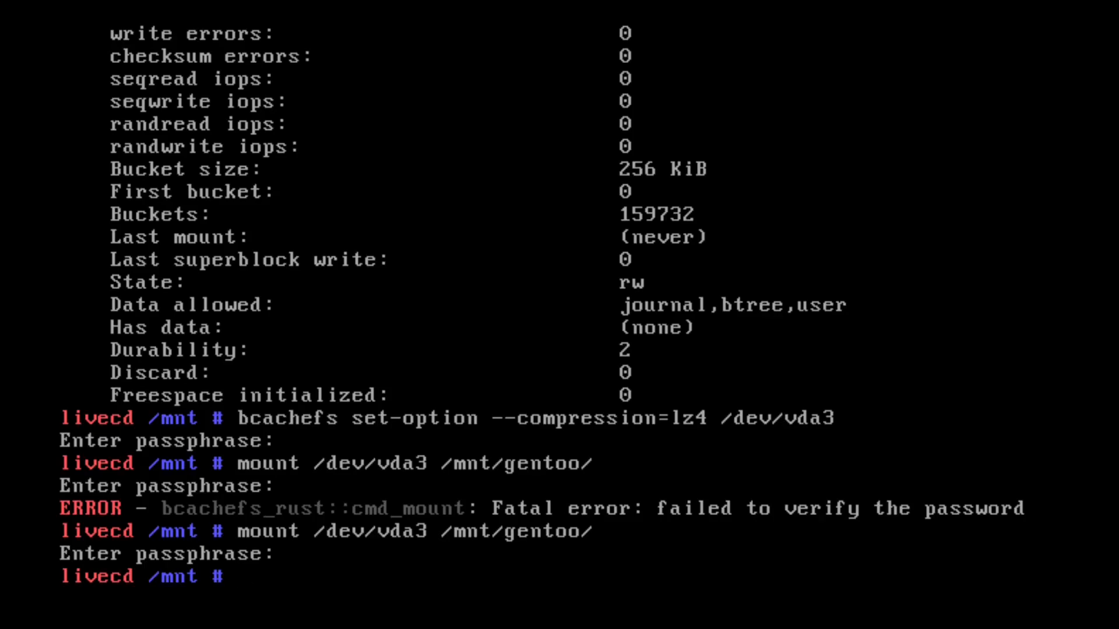
- Check current mounts and unmount /mnt/gentoo
text(mount)
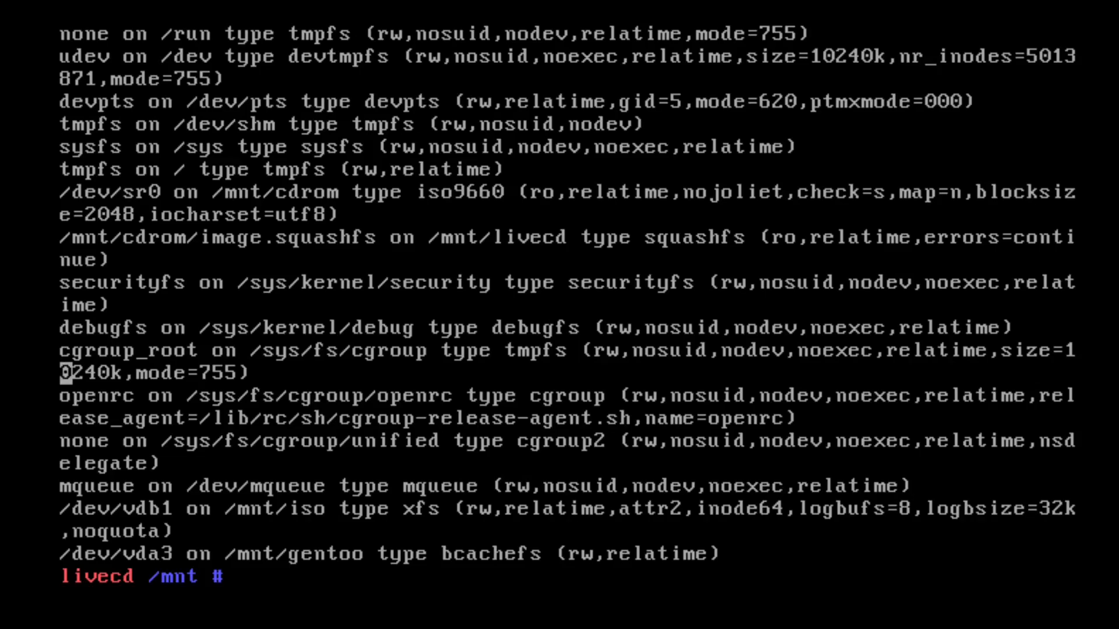
text(e)
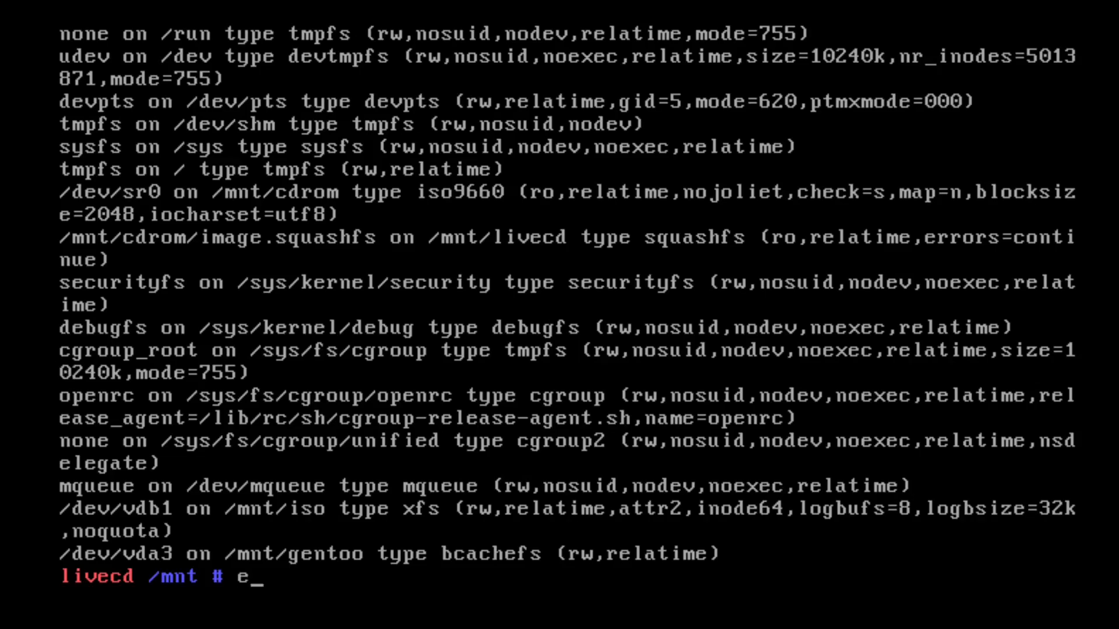
text(xi)
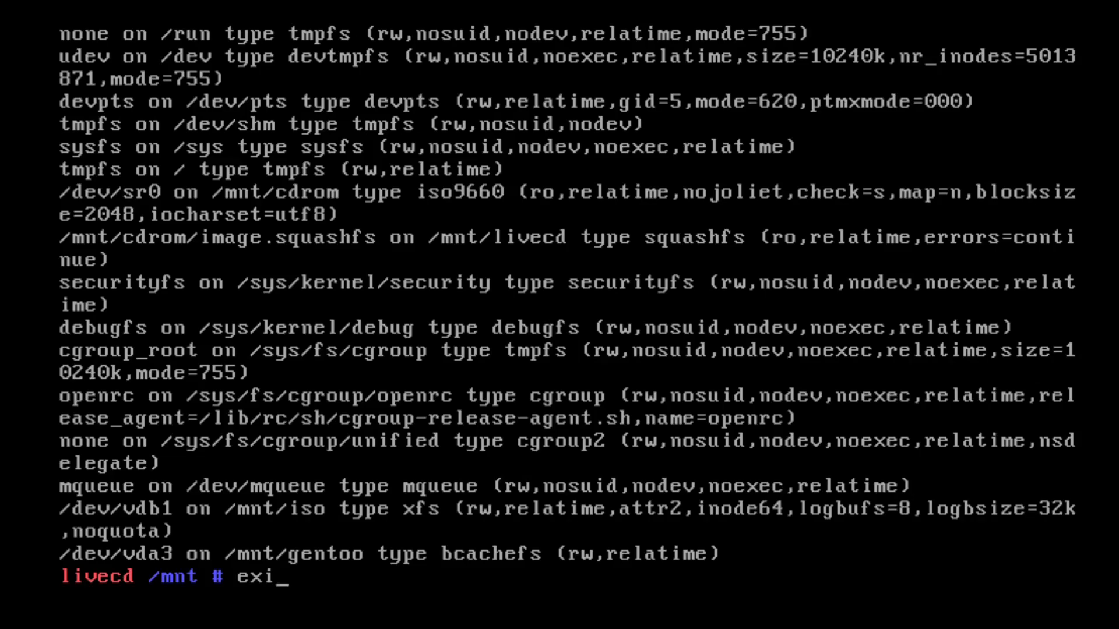
text(t)
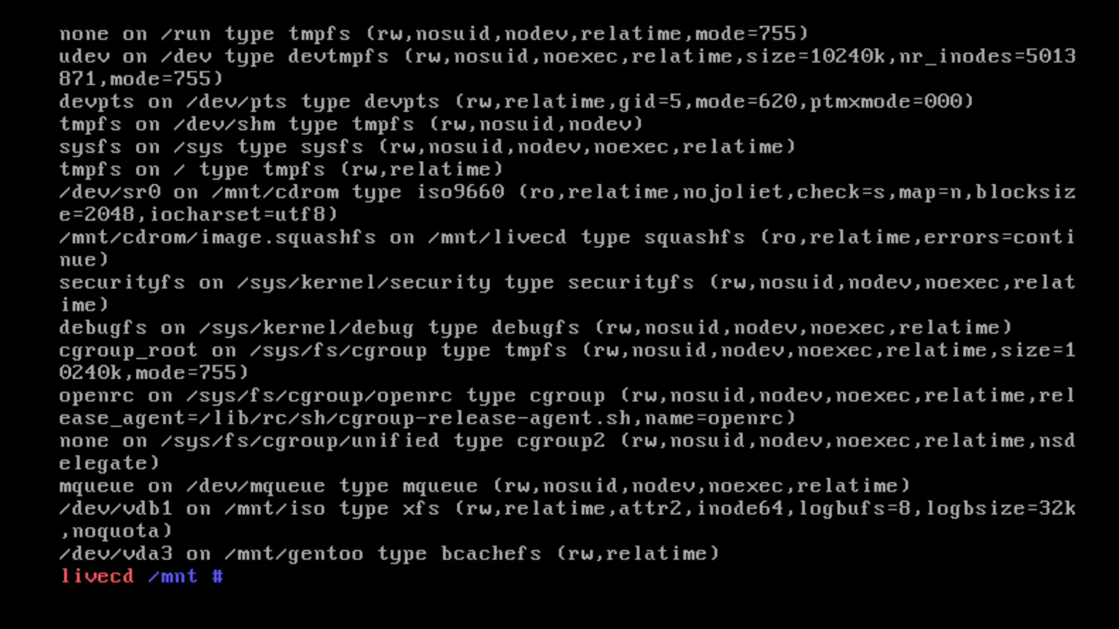
text(umount)
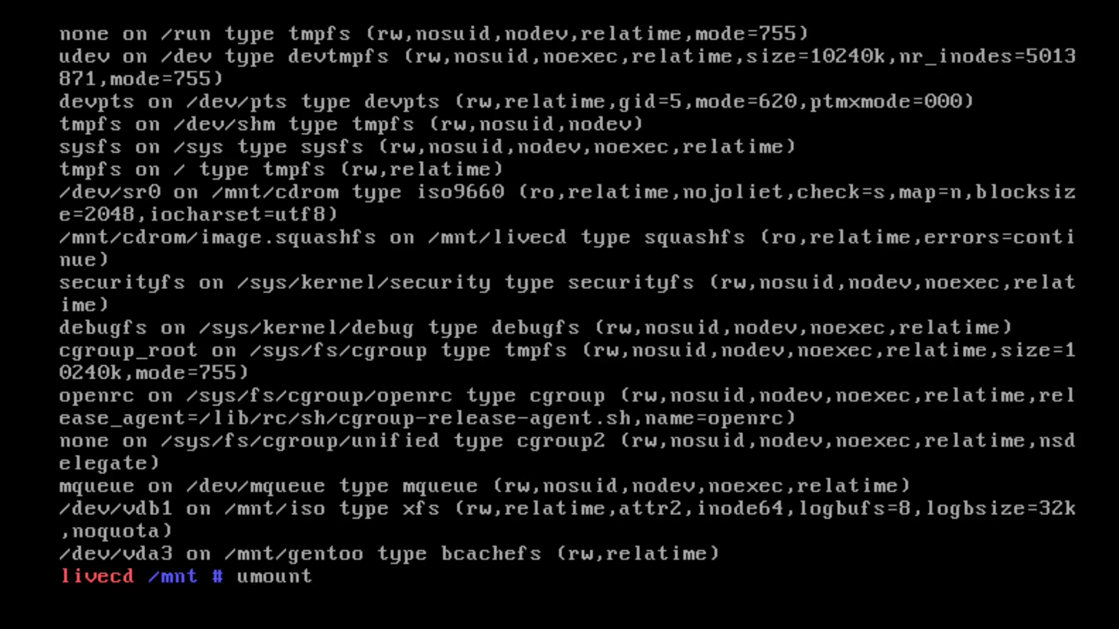
text(gentoo)
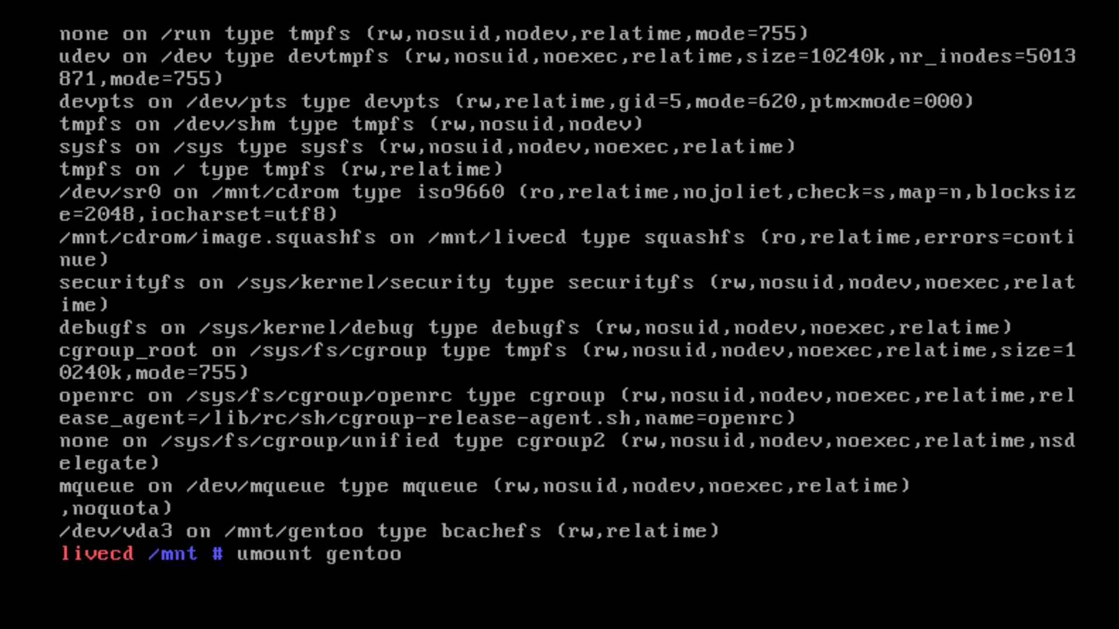
- Start an encrypted bcachefs format of /dev/vda3 with --compression=lz4, entering the passphrase
text(bcachefs set-option --compression=lz4 /dev/vda3)
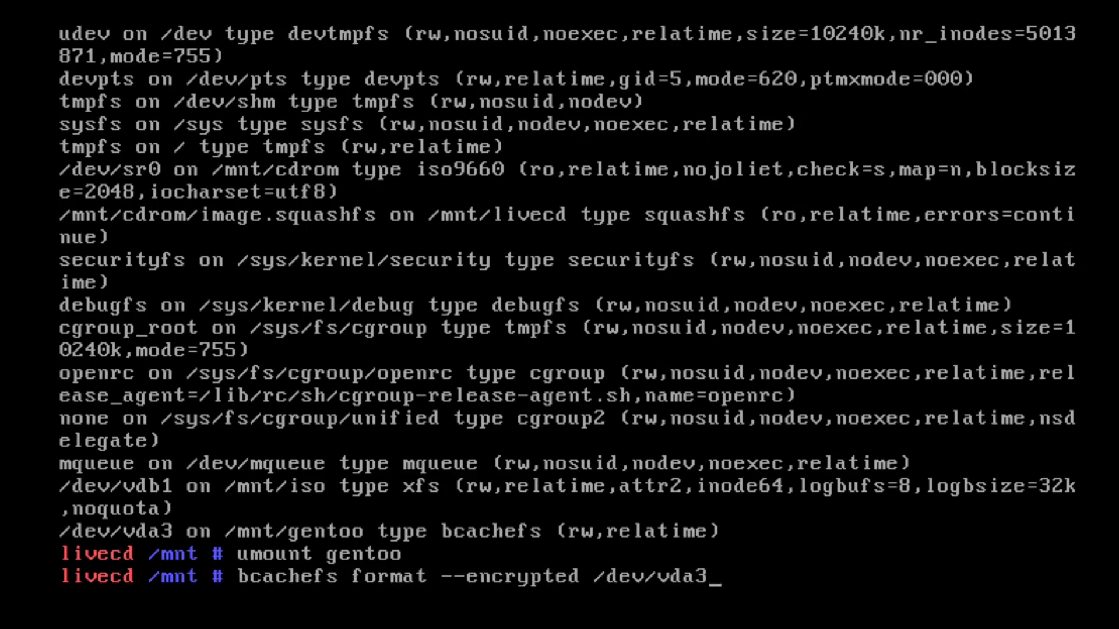
text(--compressio)
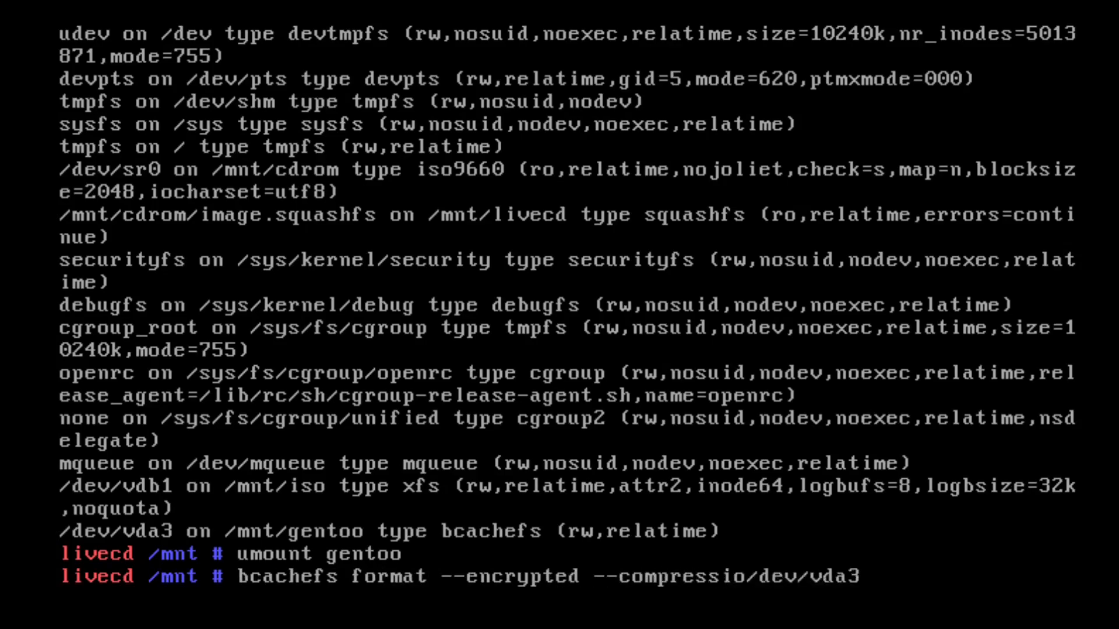
text(n=)
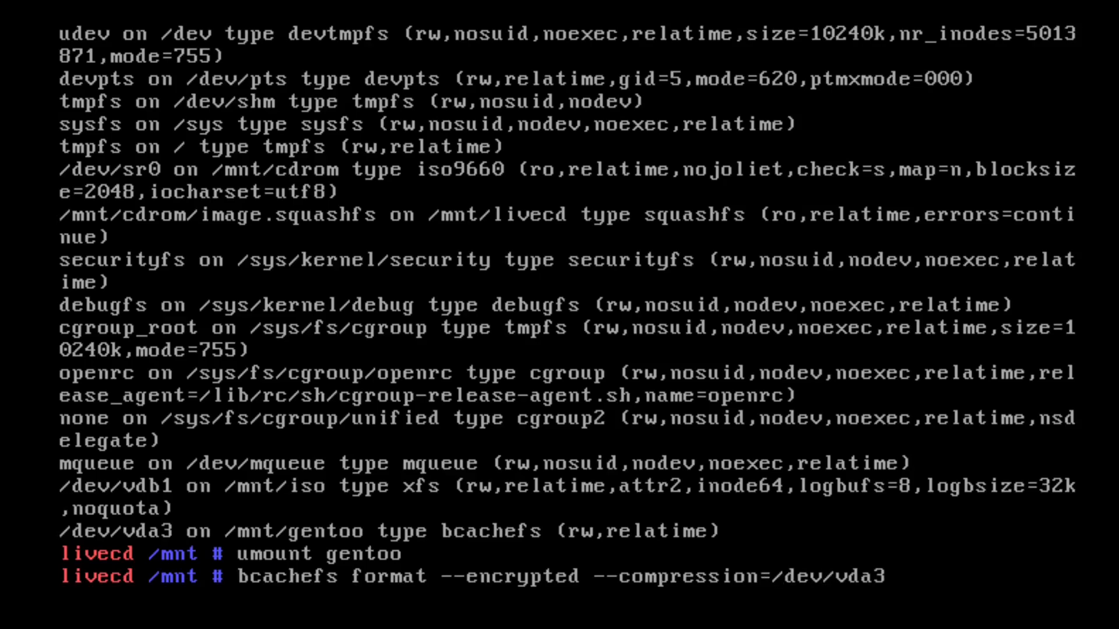
text(lz4)
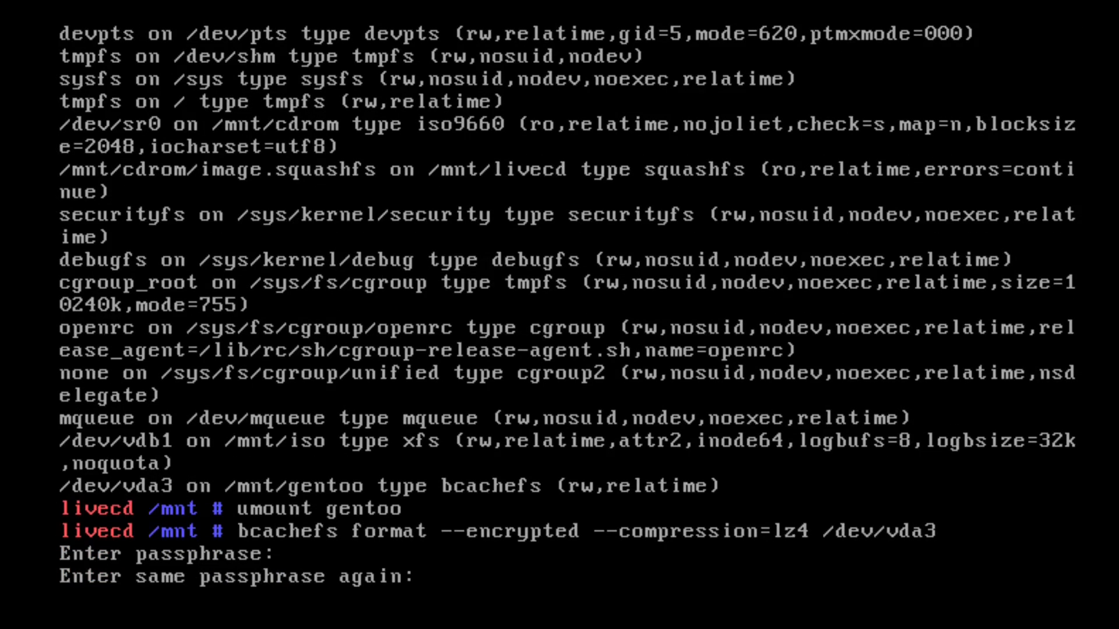
- Finish the format, mount vda3 at /mnt/gentoo, and extract the backup with tar xvf
key(Enter)
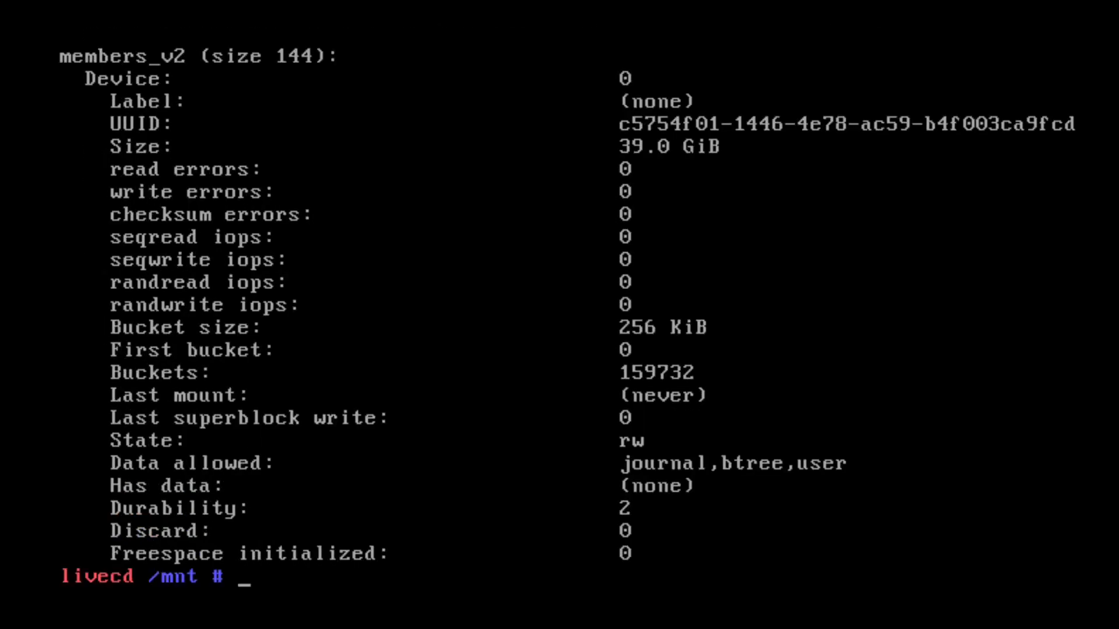
text(umount gentoo)
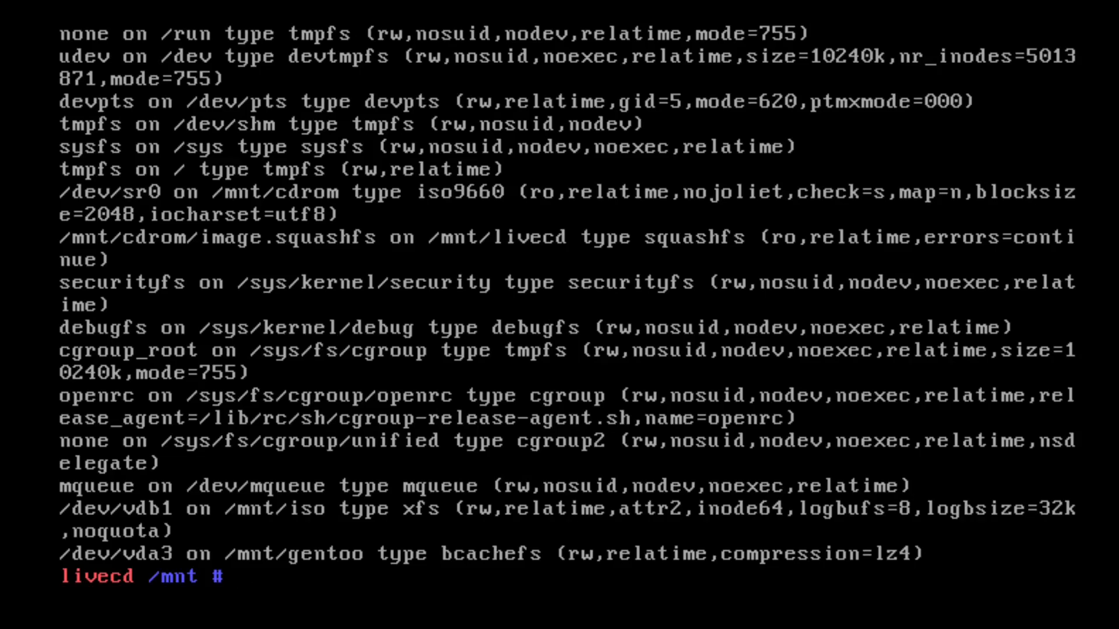
text(cd gentoo/)
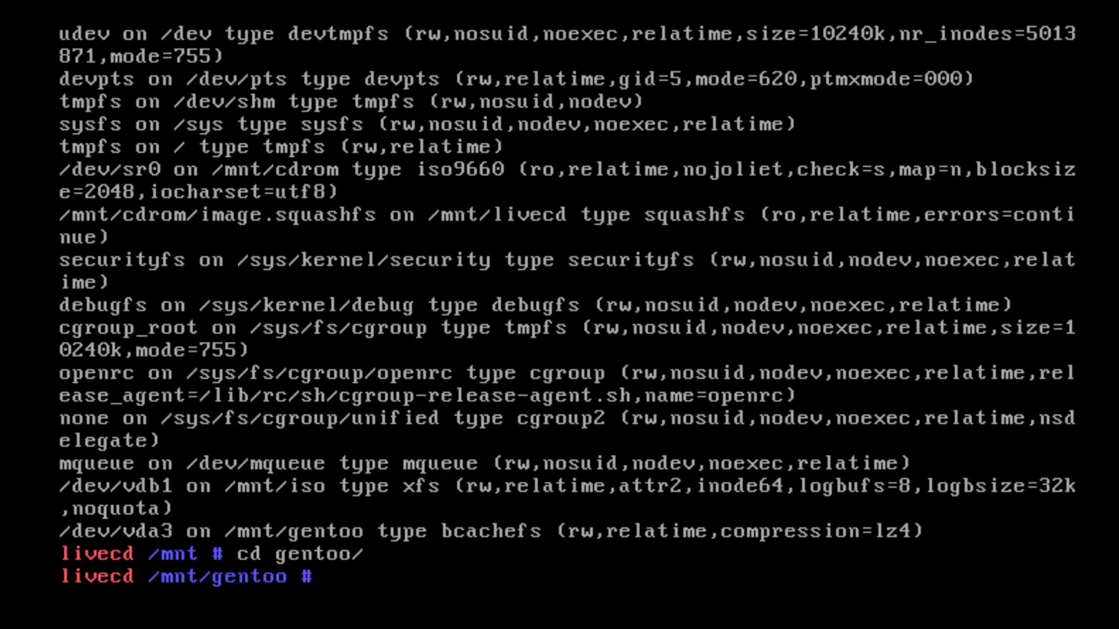
text(ls)
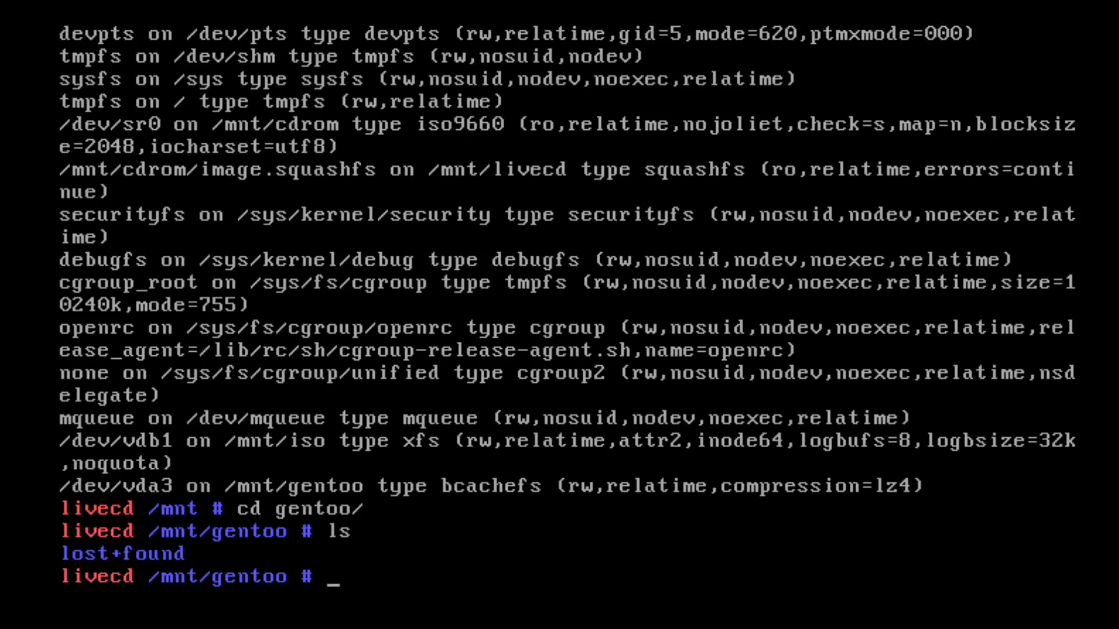
text(tar)
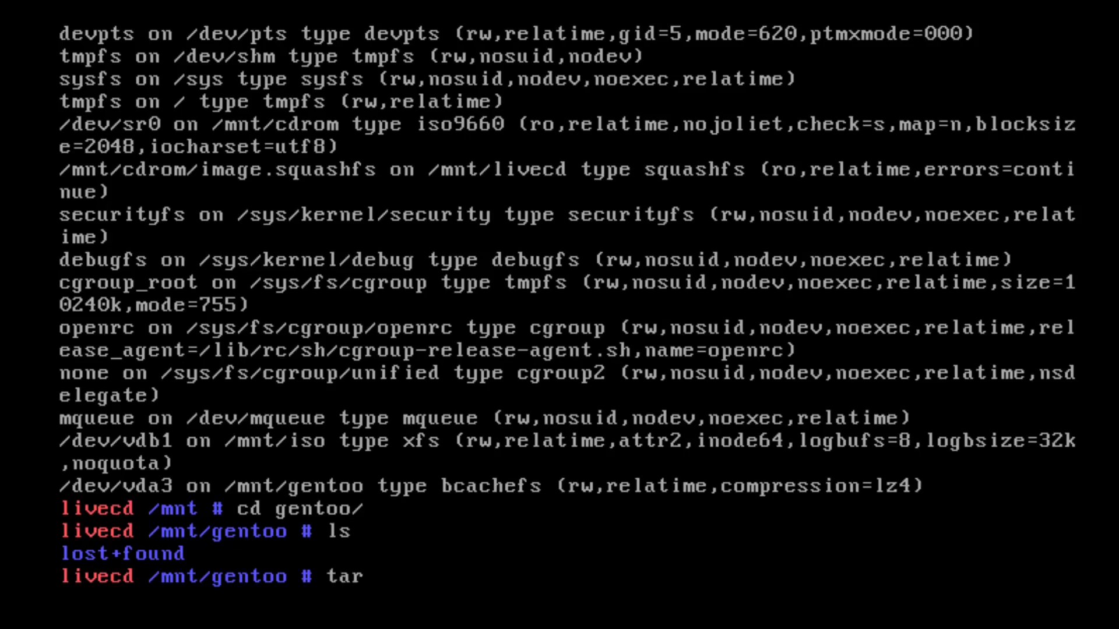
text(xvf)
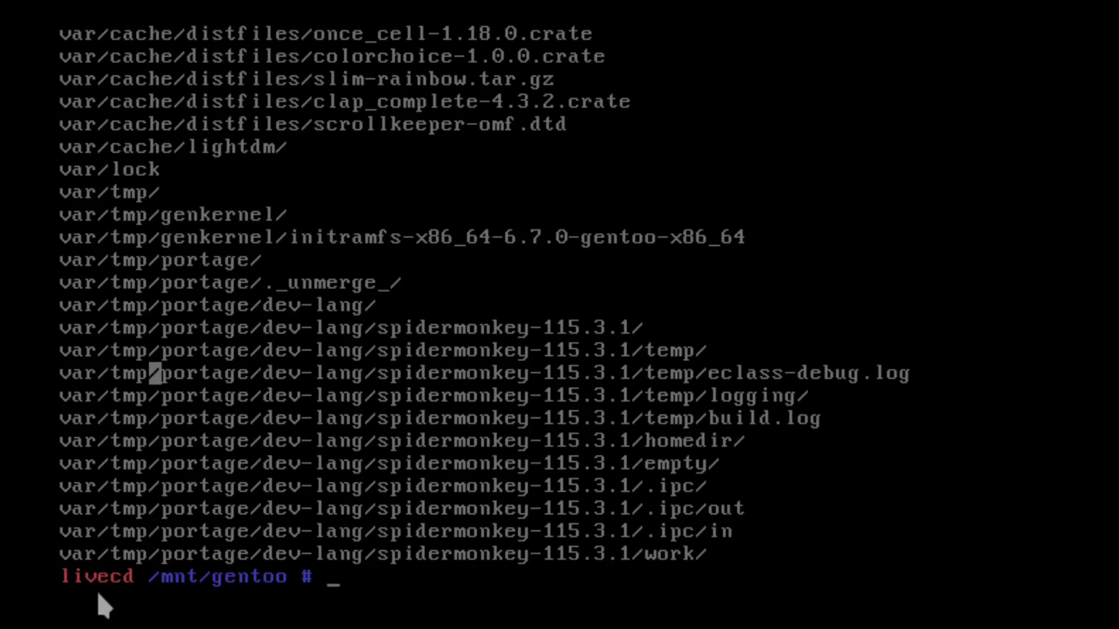
- Verify with df -h that vda3 holds 8.0G, then reboot the machine
text(df -h)
text(reb)
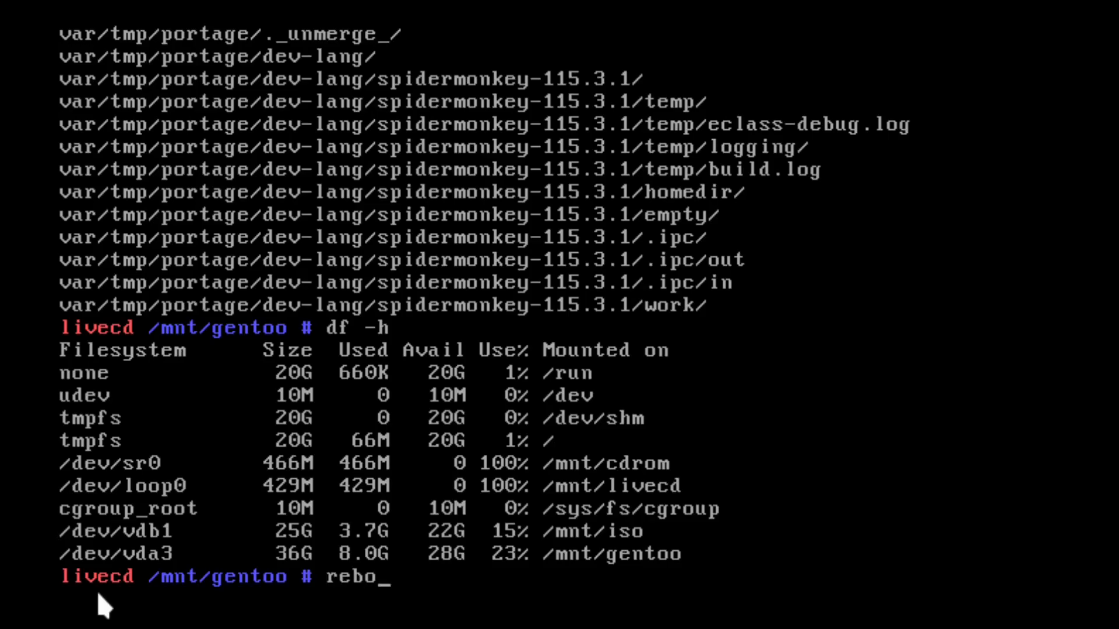
text(ot)
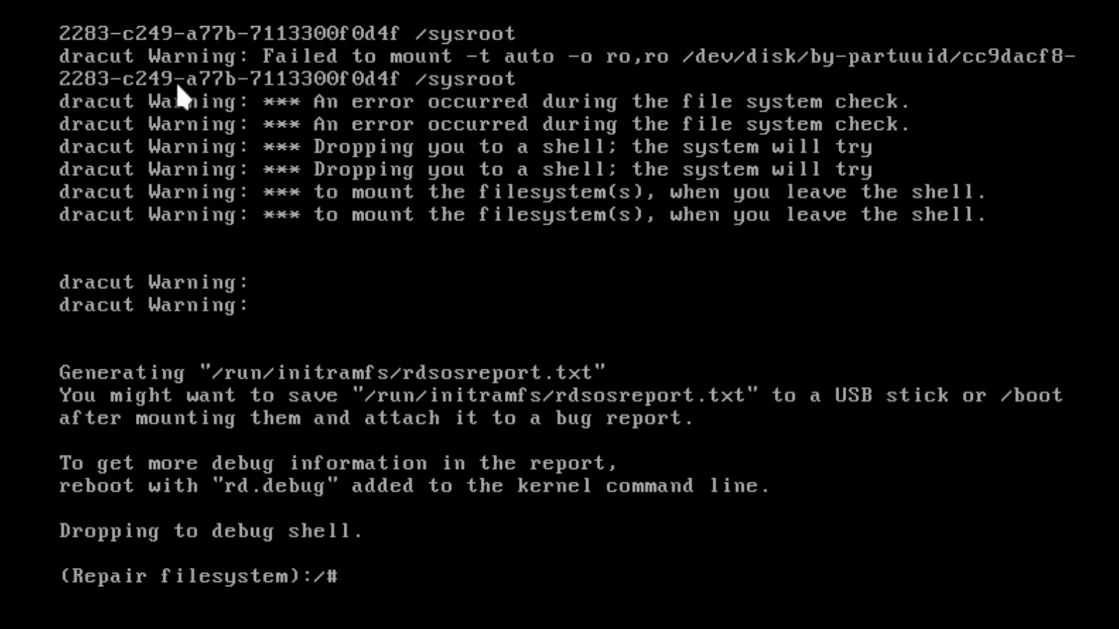
- Mount /dev/vda3 with bcachefs mount on /, then retry mounting it on /sysroot
text(bcachefs)
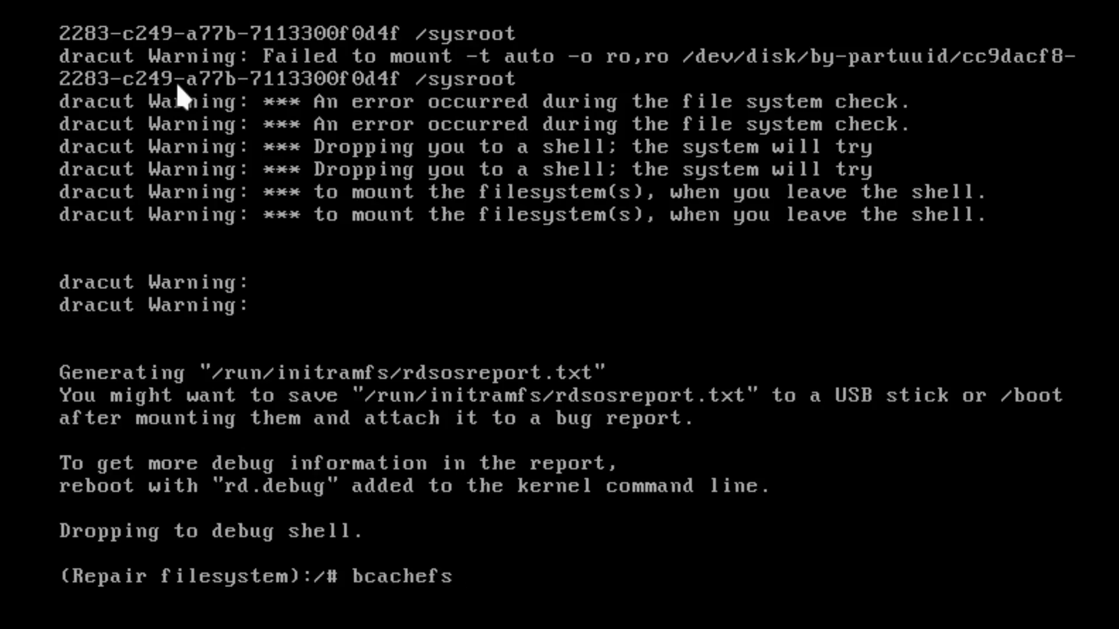
text(mount /dev/)
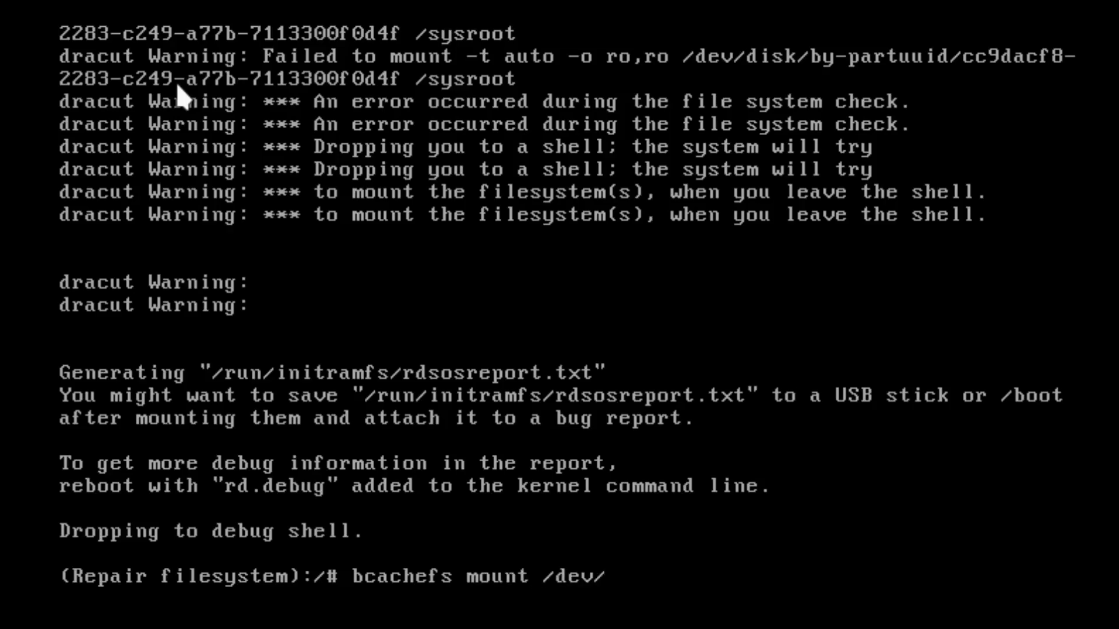
text(vda3 /)
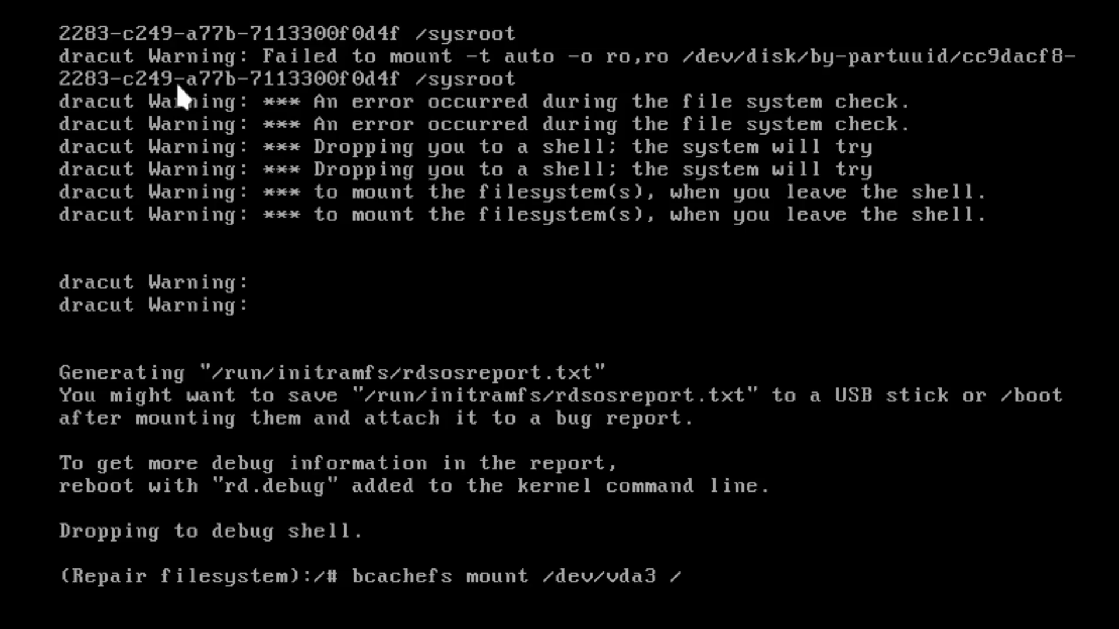
key(Return)
text(ls sysroot/)
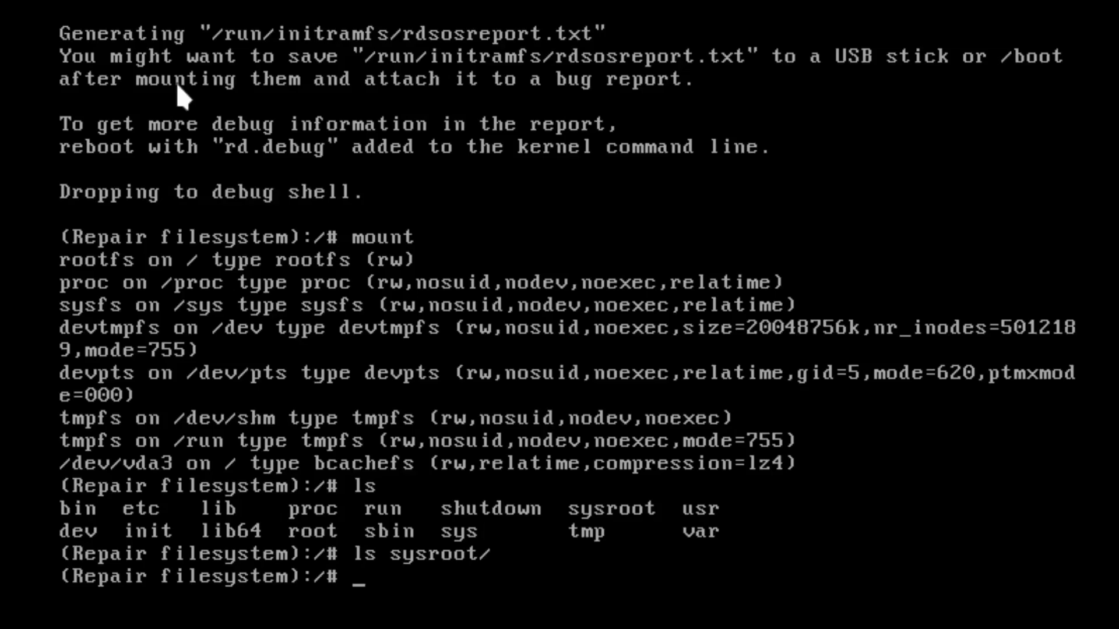
text(bcachefs mount /dev/vda3 /sysroot)
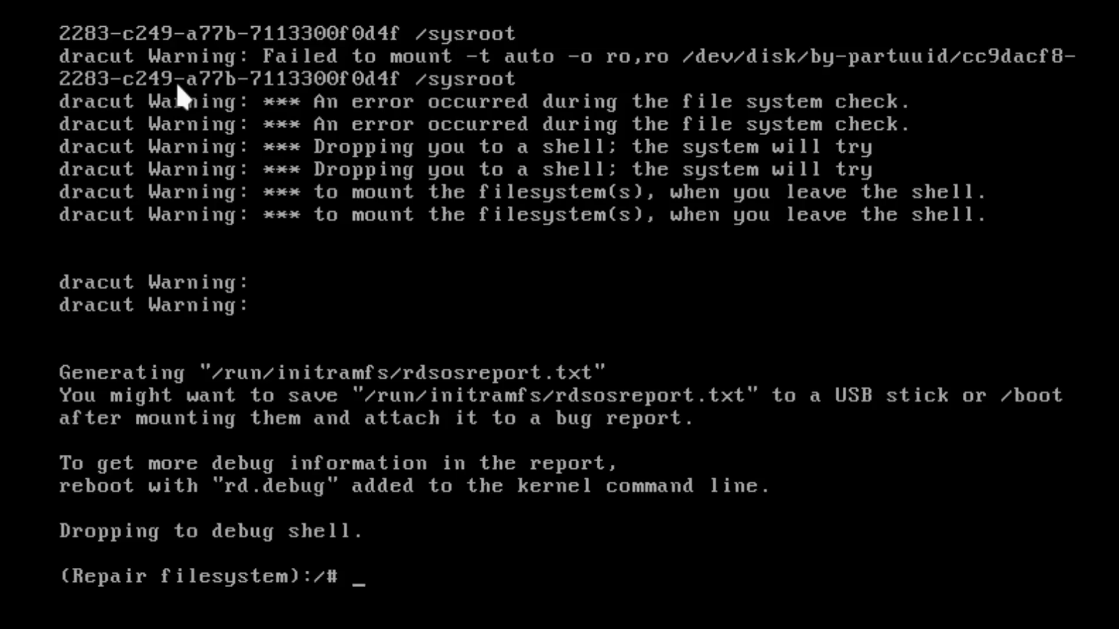
mouse_move(91, 175)
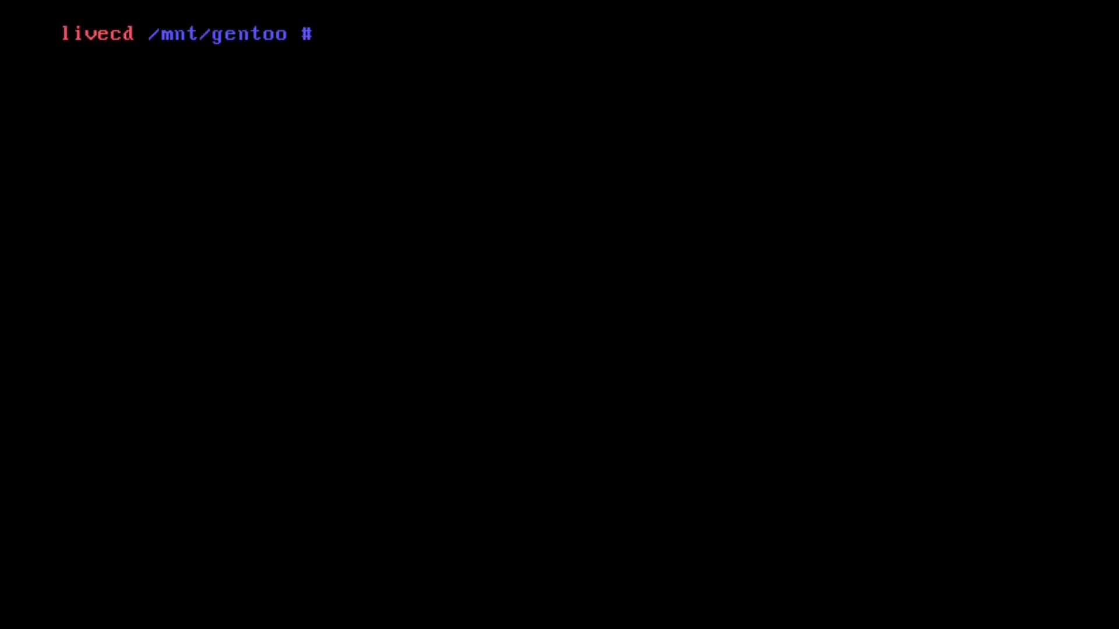
- Mount proc for the chroot and list the dracut modules directory under /usr
text(mount)
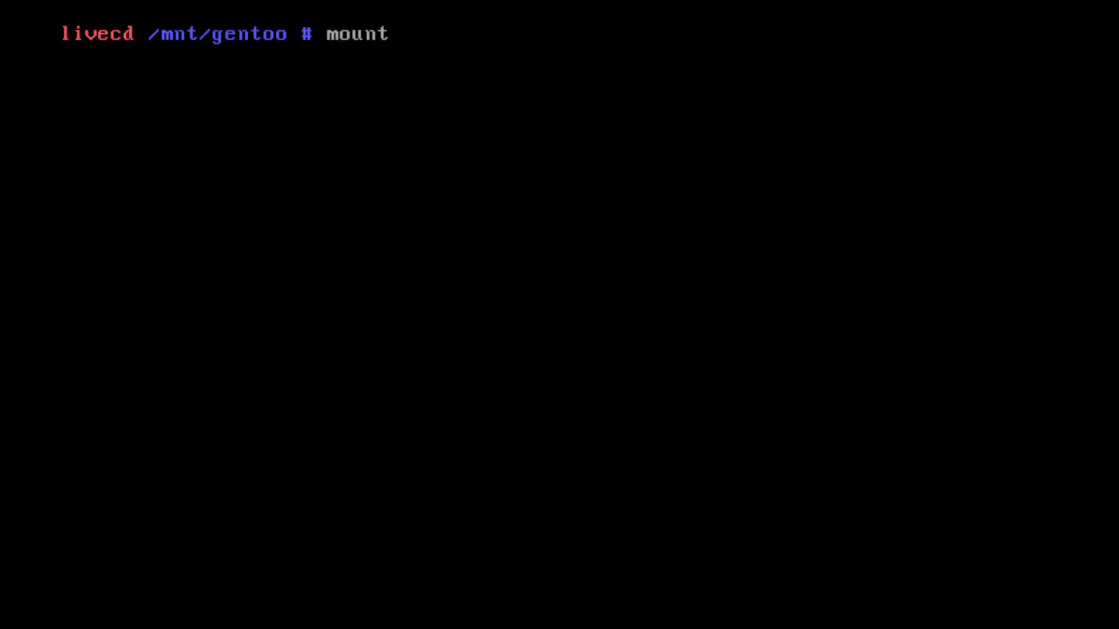
text(-t proc none proc)
text(chroot . /bin/bash -)
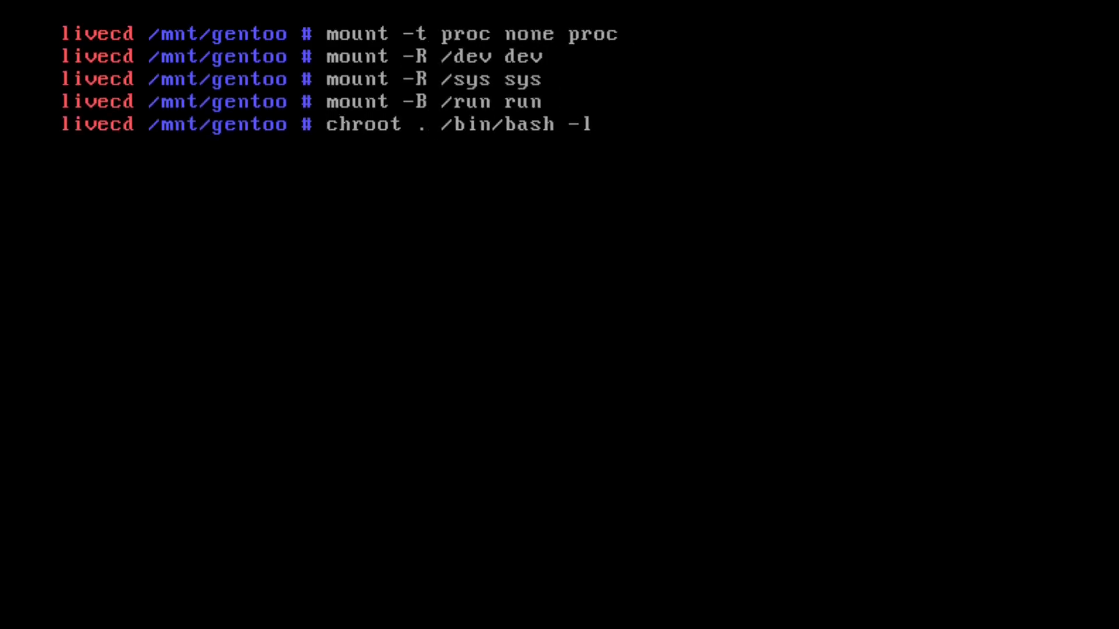
text(ls /usr/)
text(git clone)
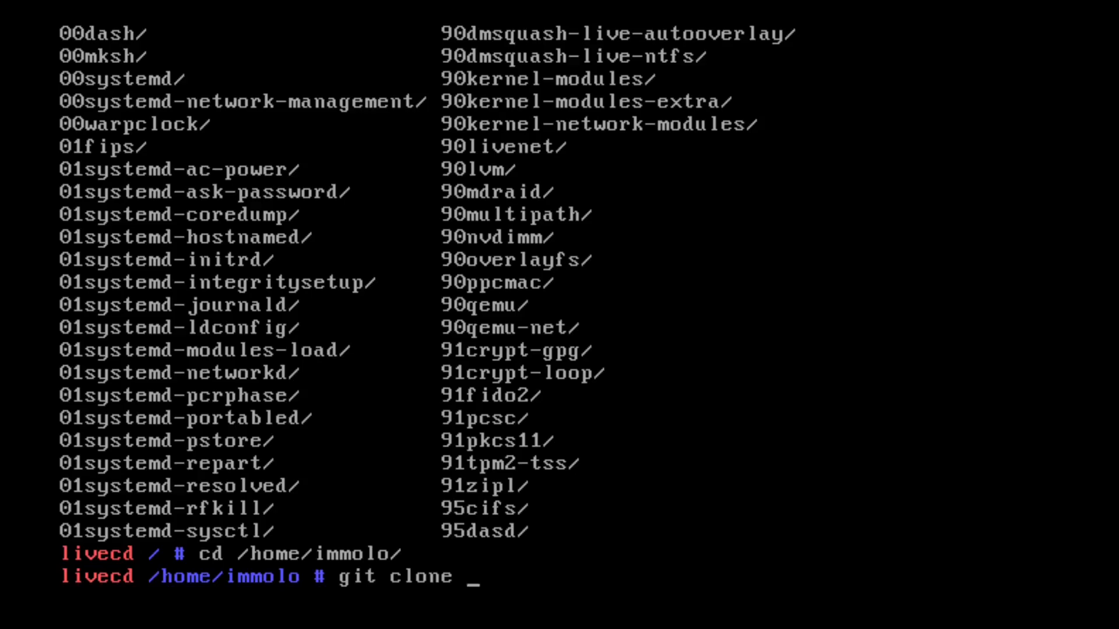
text(https)
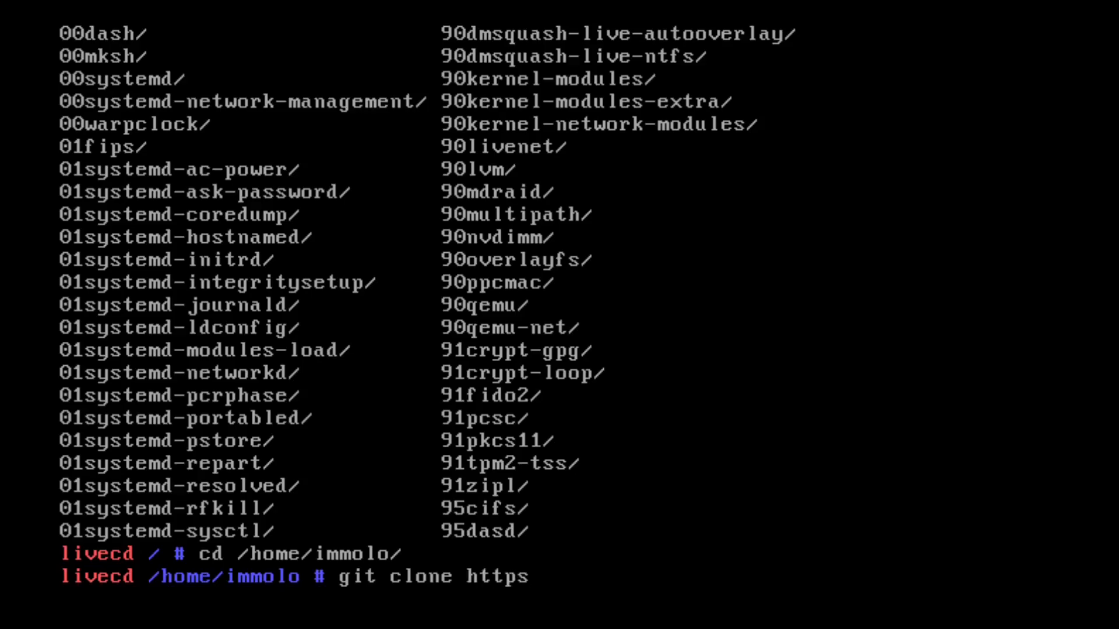
text(://)
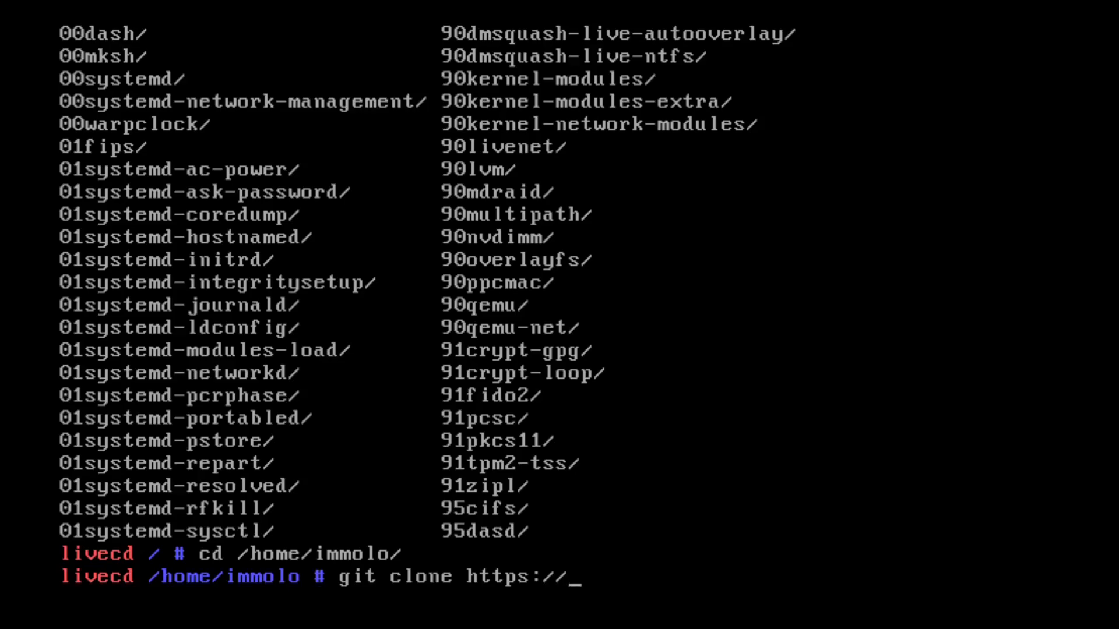
text(github)
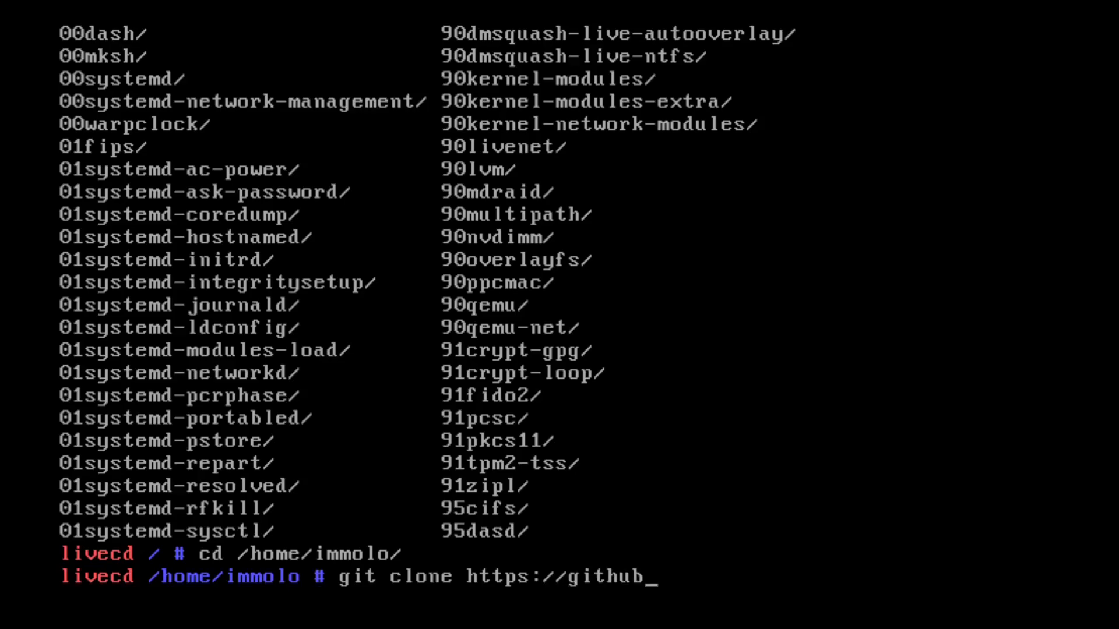
text(.co)
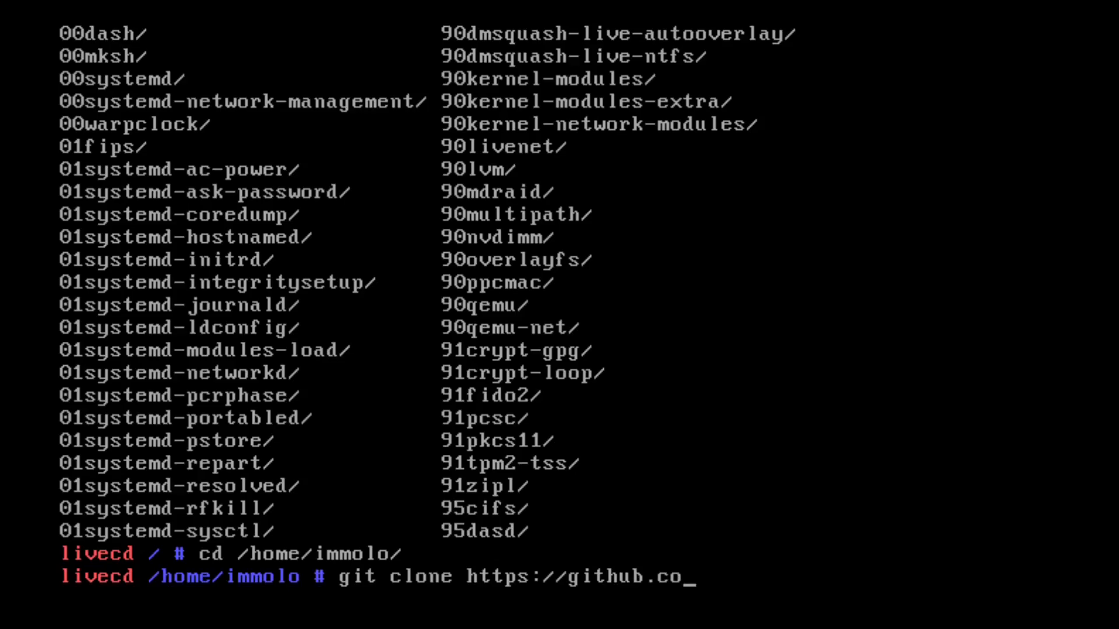
text(m/)
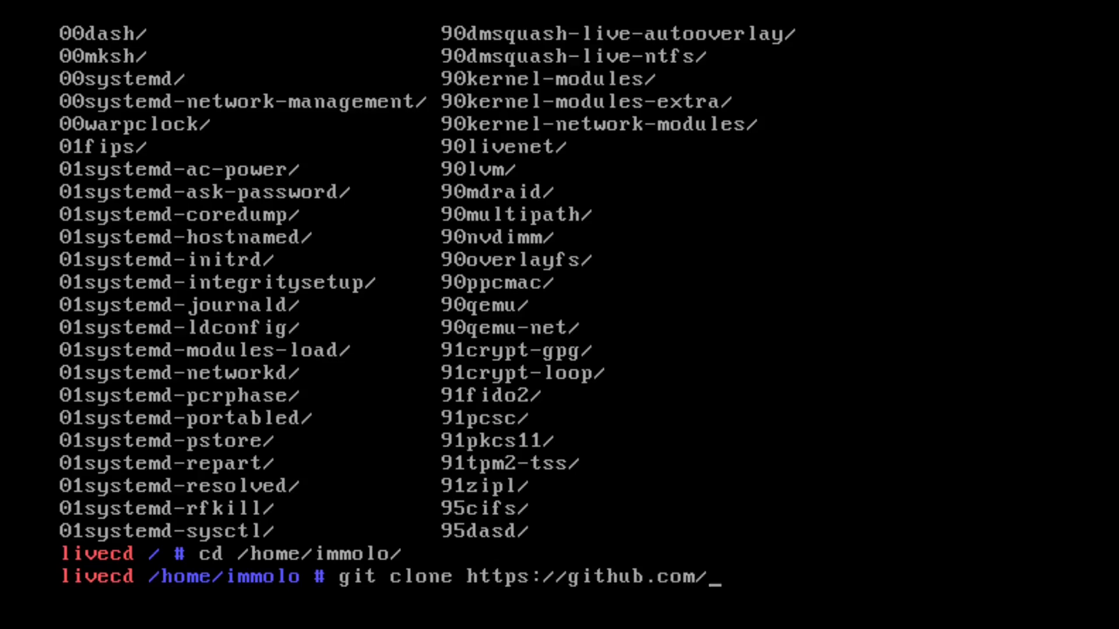
text(b)
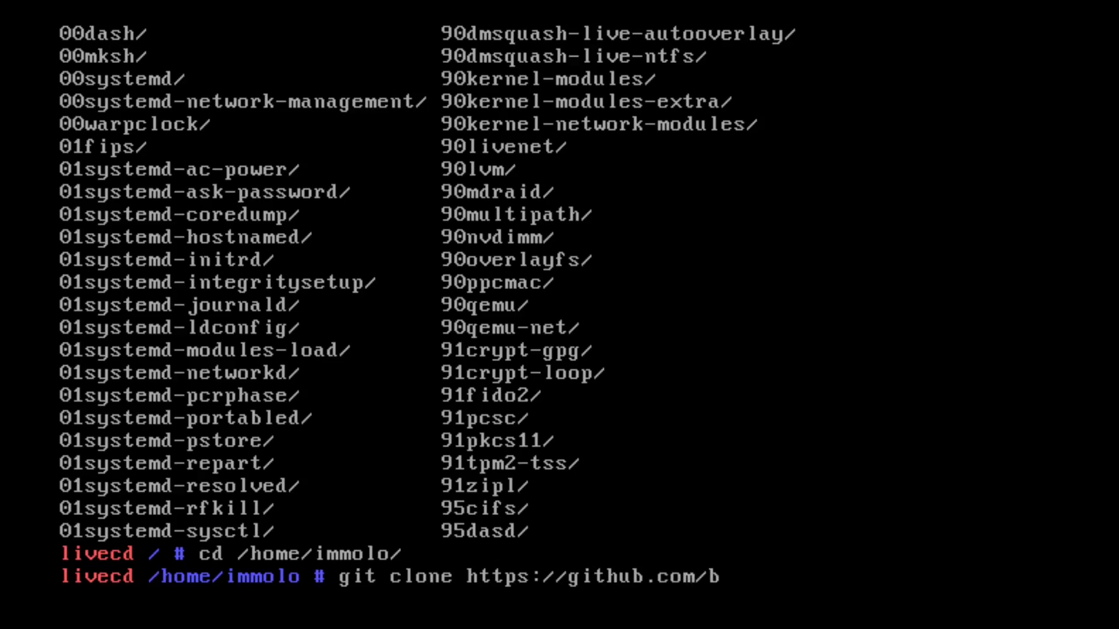
text(reavy)
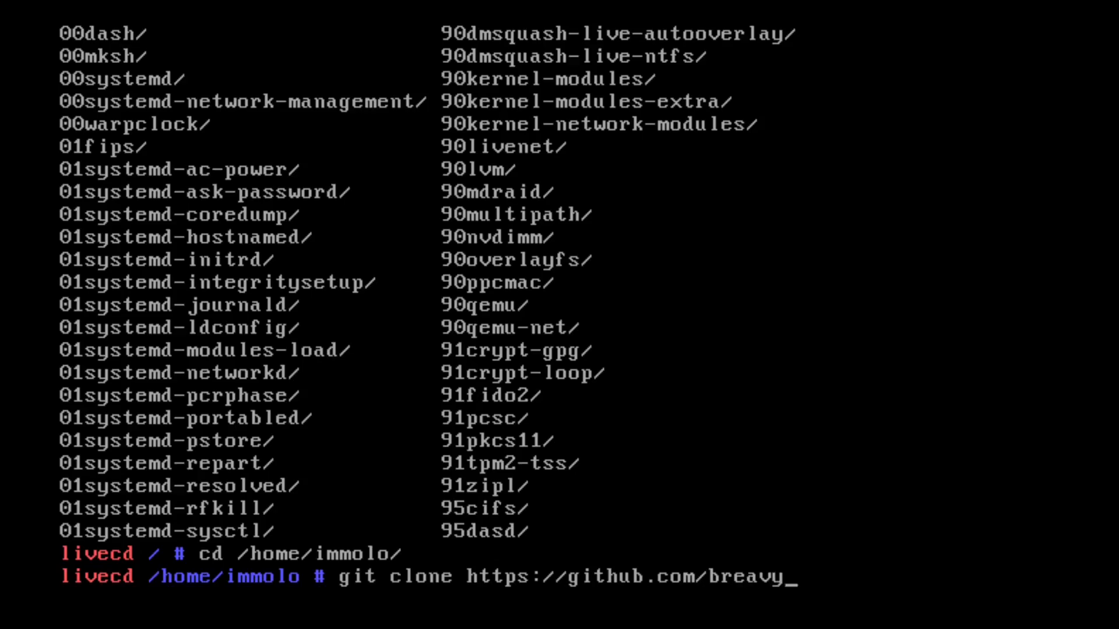
text(n/dra)
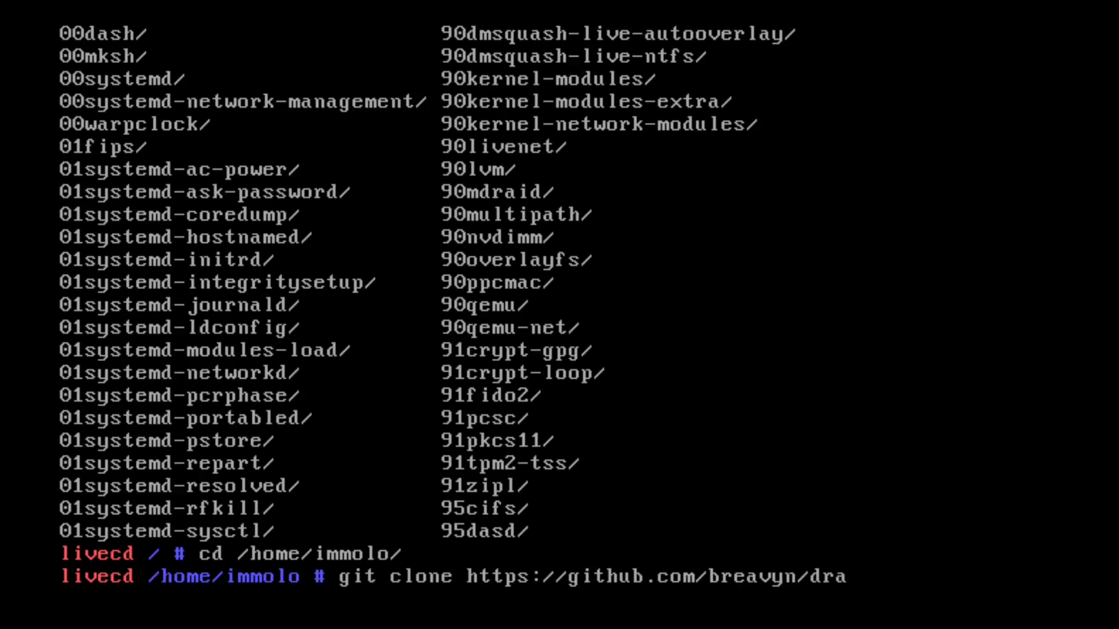
text(cut-bcachefs.git)
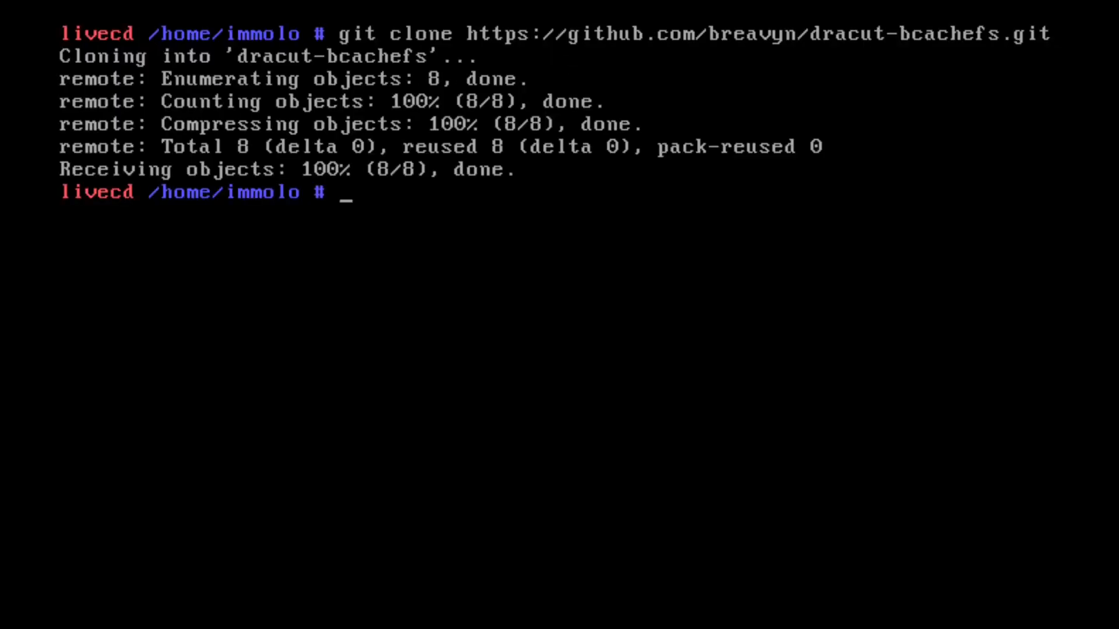
- Copy dracut-bcachefs/90bcachefs recursively into /usr/lib/dracut/modules.d/
text(ls dracut-bcachefs/)
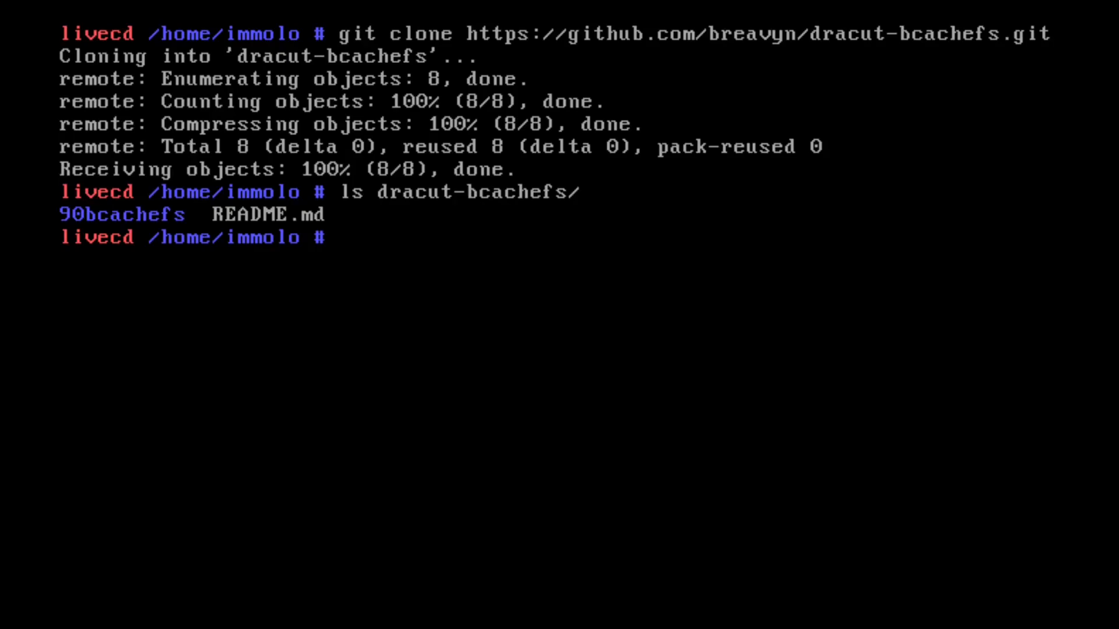
text(cp -r)
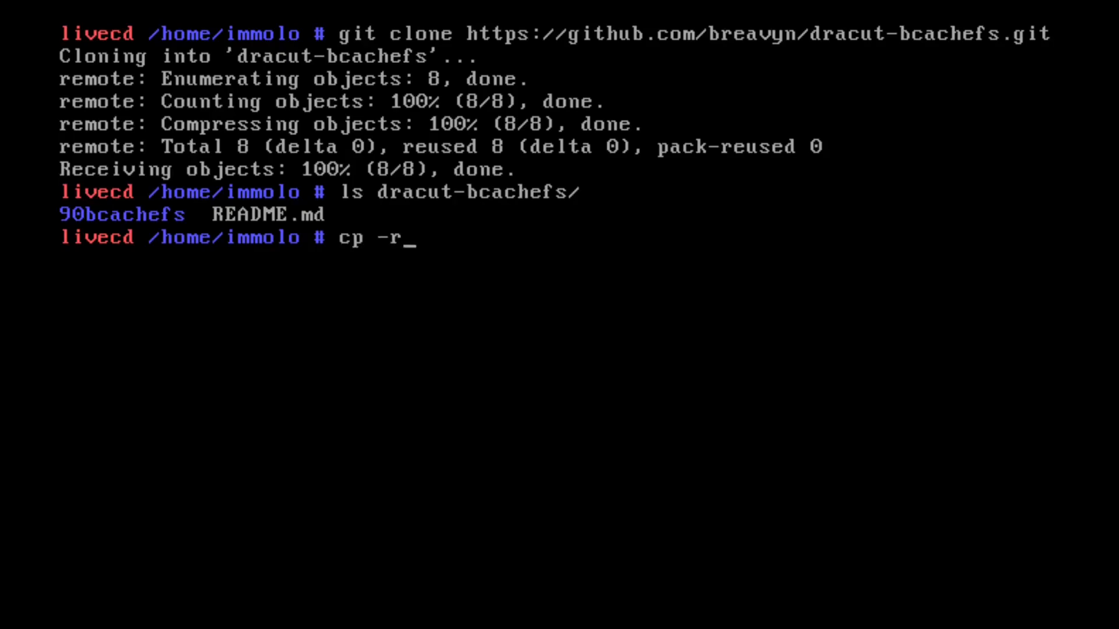
text(v dracut-bcachefs/90bcachefs)
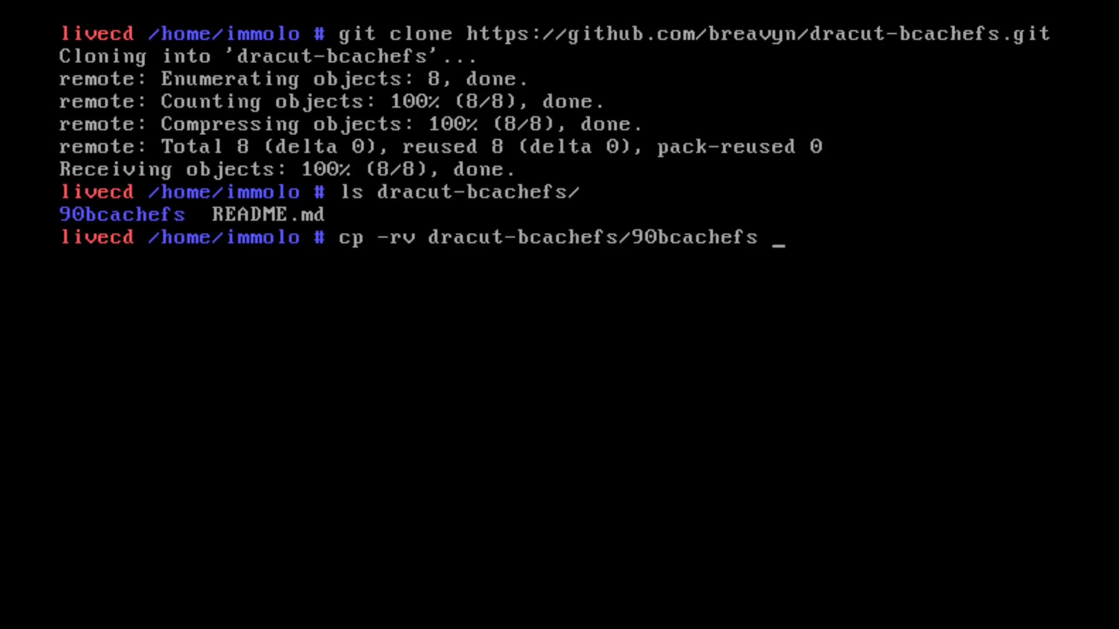
text(/usr/)
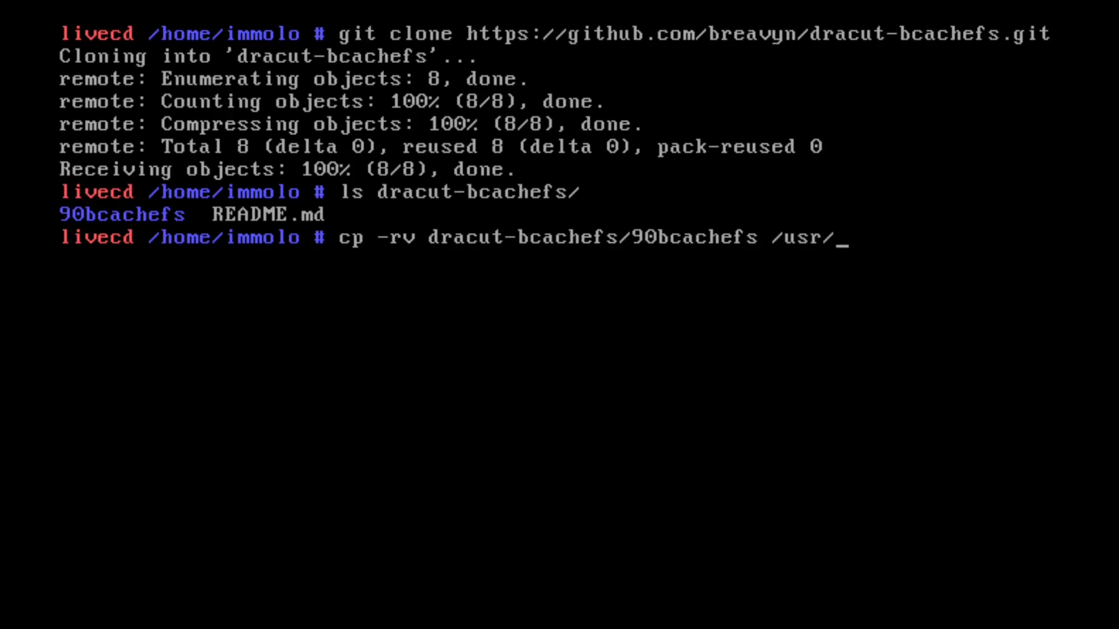
text(lib/dracut/m)
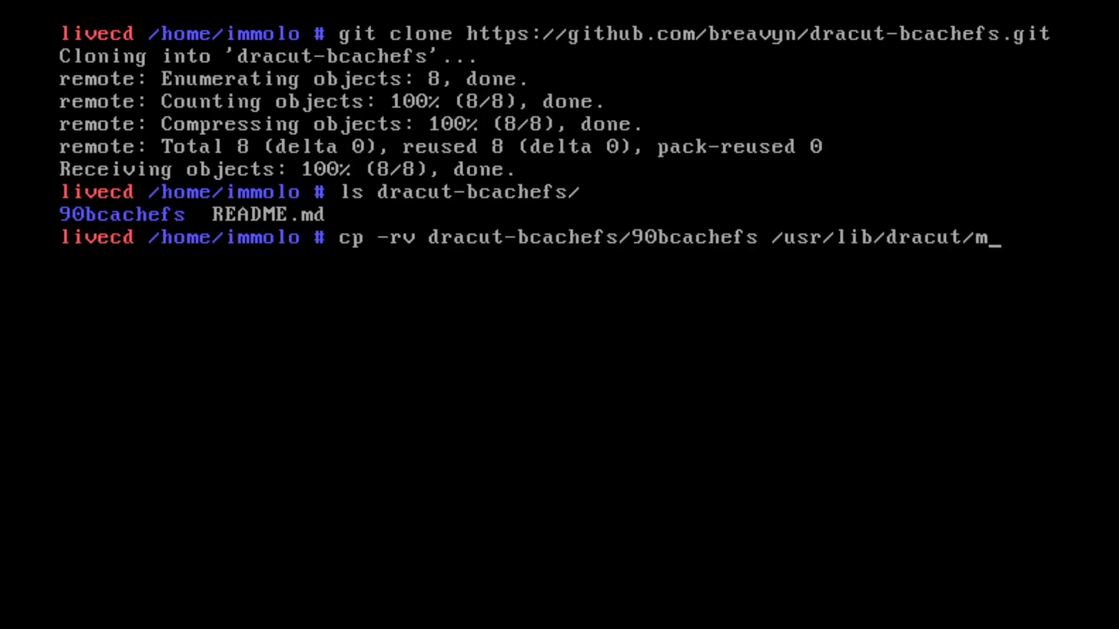
text(odules.d/)
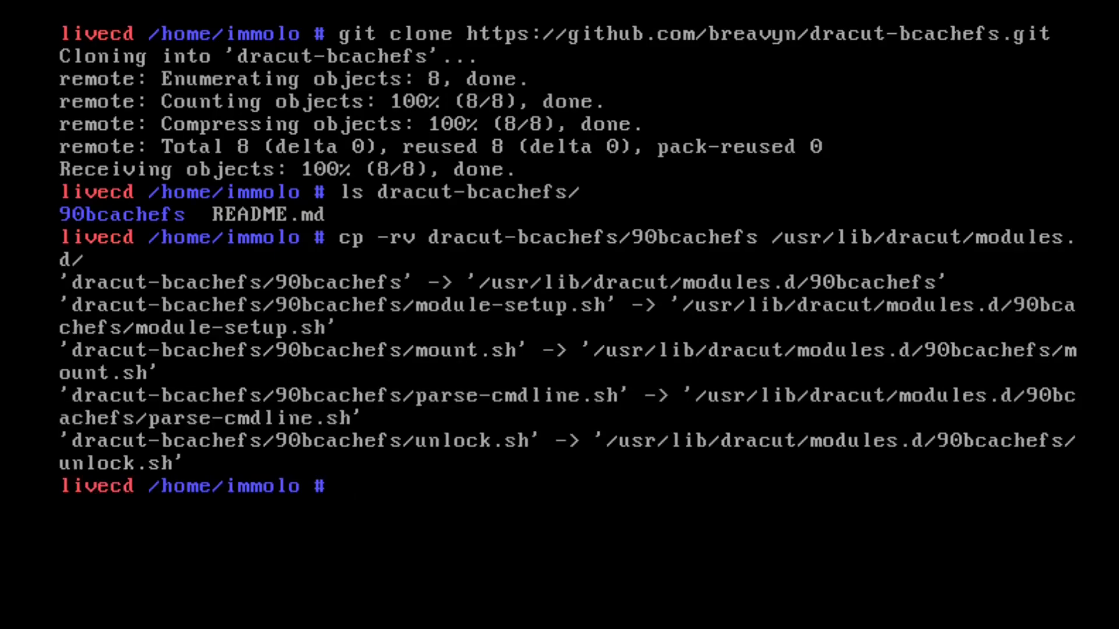
- Mount /dev/vda2 on /boot
text(mount /dev/)
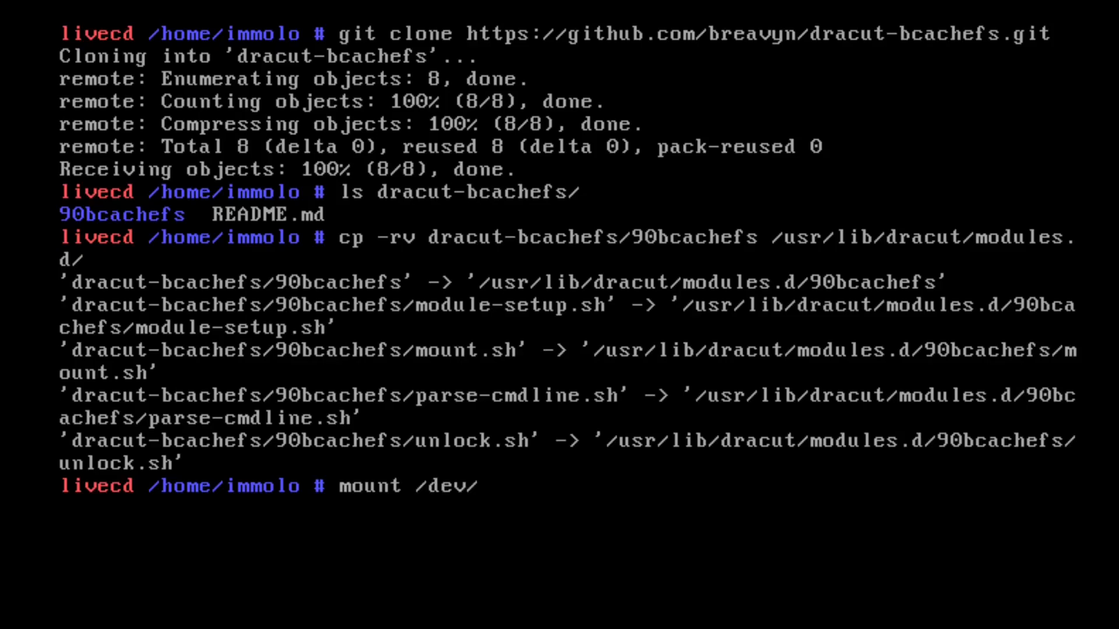
text(vd)
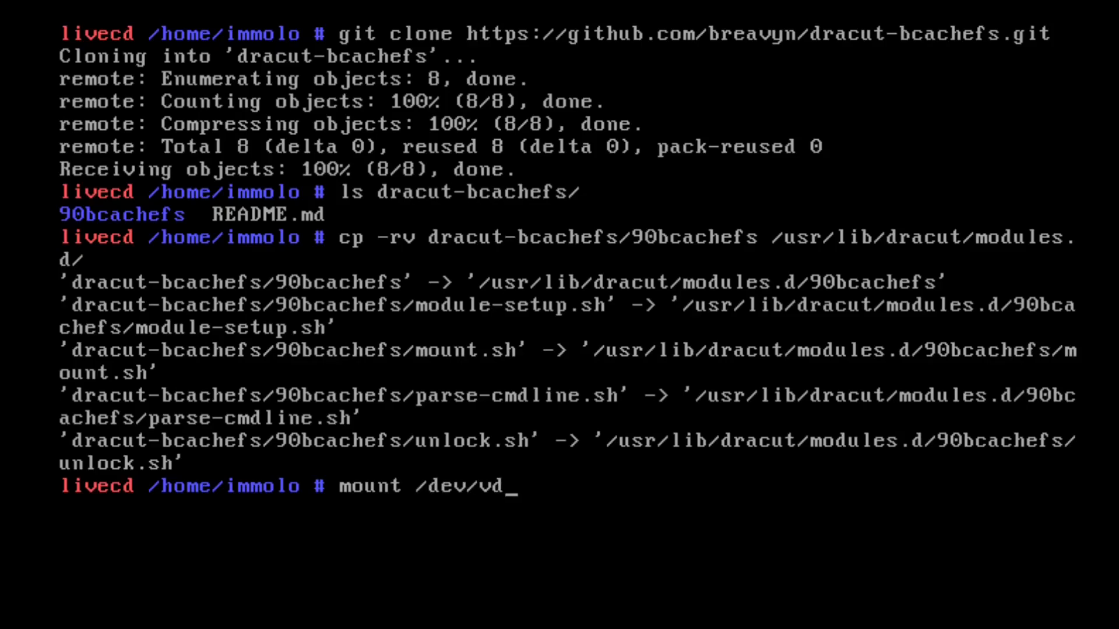
text(a2)
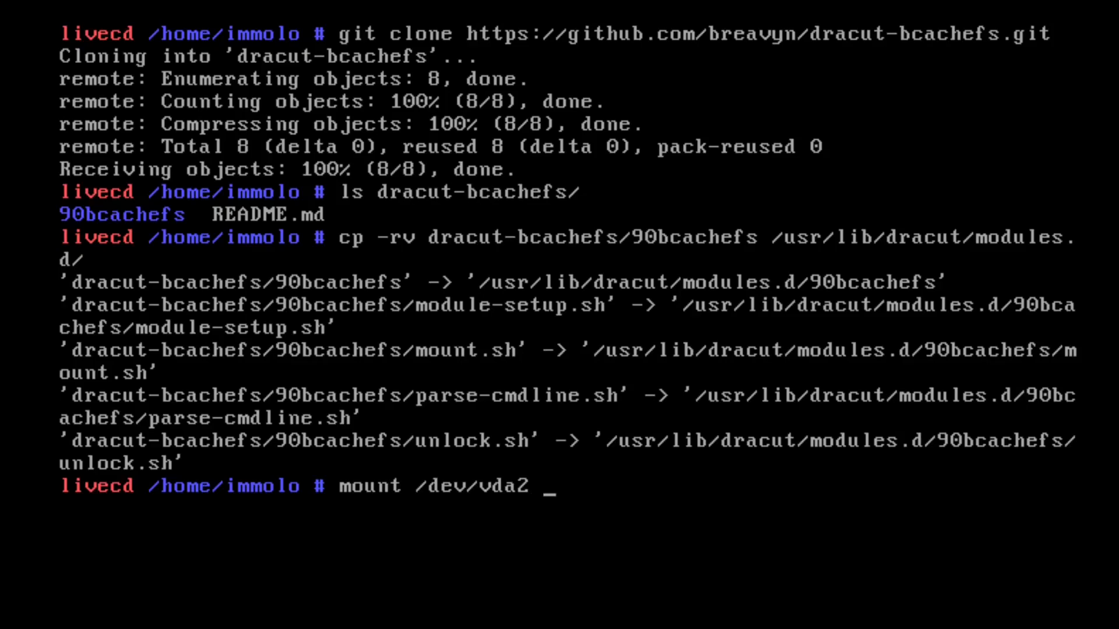
text(/boot)
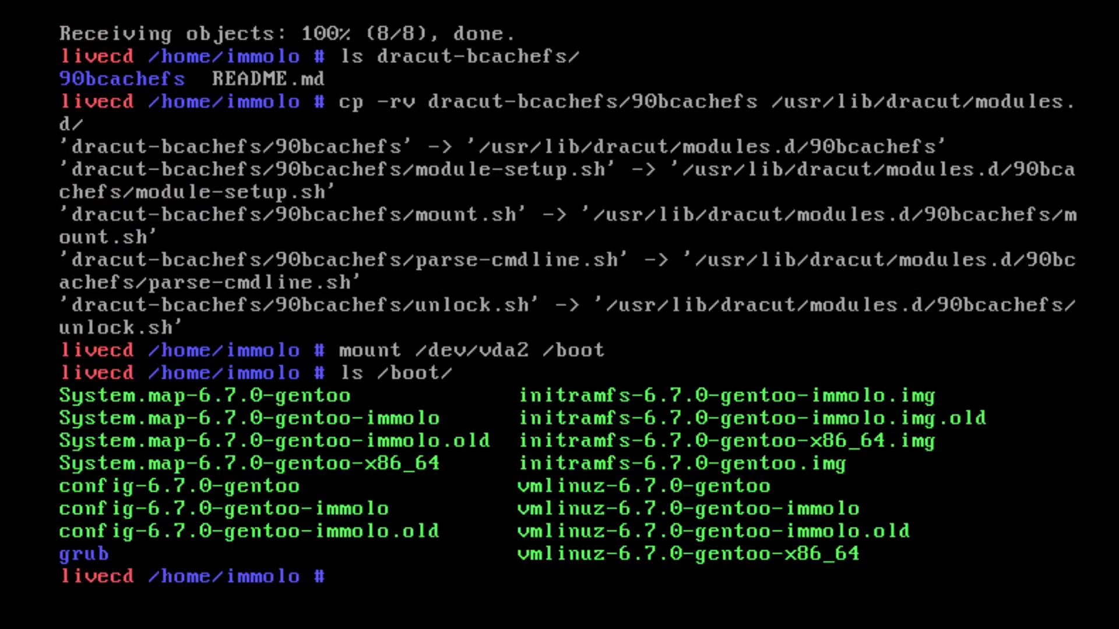
- Rebuild the initramfs with dracut --kver=6.7.0-gentoo-immolo -f
text(dracut --kd)
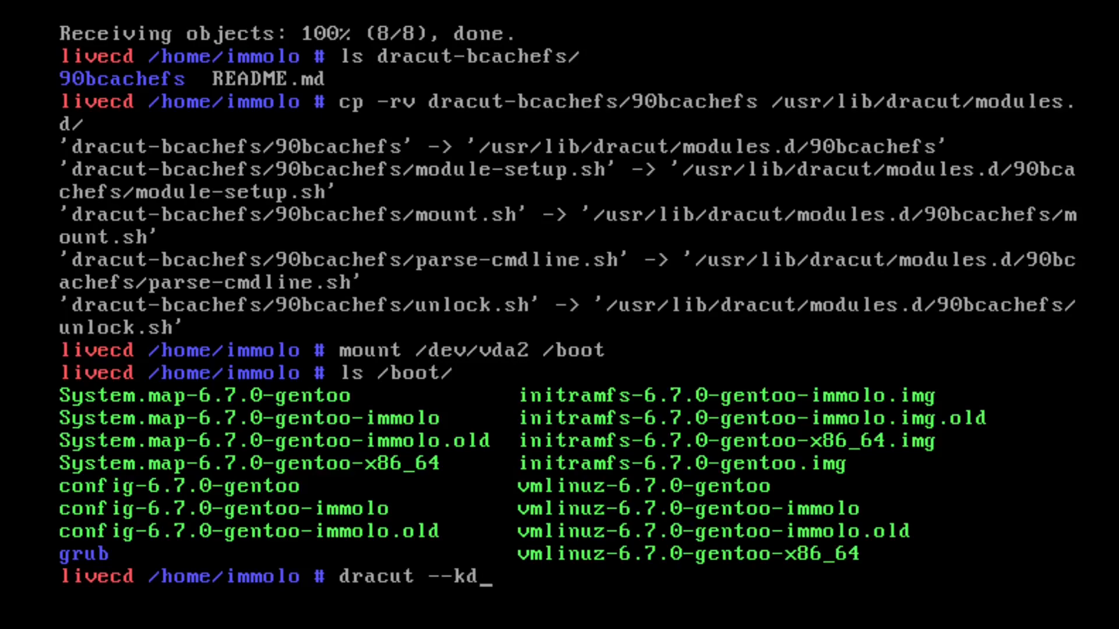
text(ve)
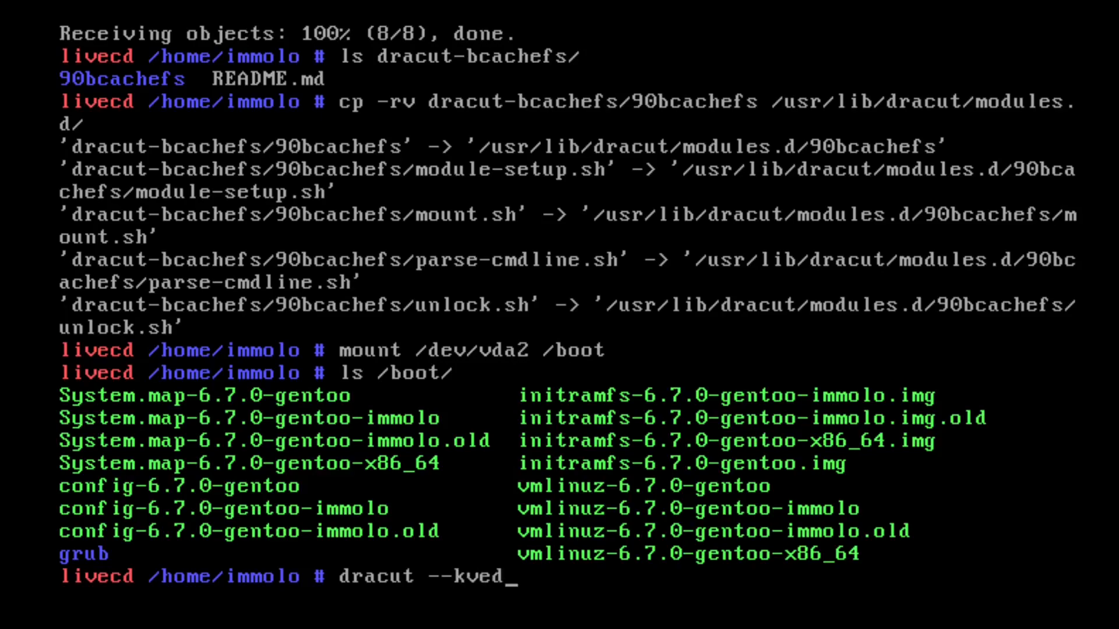
text(r=)
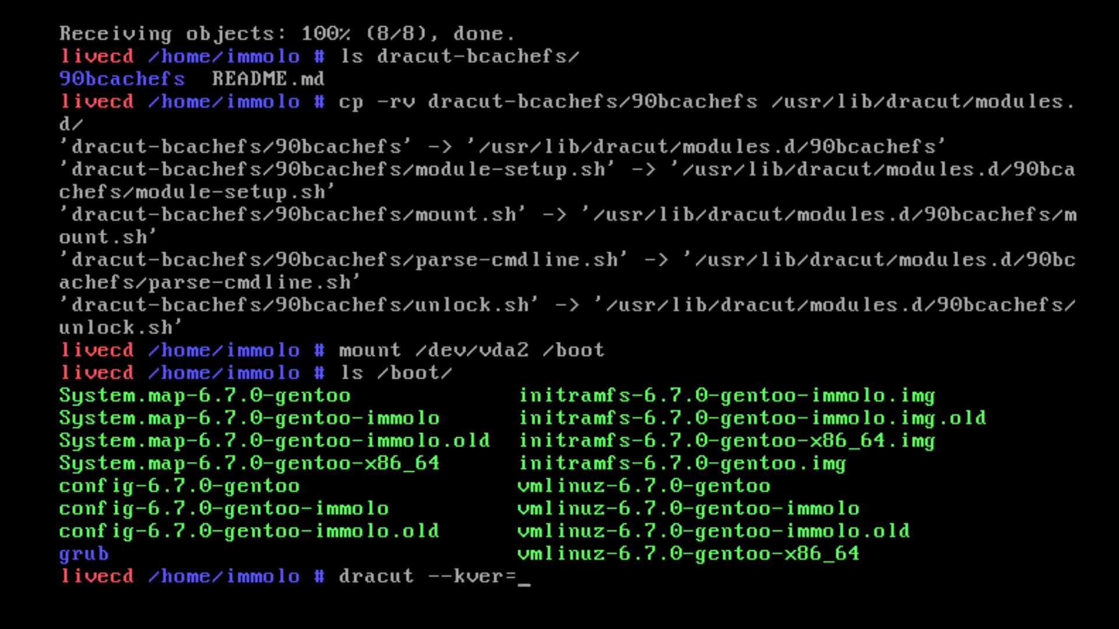
text(6)
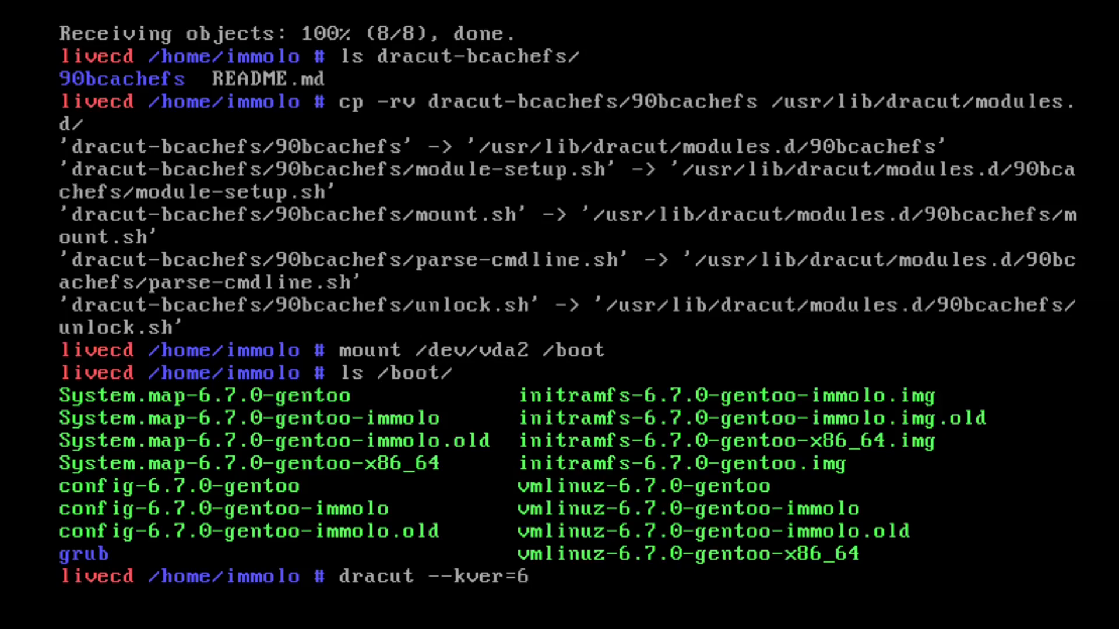
text(.7.0)
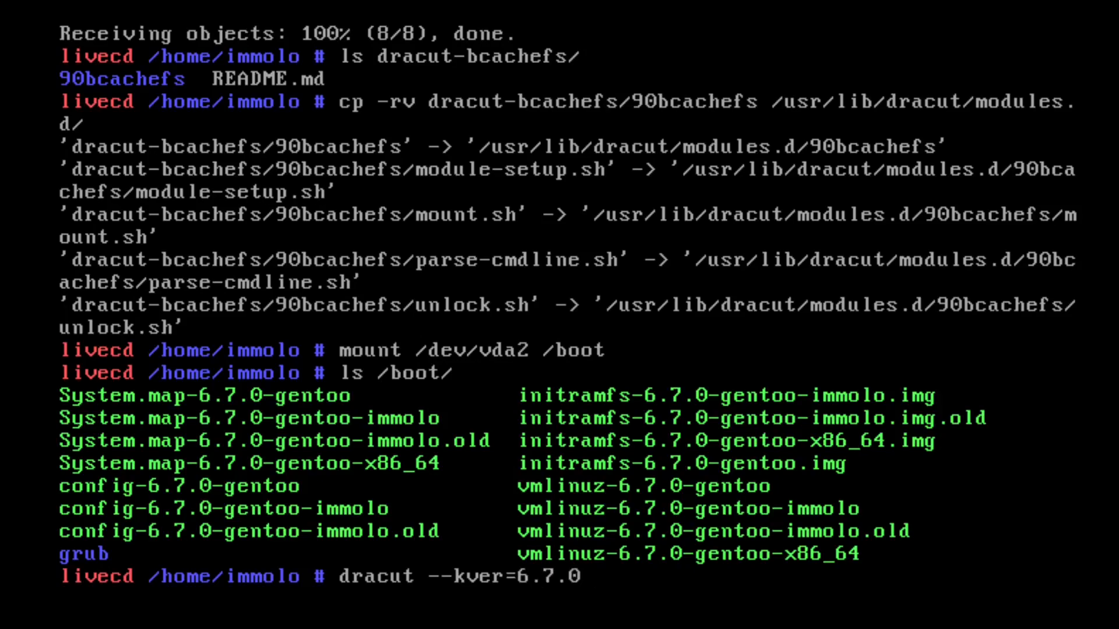
text(=gnet)
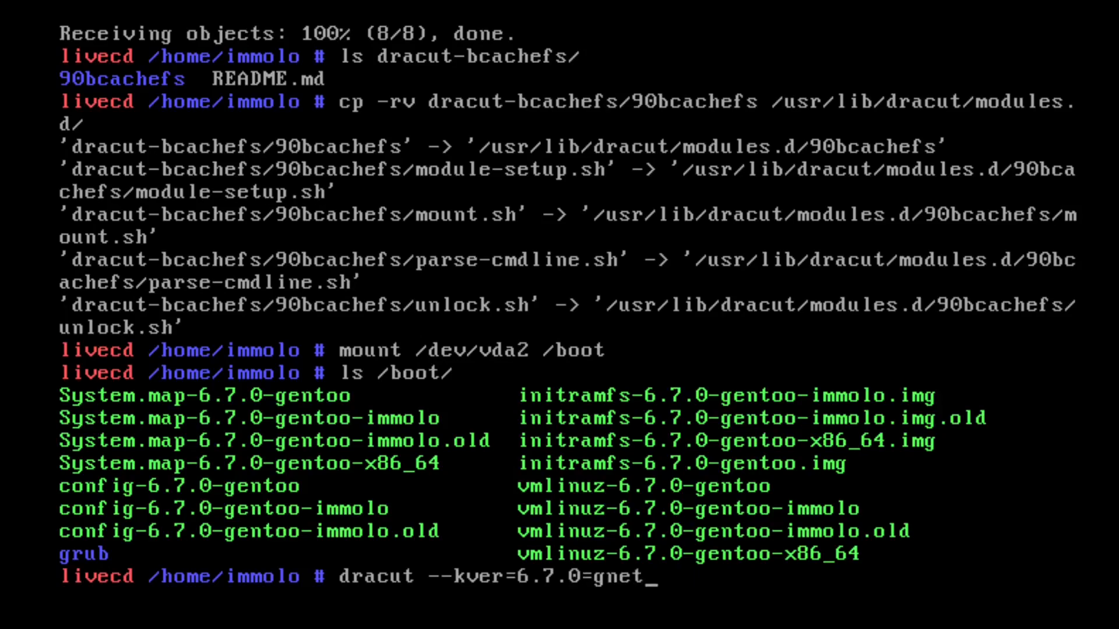
key(BackSpace)
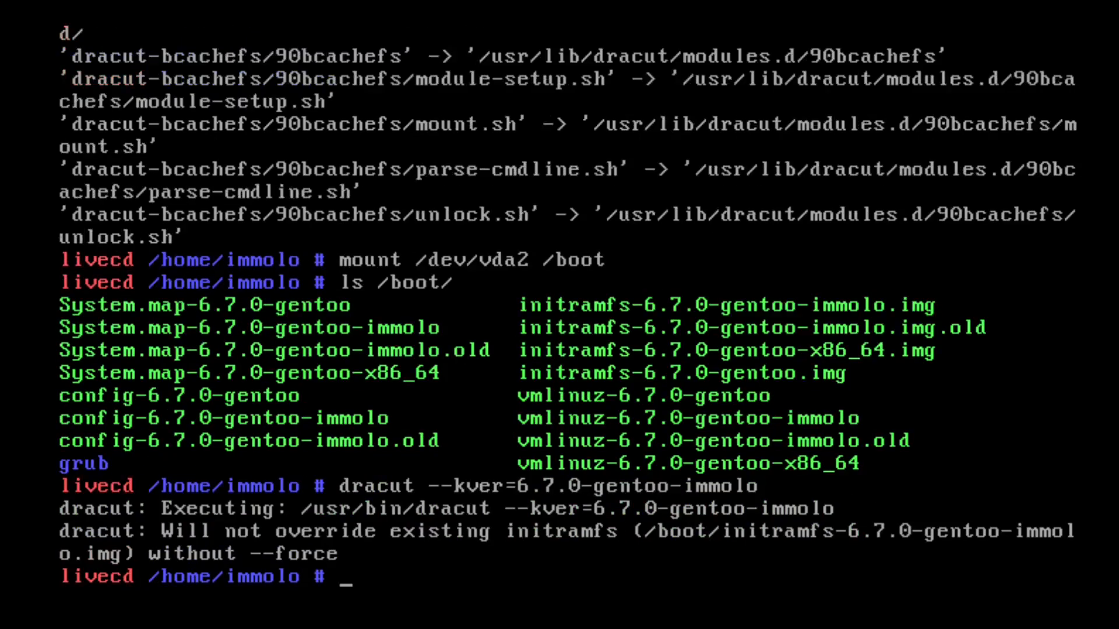
text(dracut --kver=6.7.0-gentoo-immolo)
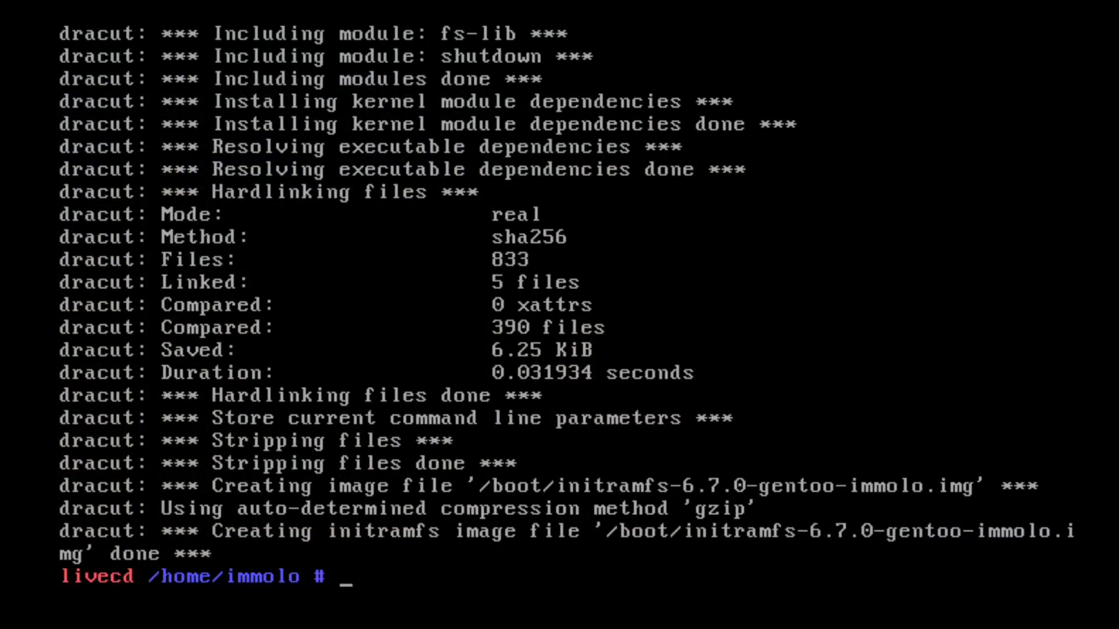
text(dracut --kver=6.7.0-gentoo-immolo -f -o b)
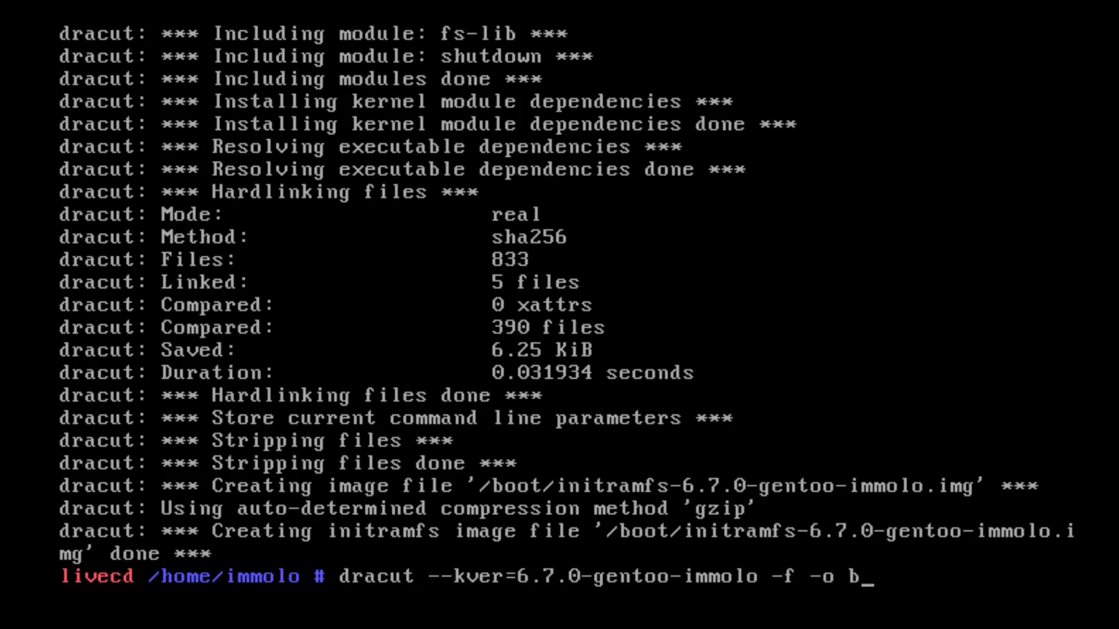
text(cachefs)
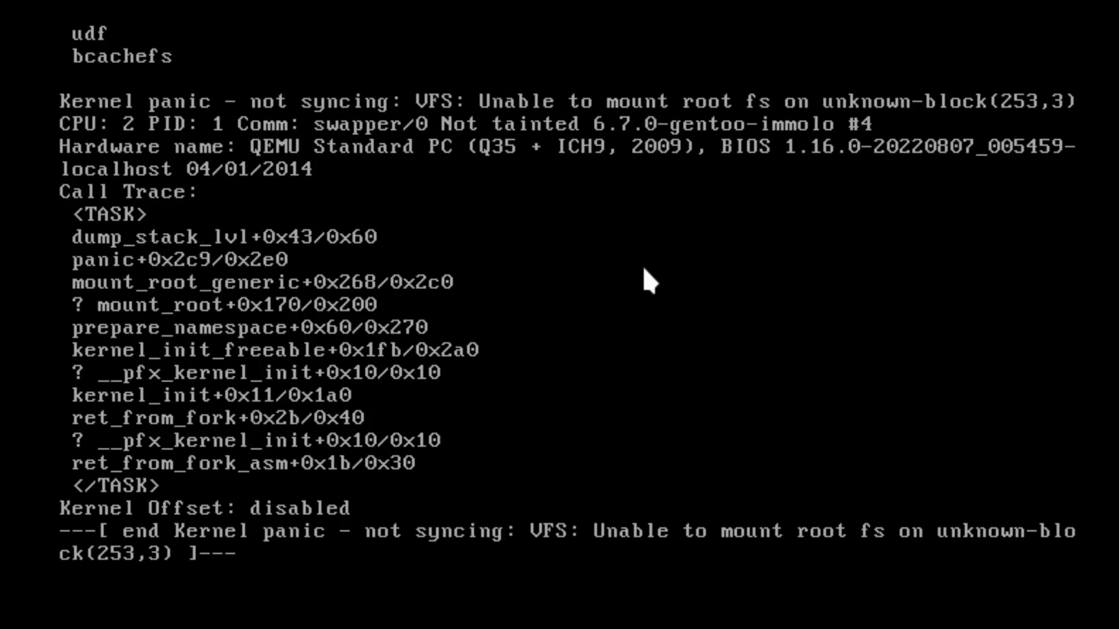
mouse_move(18, 105)
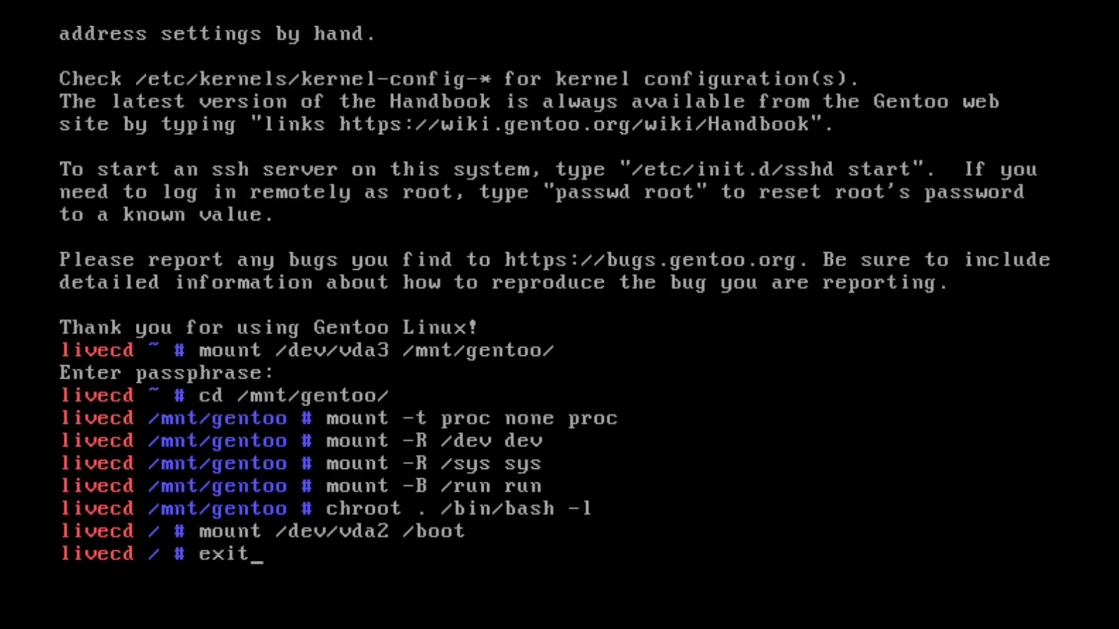
- Start typing a dracut command at the fresh chroot prompt
text(dra)
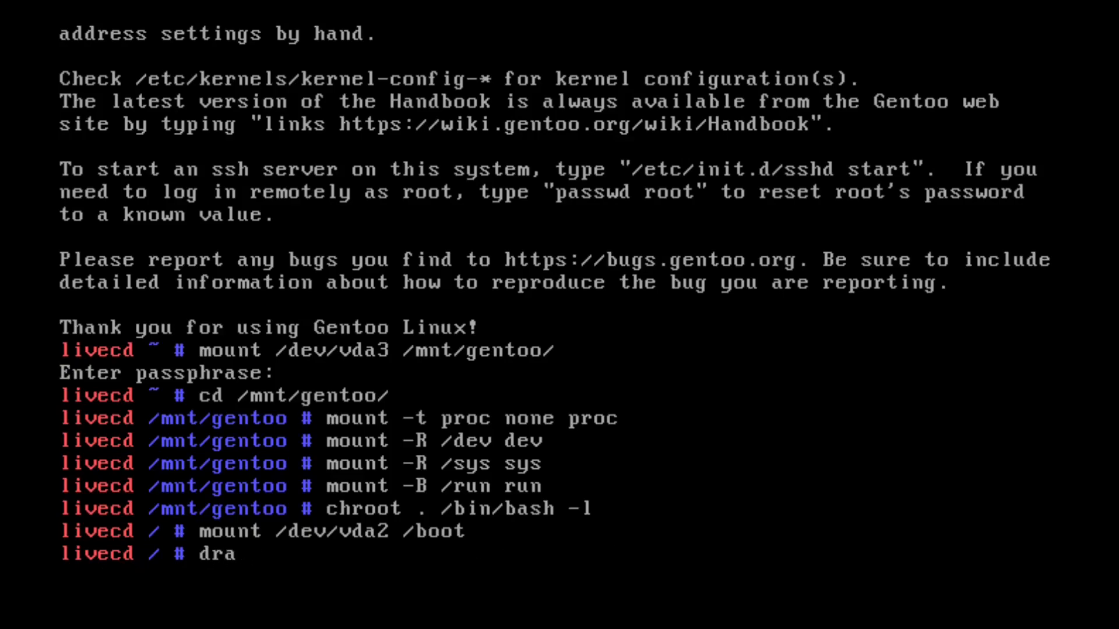
text(c)
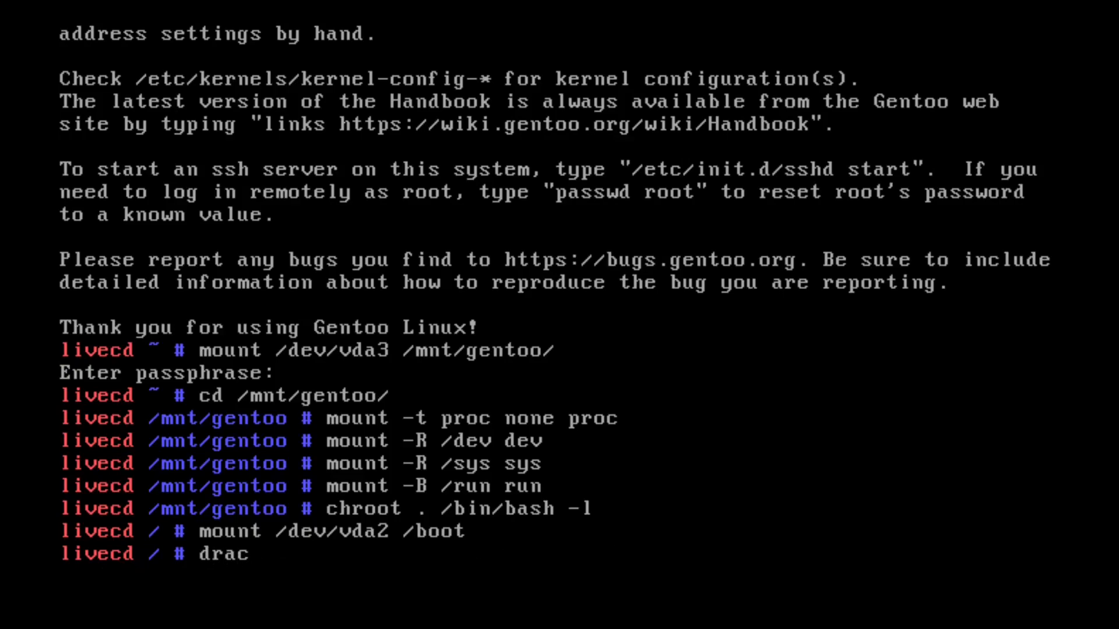
- Complete the command dracut --kver=6.7.0-gentoo-immolo -f
text(ut)
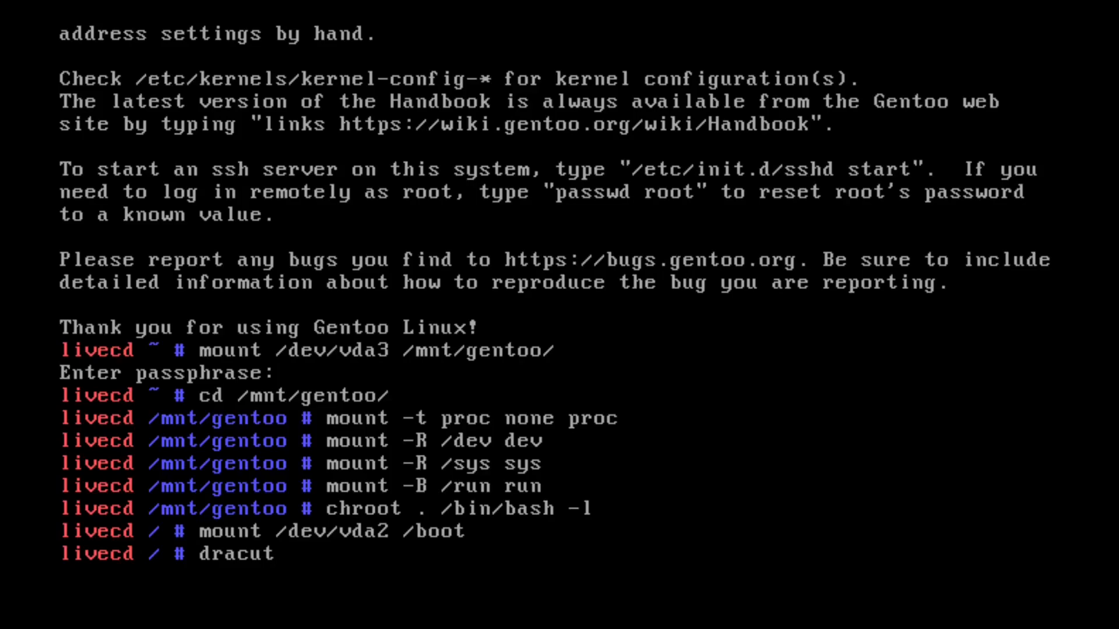
text(--k)
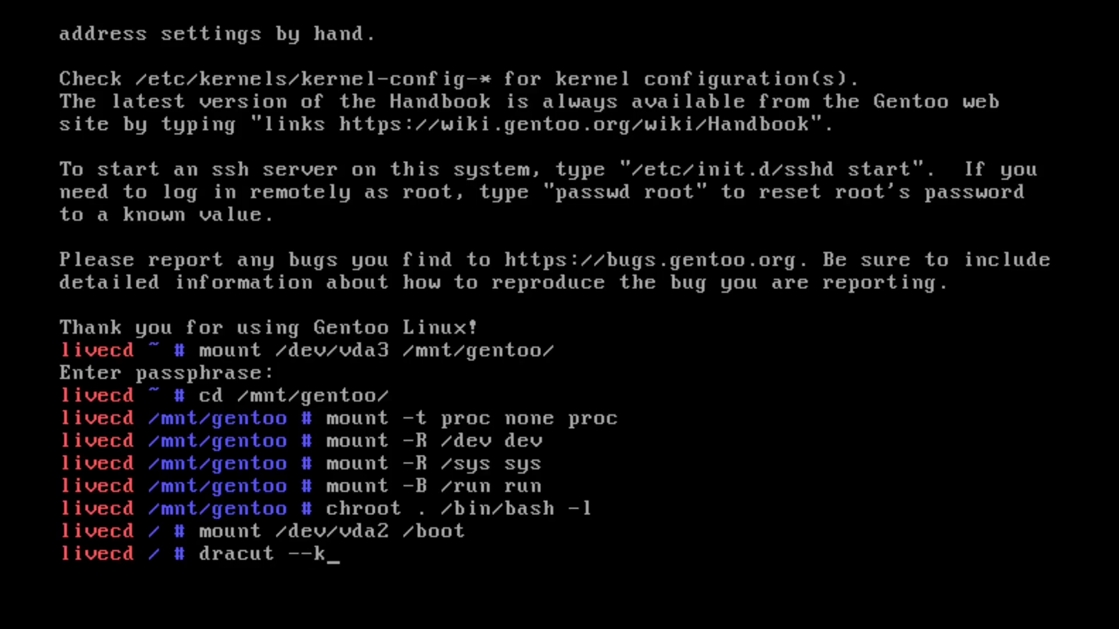
text(ver)
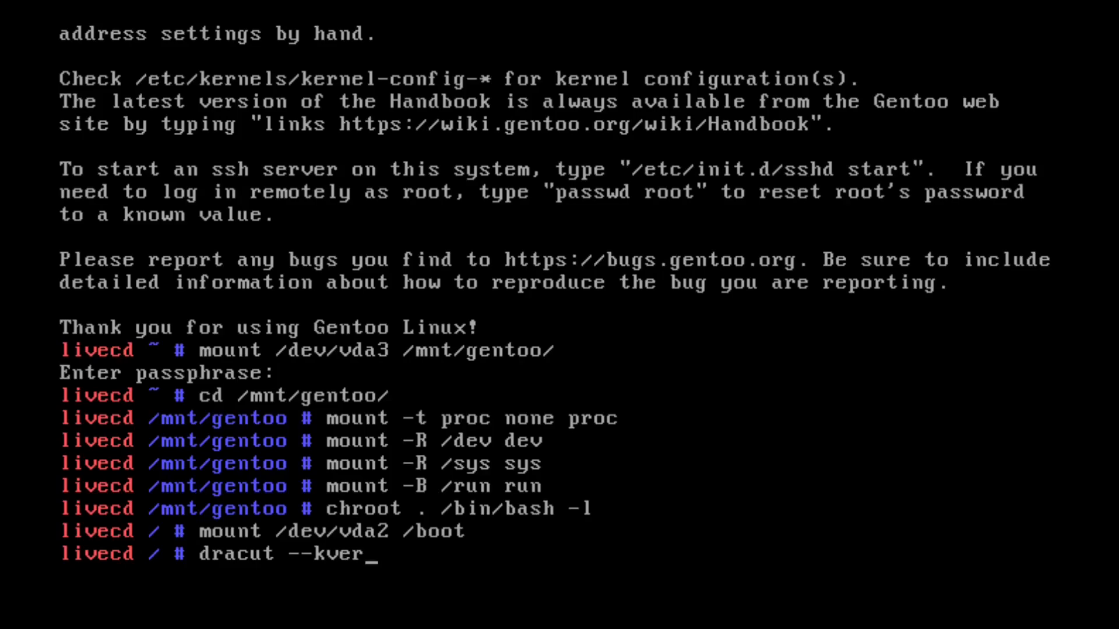
text(=6.7.)
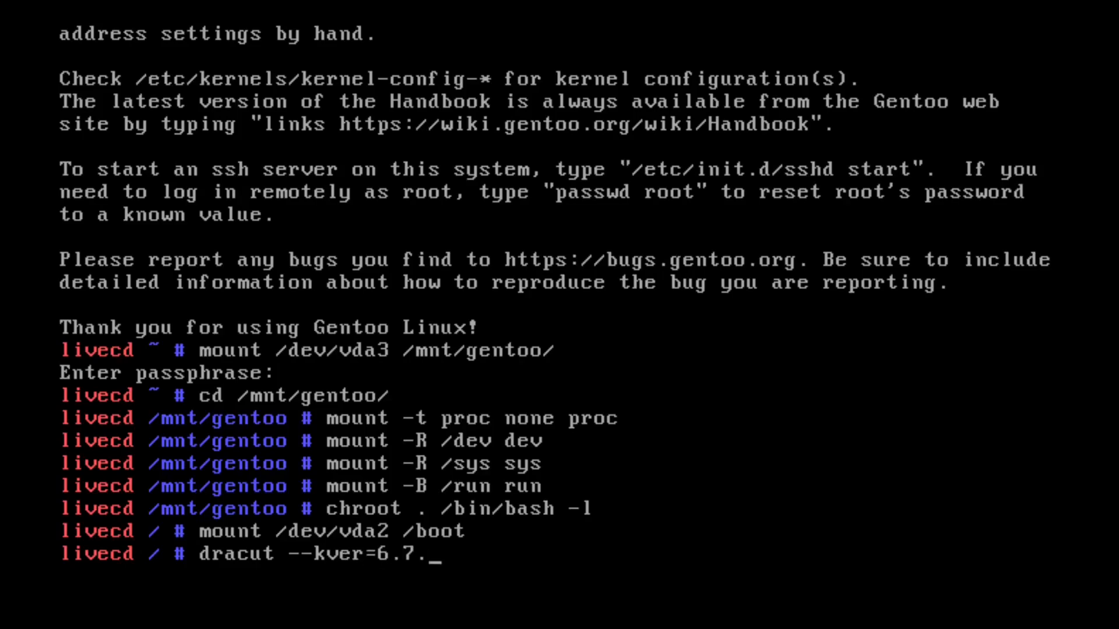
text(0-g)
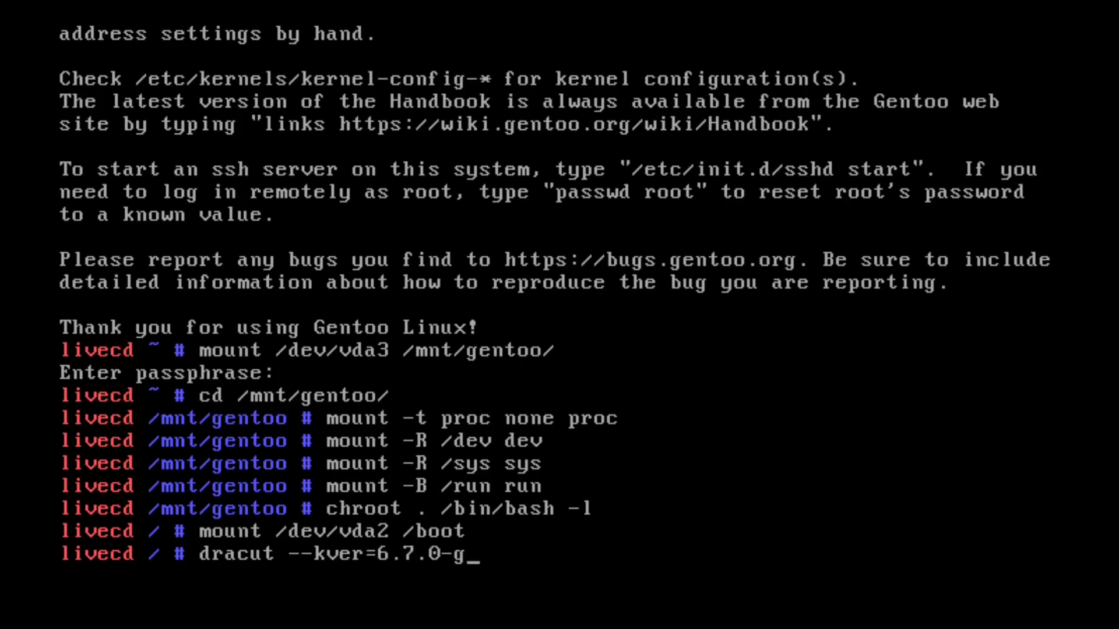
text(entoo-immoo)
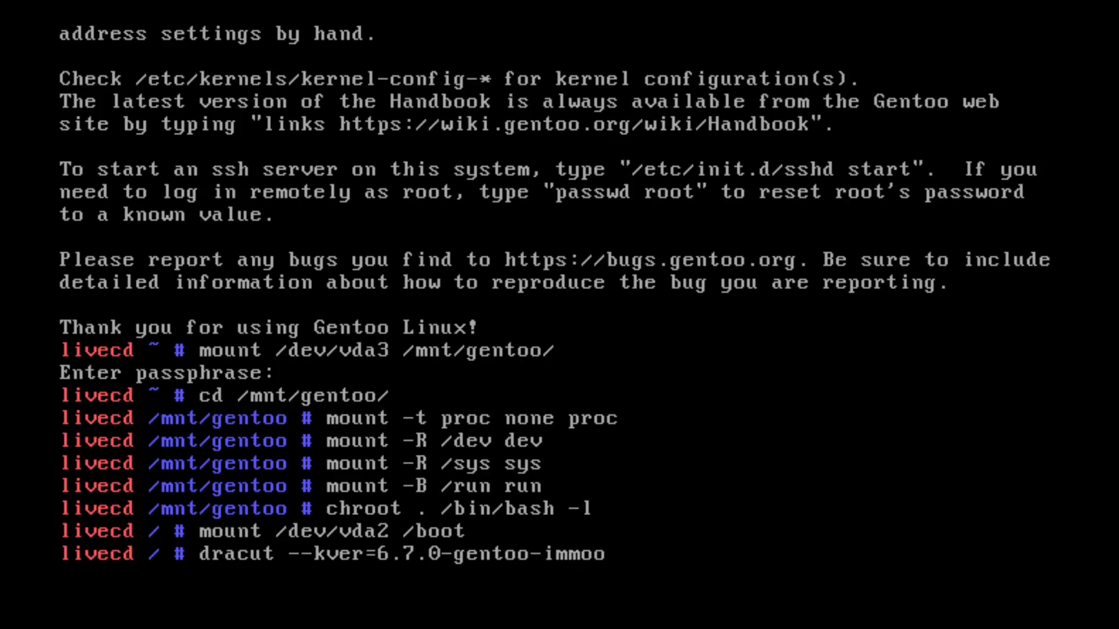
text(lo -)
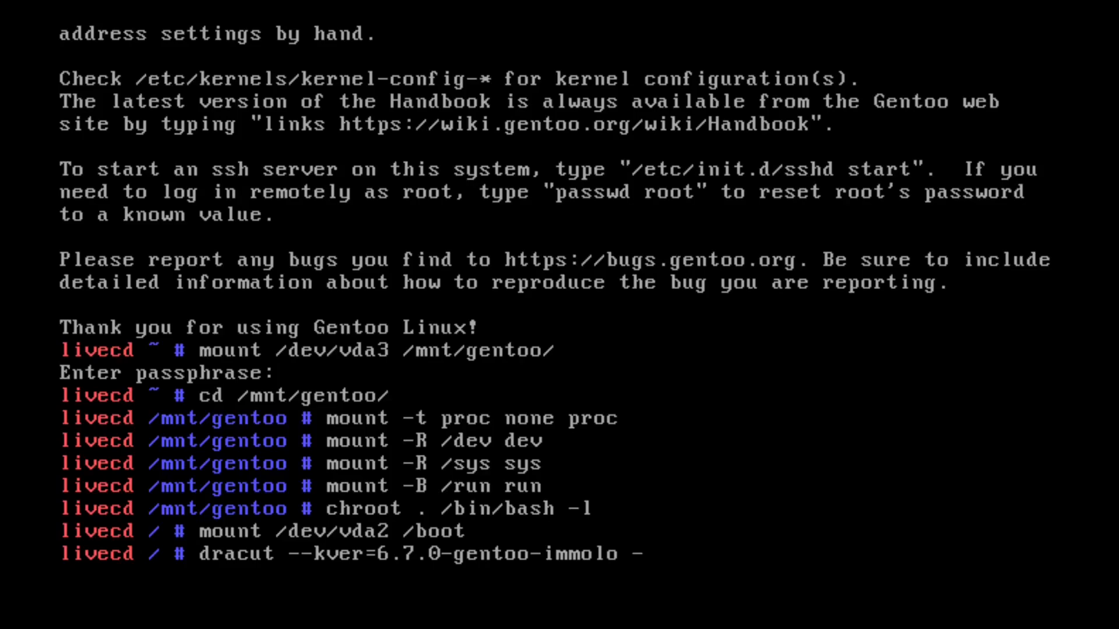
text(f)
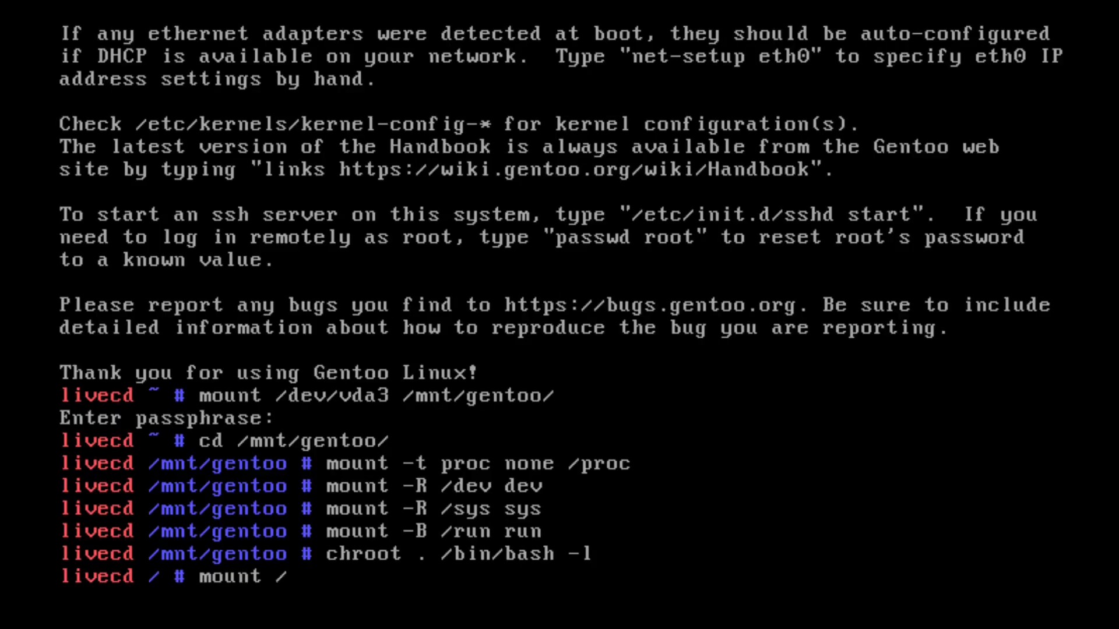
- Mount /dev/vda1 on /boot
text(dev/)
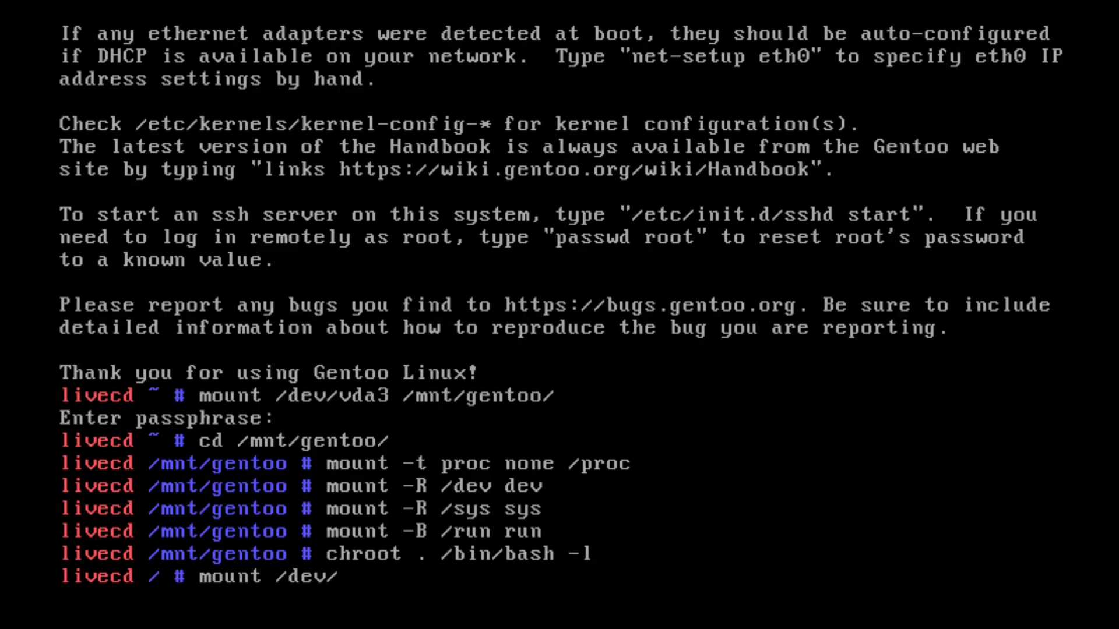
text(vda1 /boot)
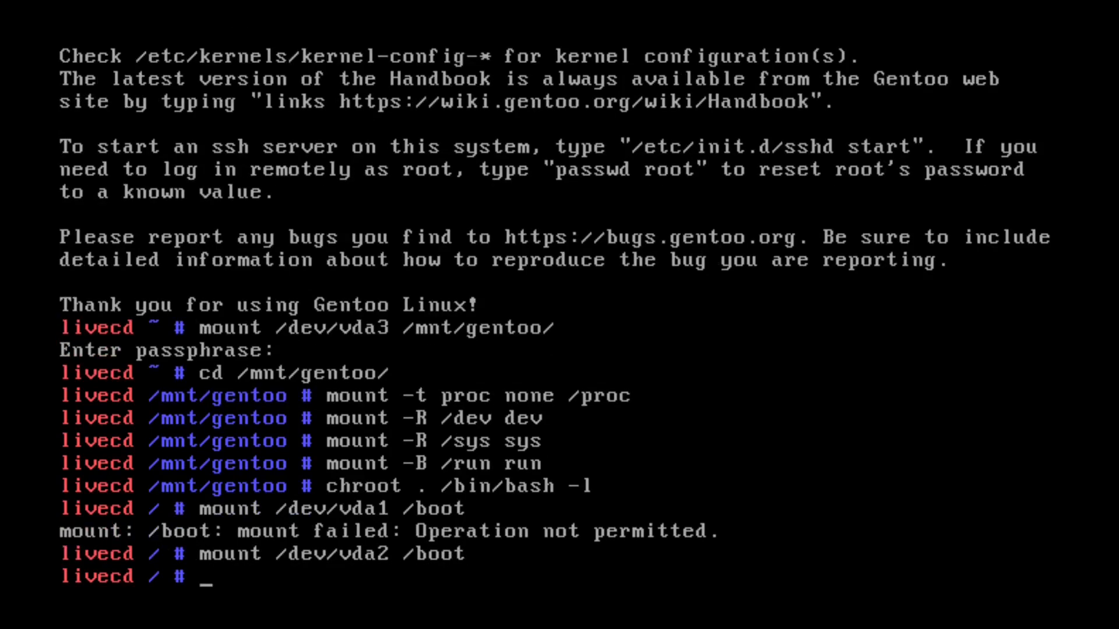
text(mount /dev/vda1 /boot)
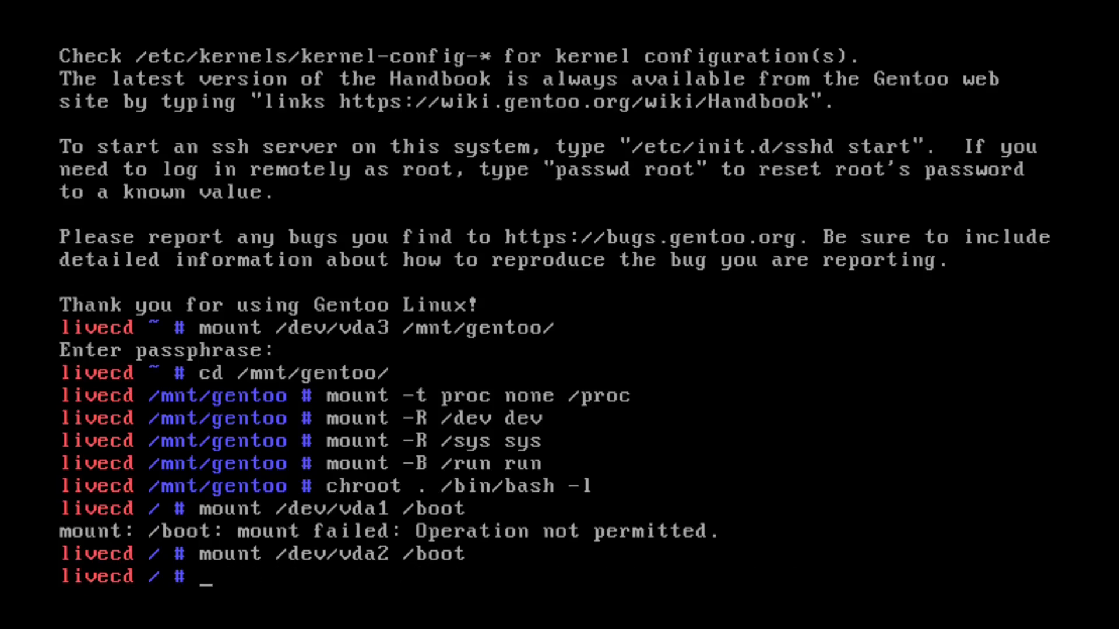
- Run dracut -f --kver=6.7.0-gentoo-immolo to regenerate the initramfs
text(dracut)
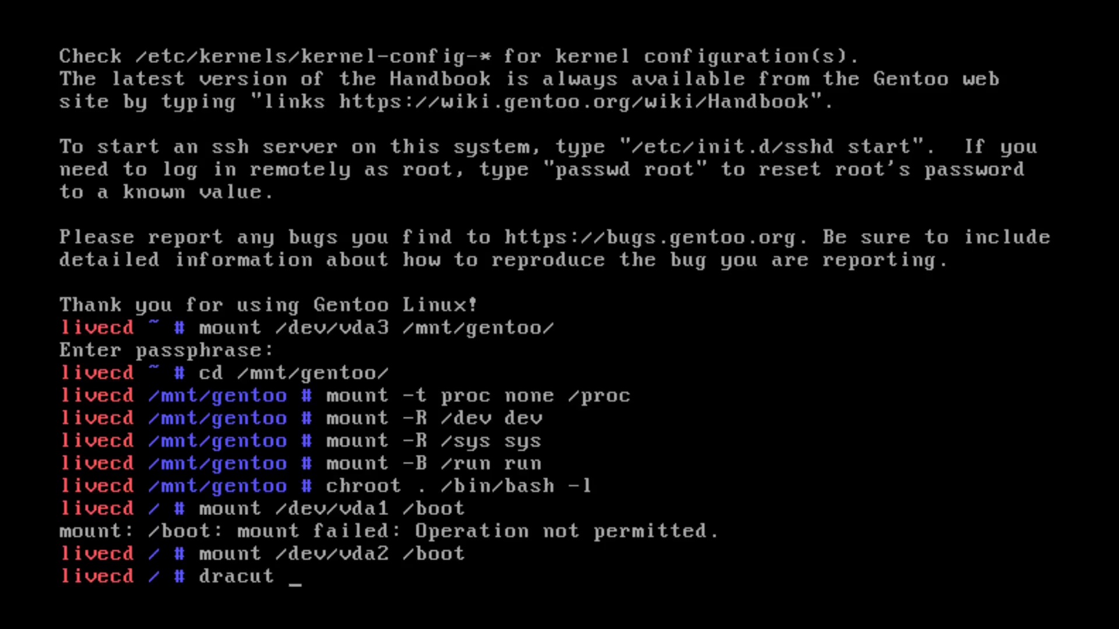
text(-f --kver)
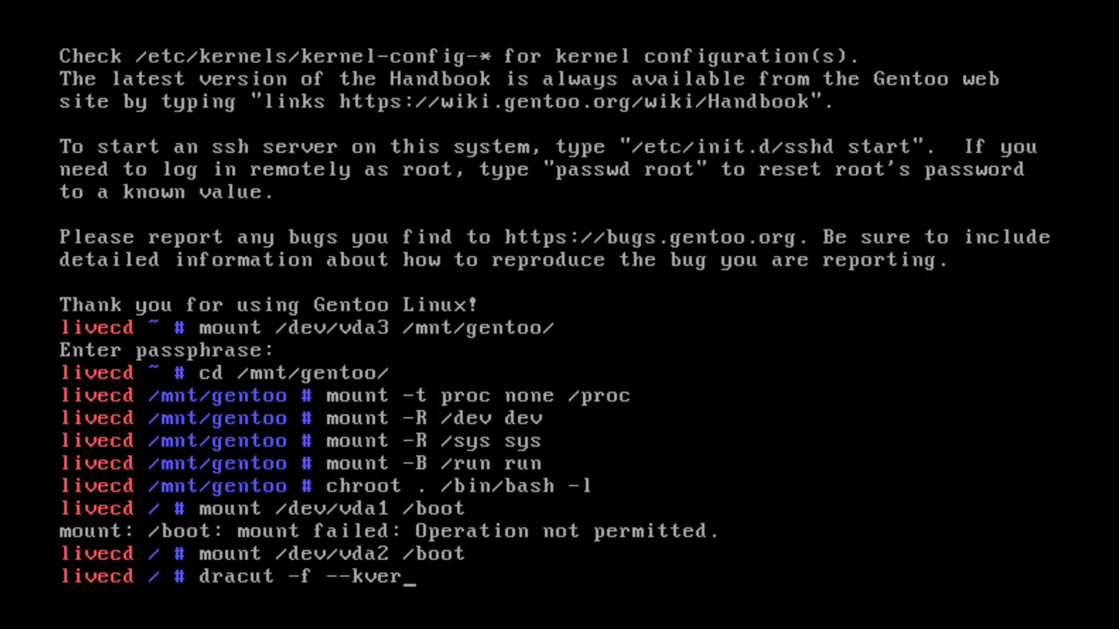
text(=6.7.)
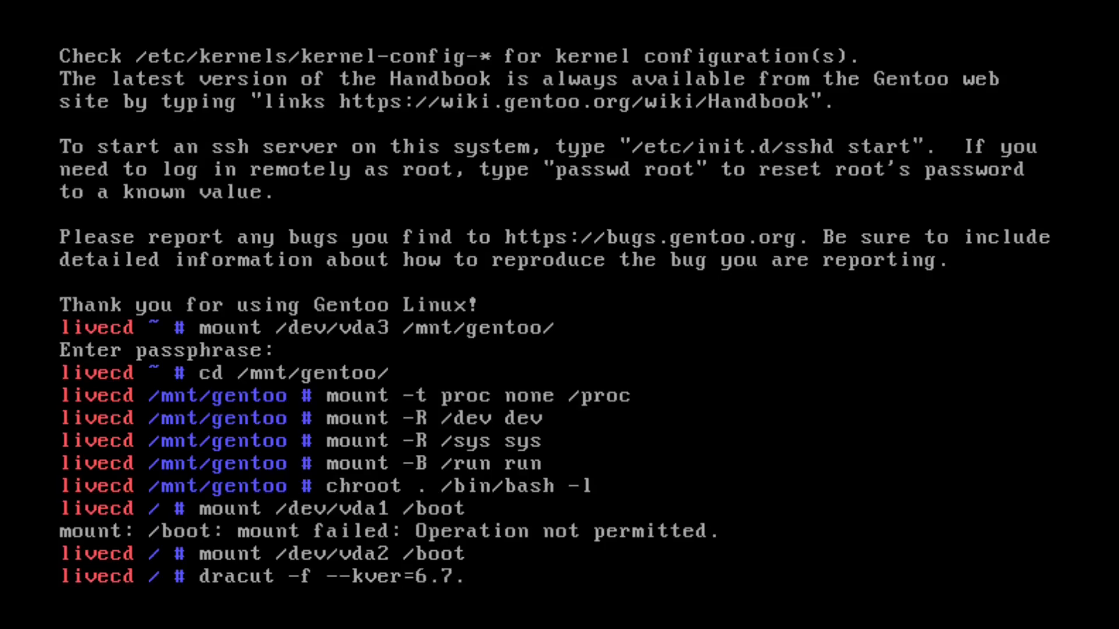
text(0-gento)
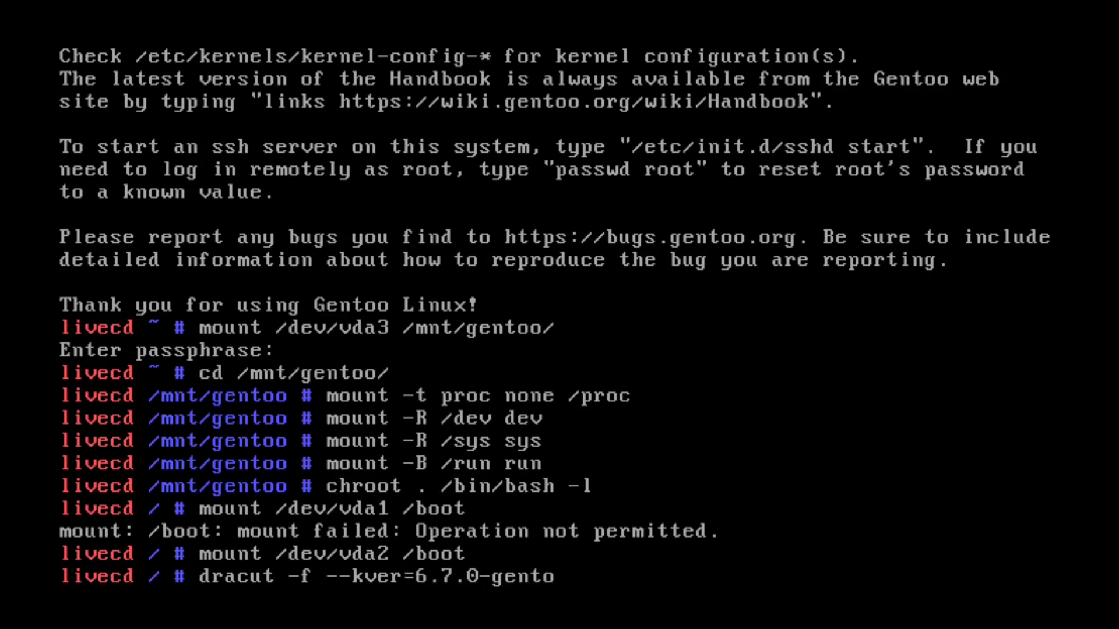
text(o-immo)
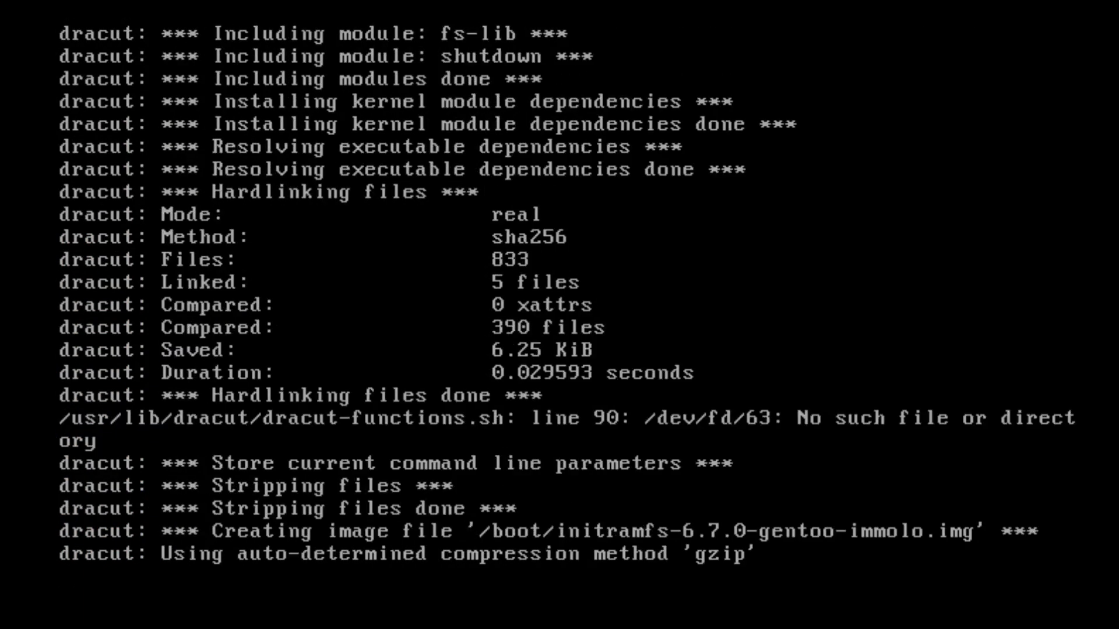
- Exit the chroot so proc can be remounted
text(exit)
text(mount -t proc none/proc)
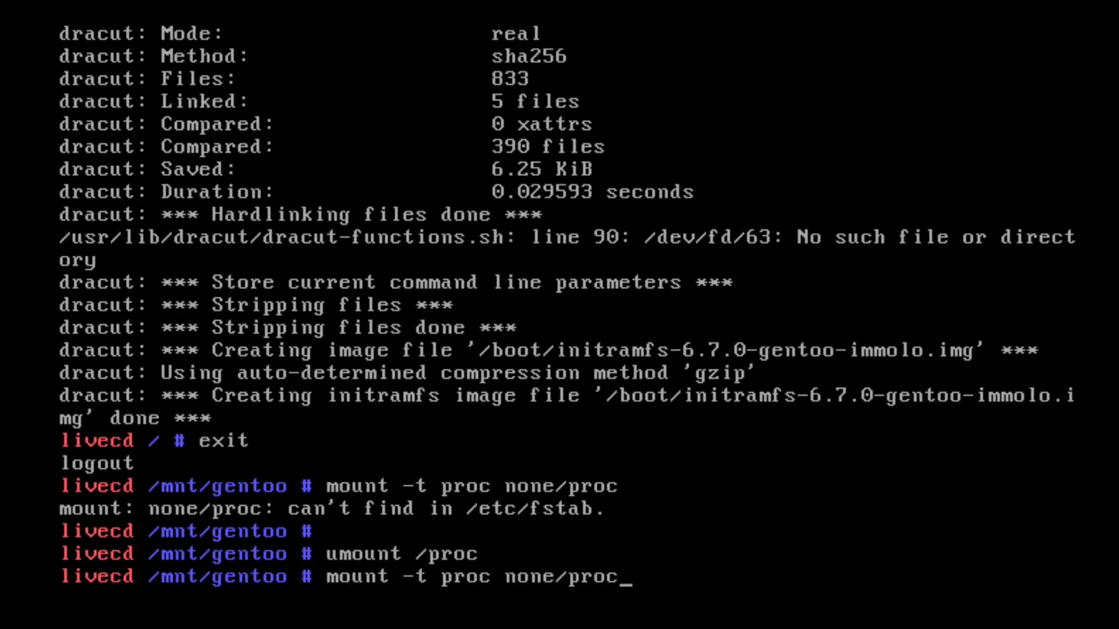
key(Return)
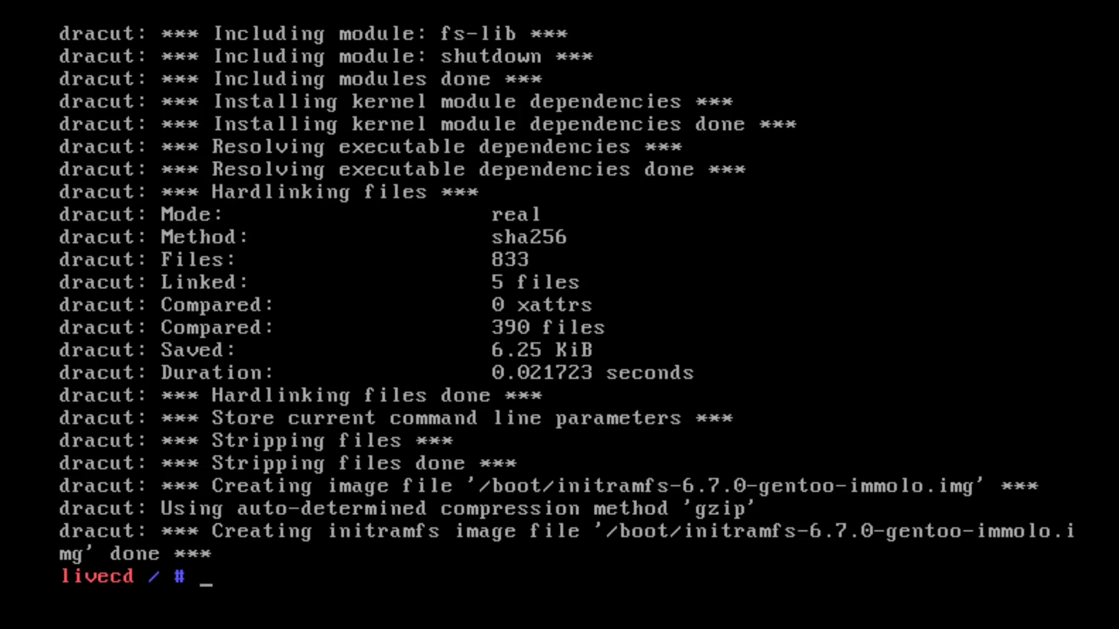
- Regenerate GRUB's configuration with grub-mkconfig -o /boot/grub/grub.cfg
text(grub)
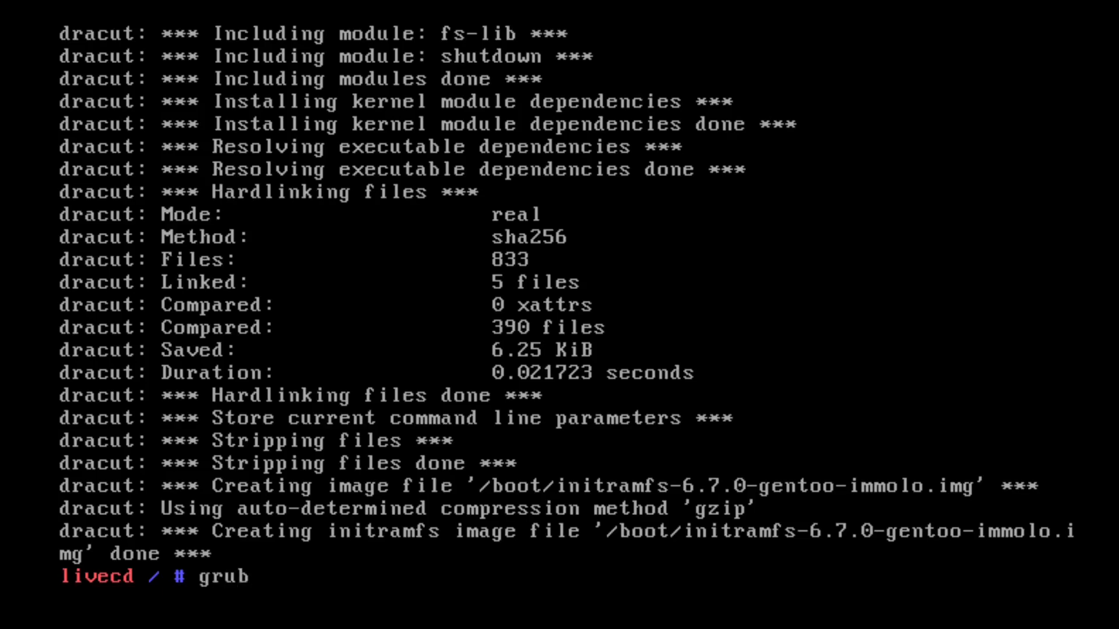
text(-mk)
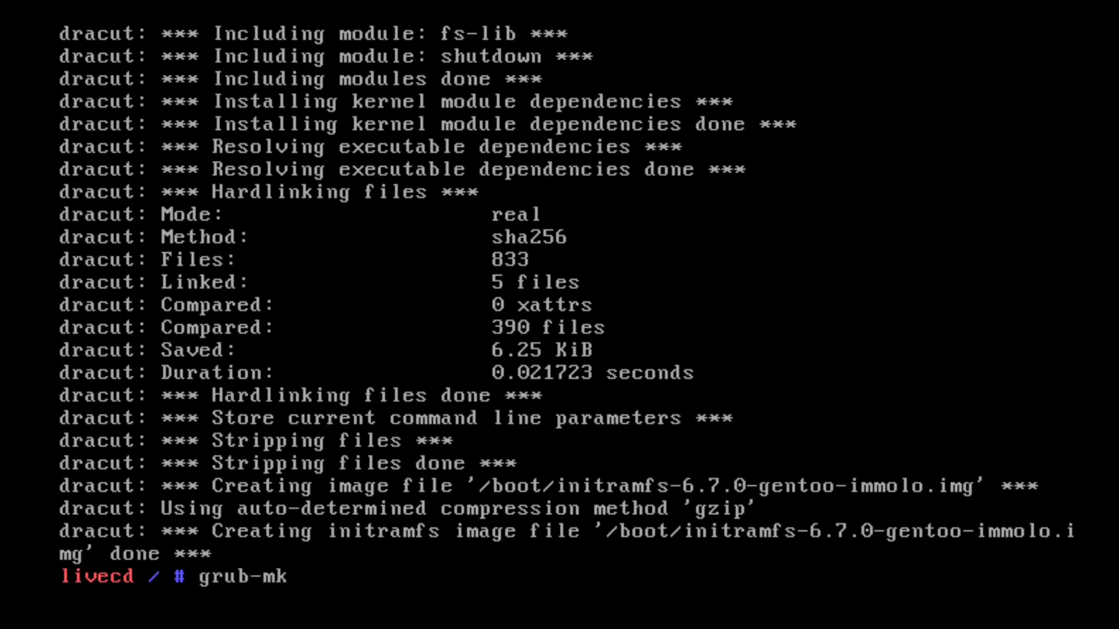
text(config -o /boot/grub/grub.cfg)
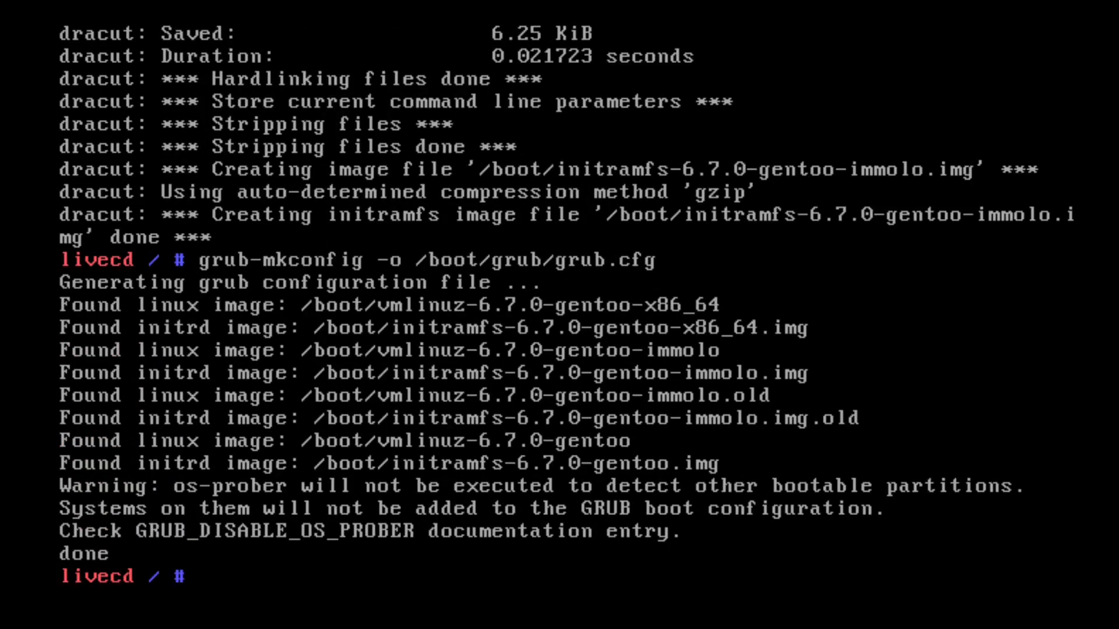
- Open /boot/grub/grub.cfg in nano
text(nano /)
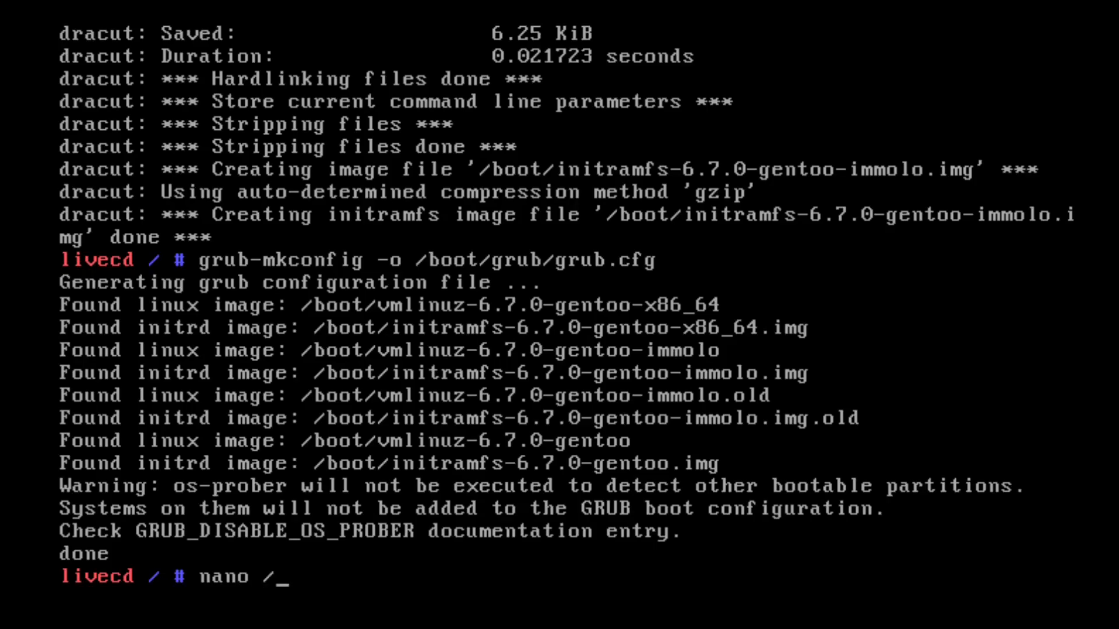
text(boot/grub/)
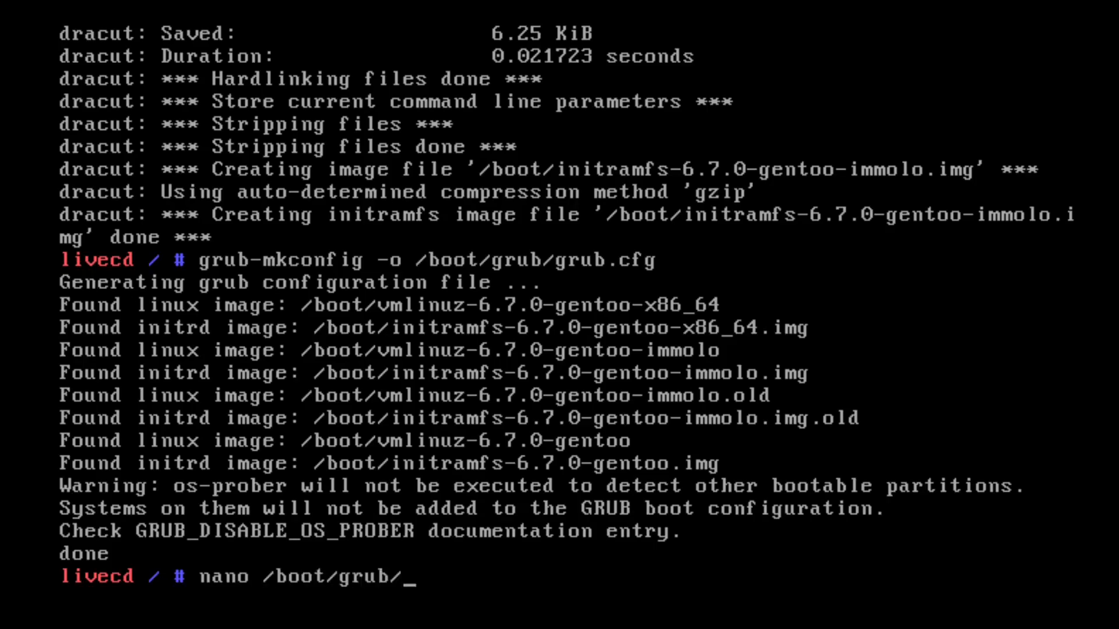
text(c)
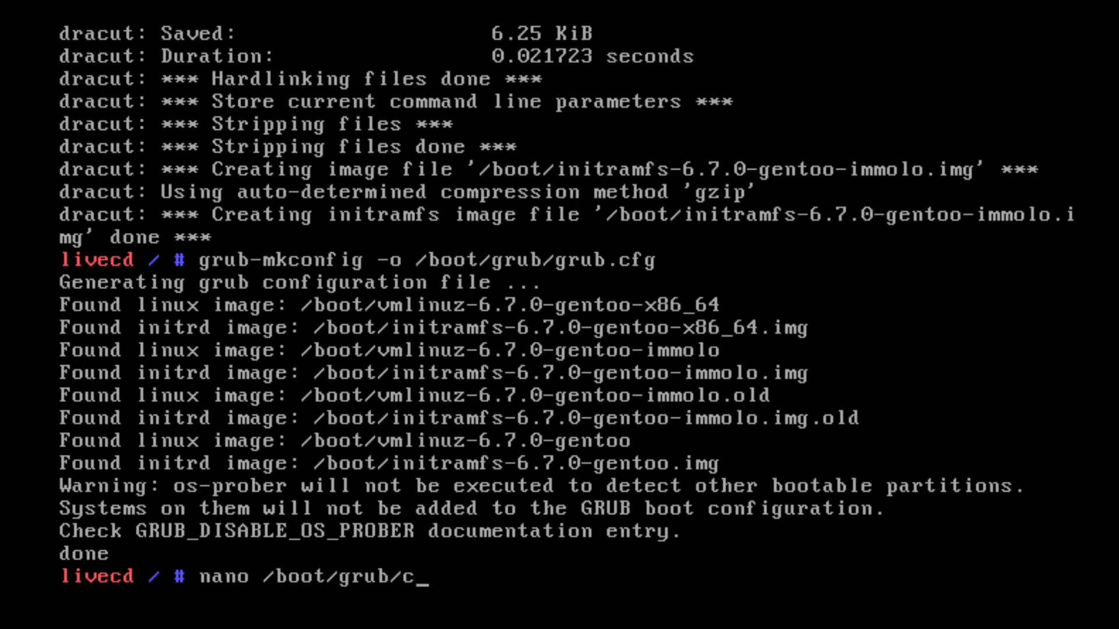
text(rub)
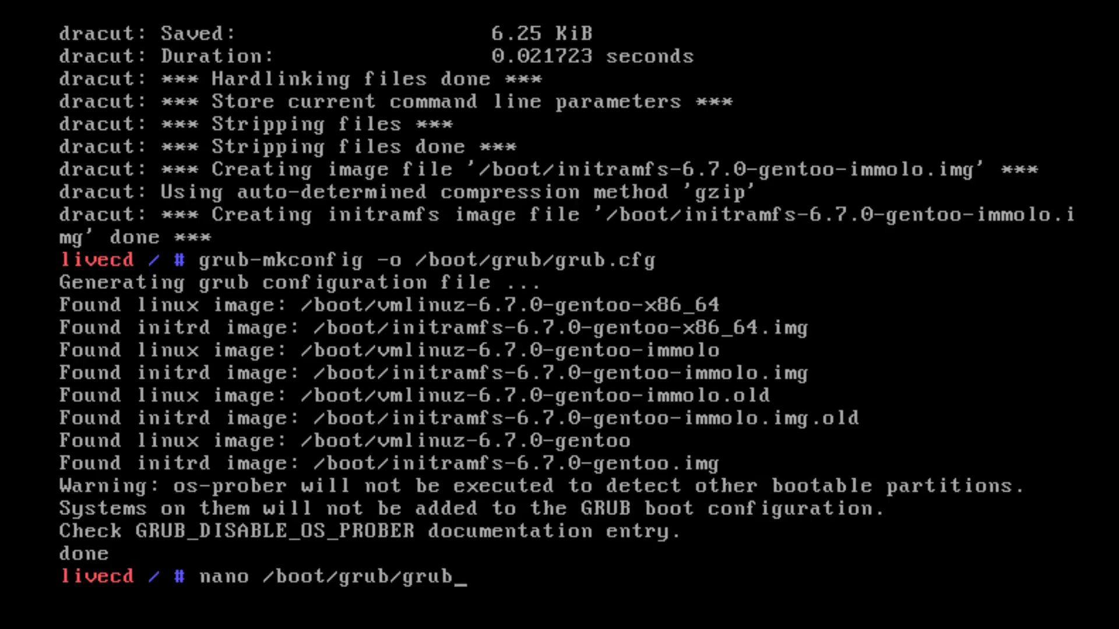
text(.c)
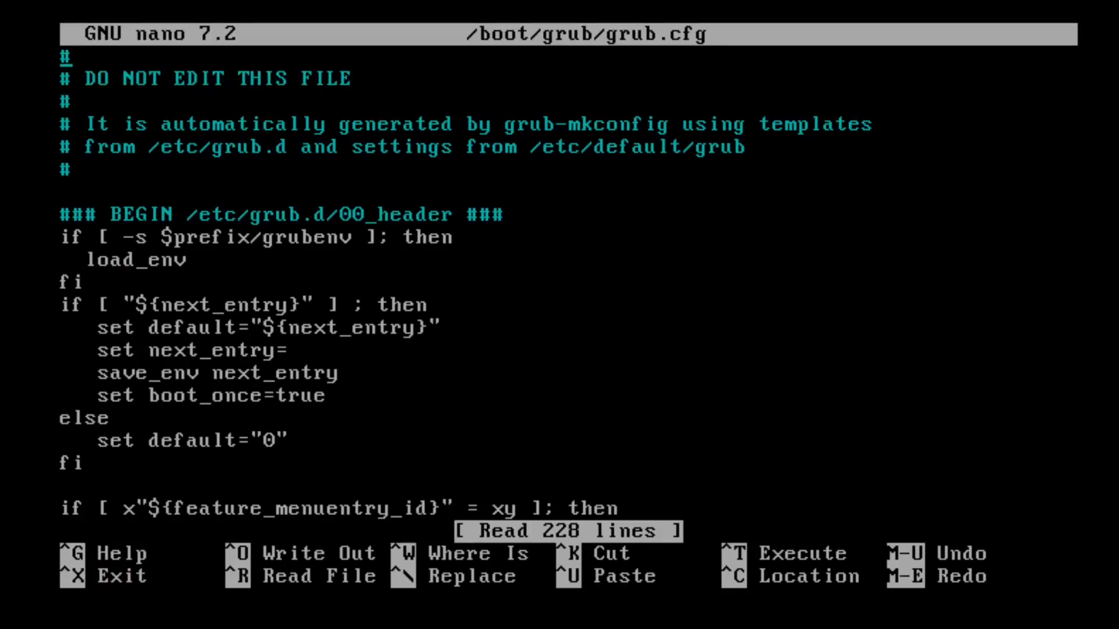
- Add rootfstype=bcachefs to the immolo entry's linux line and save grub.cfg
scroll(down, 3)
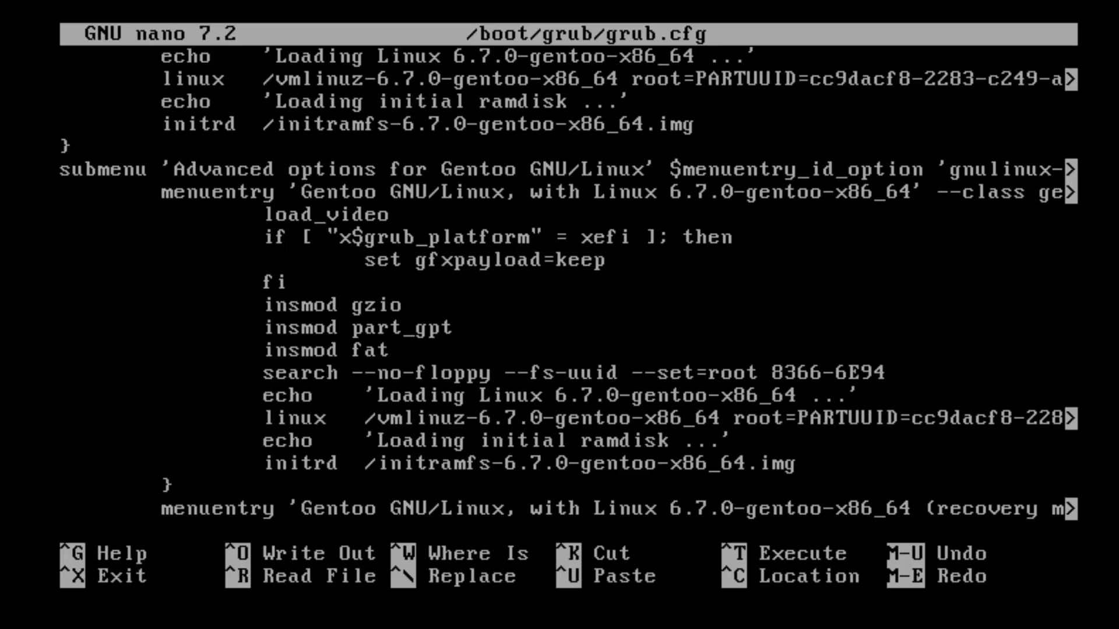
scroll(down, 3)
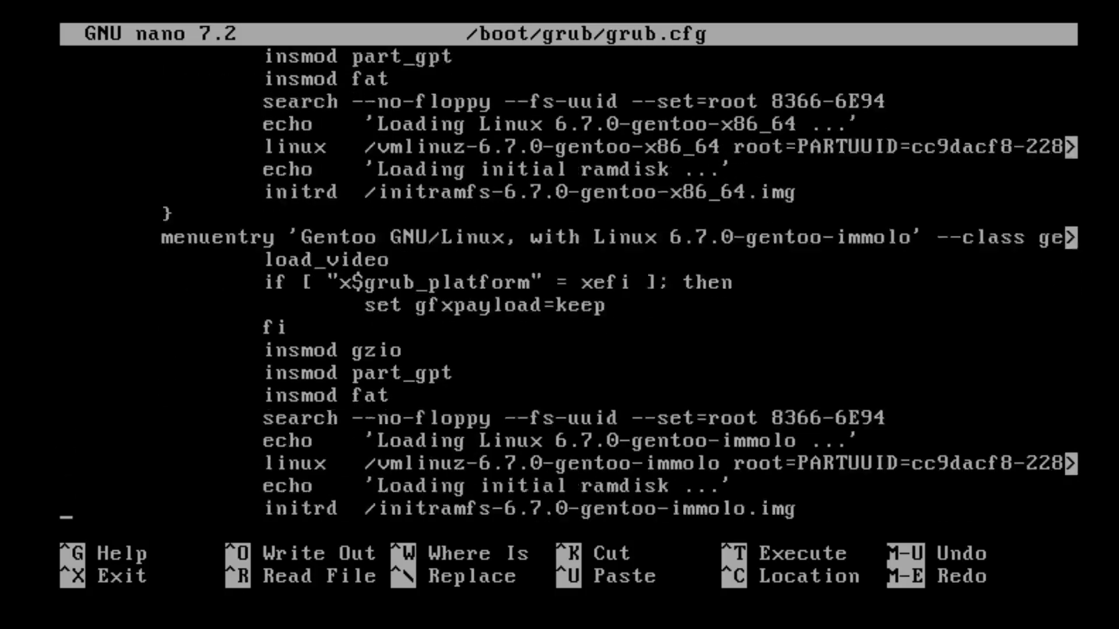
scroll(down, 3)
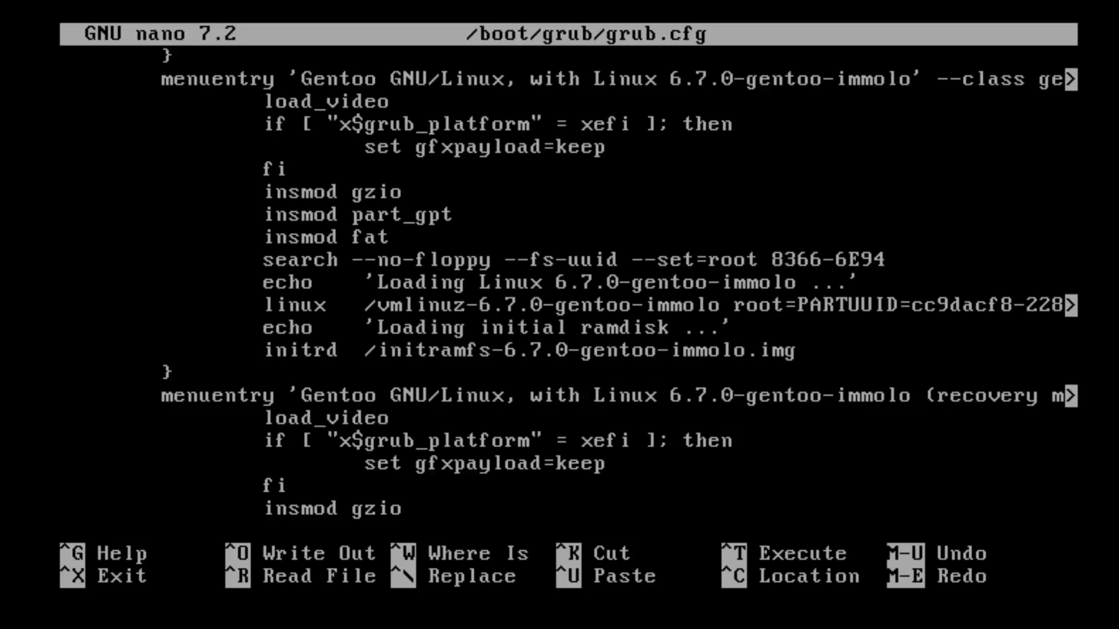
text(root)
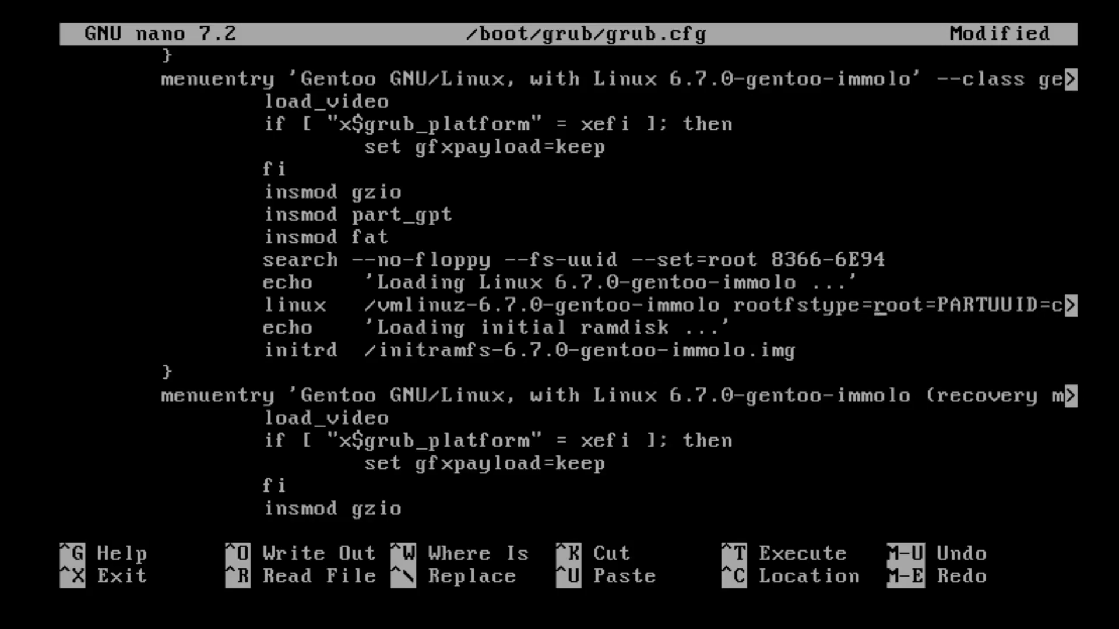
text(bcachef)
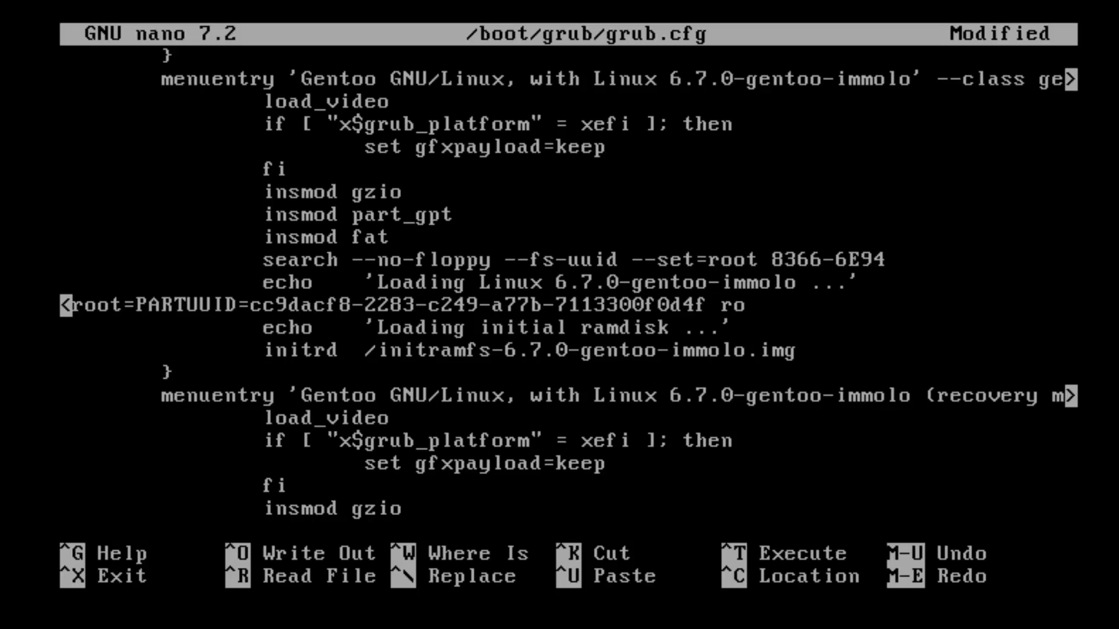
key(ctrl+x)
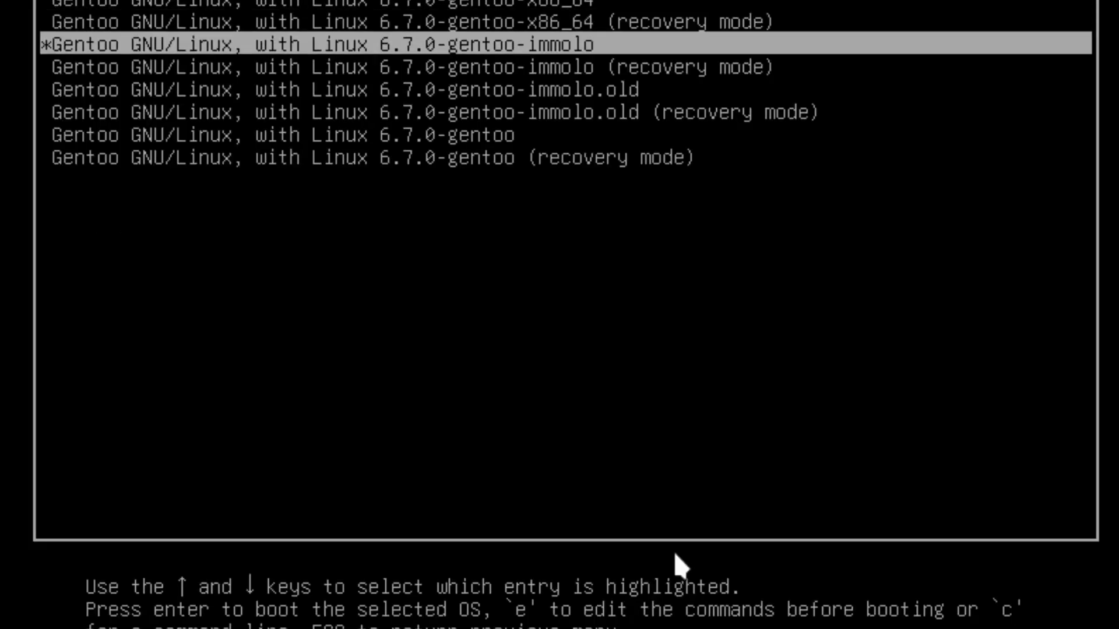
- Boot the highlighted 6.7.0-gentoo-immolo GRUB entry to start the installed system
key(enter)
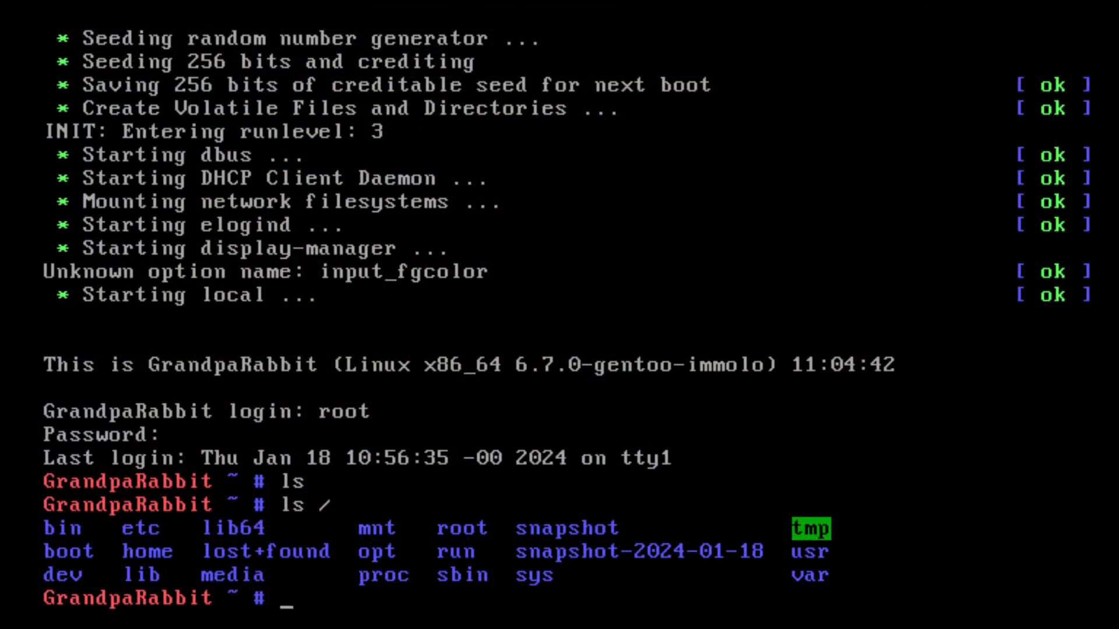
mouse_move(698, 134)
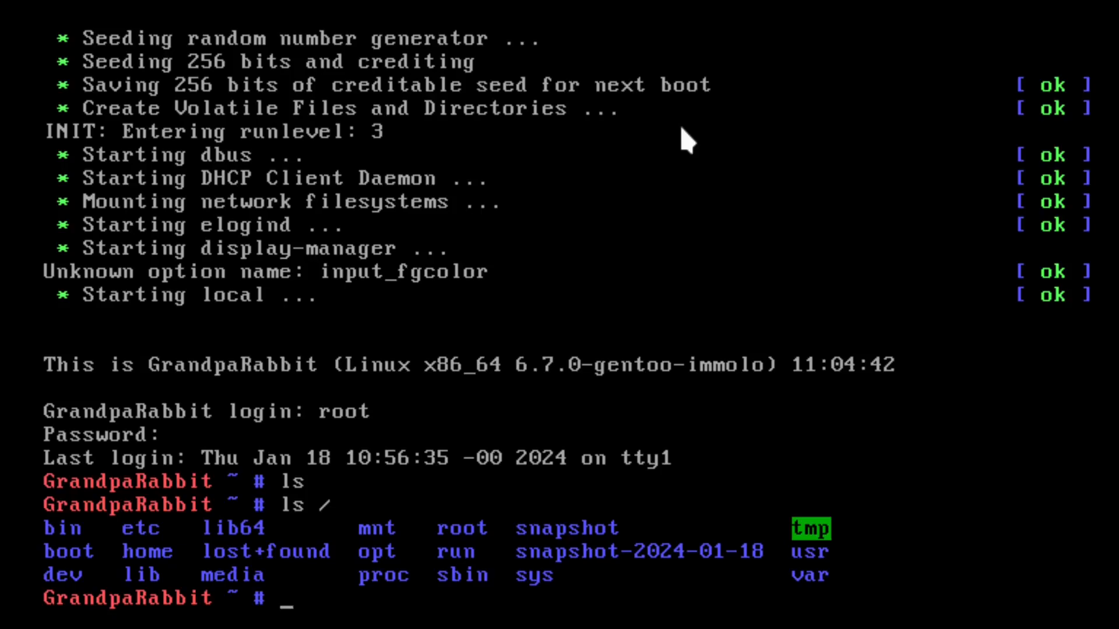
mouse_move(513, 445)
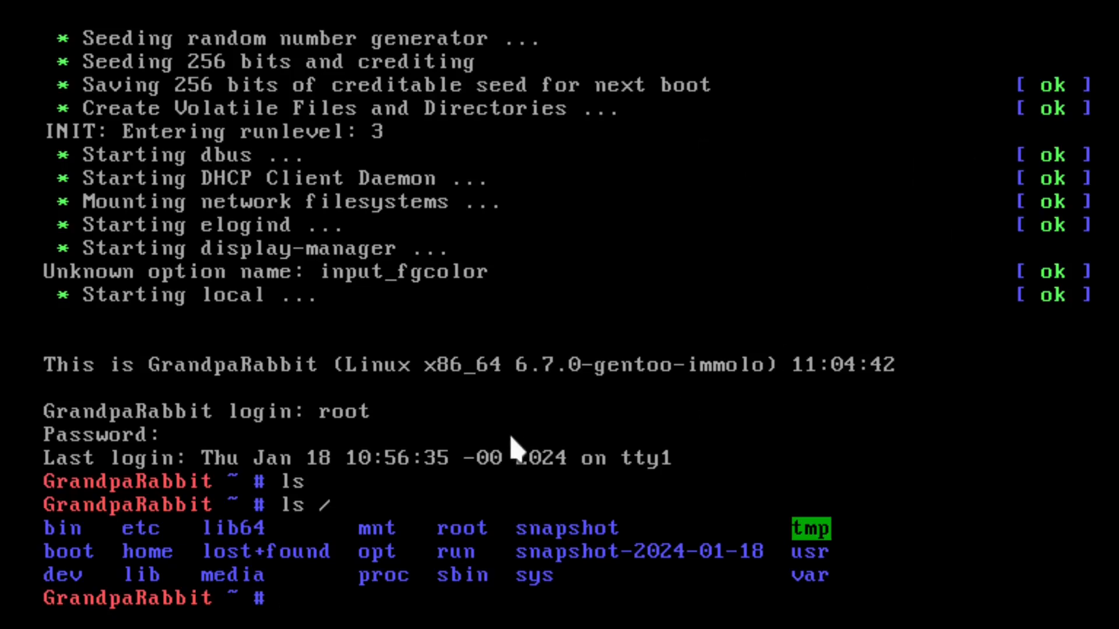